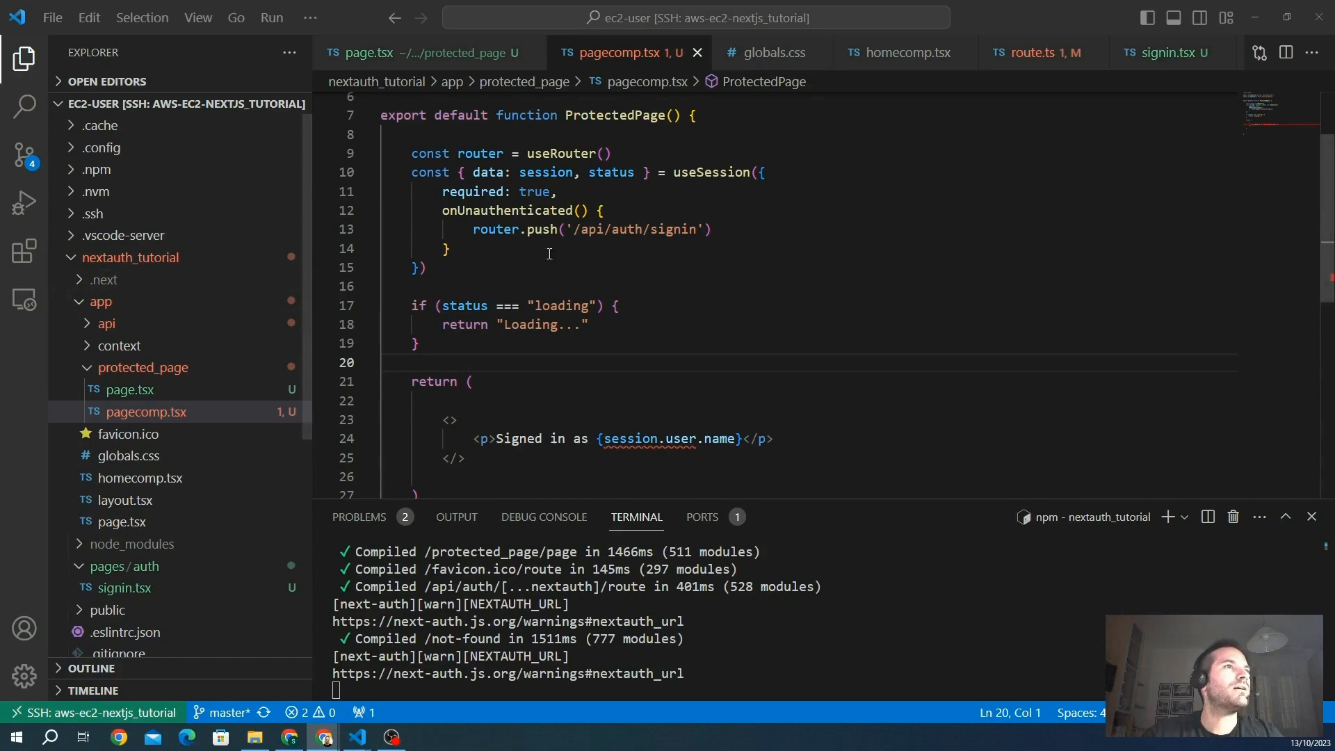
pyautogui.moveTo(858, 333)
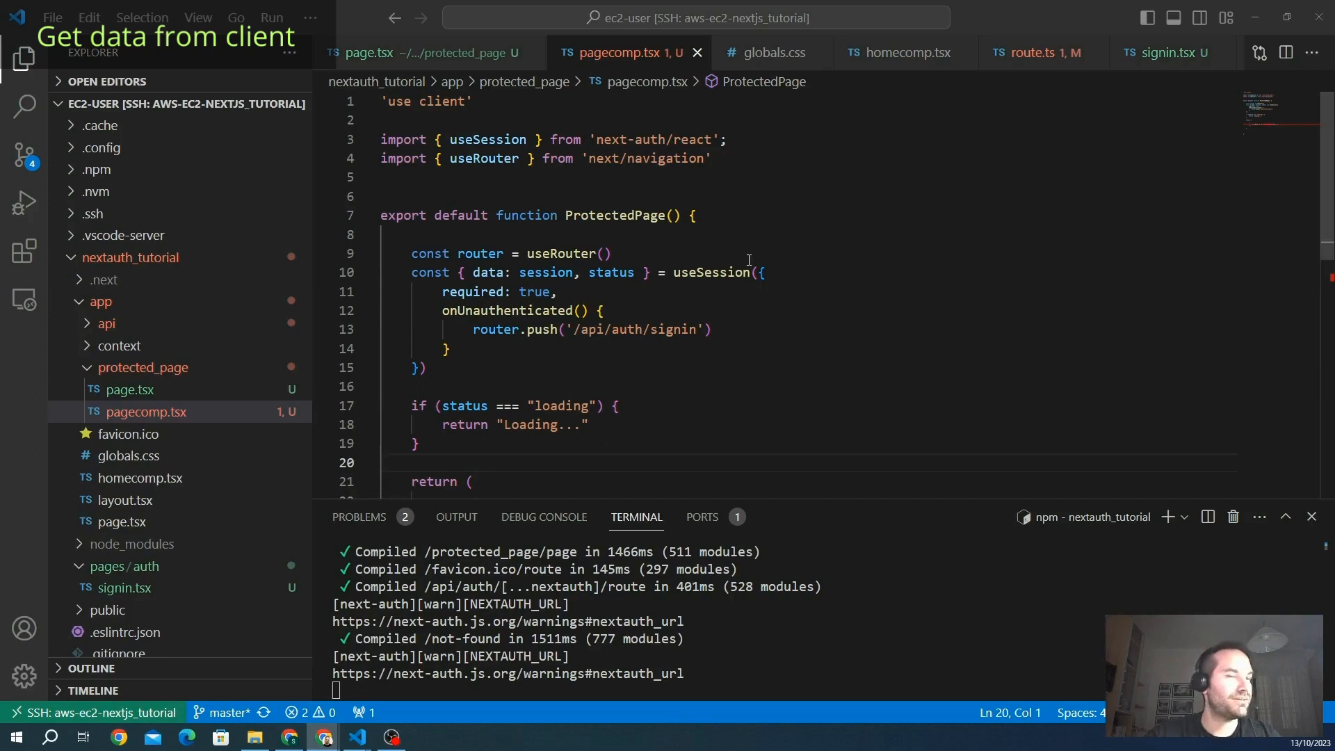
pyautogui.moveTo(681, 317)
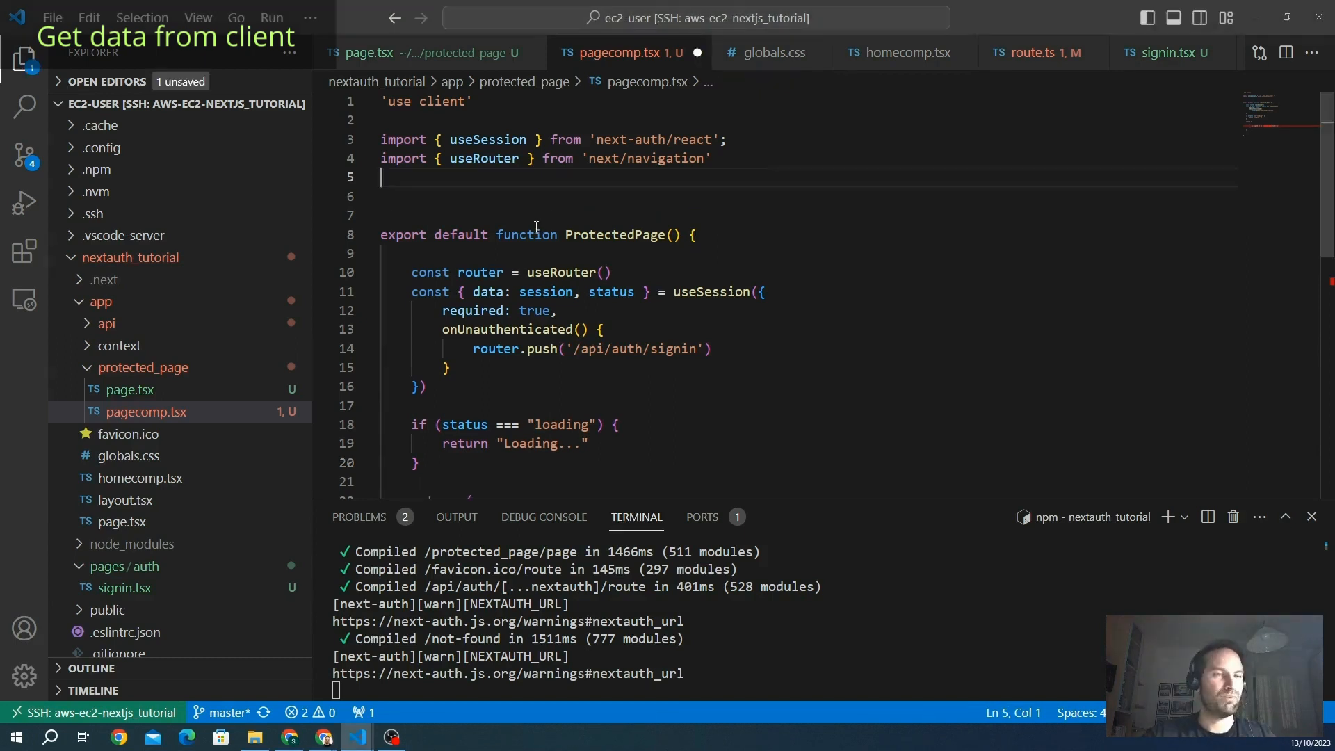
# Import useEffect from 'react' at the top of pagecomp.tsx
pyautogui.write('import {')
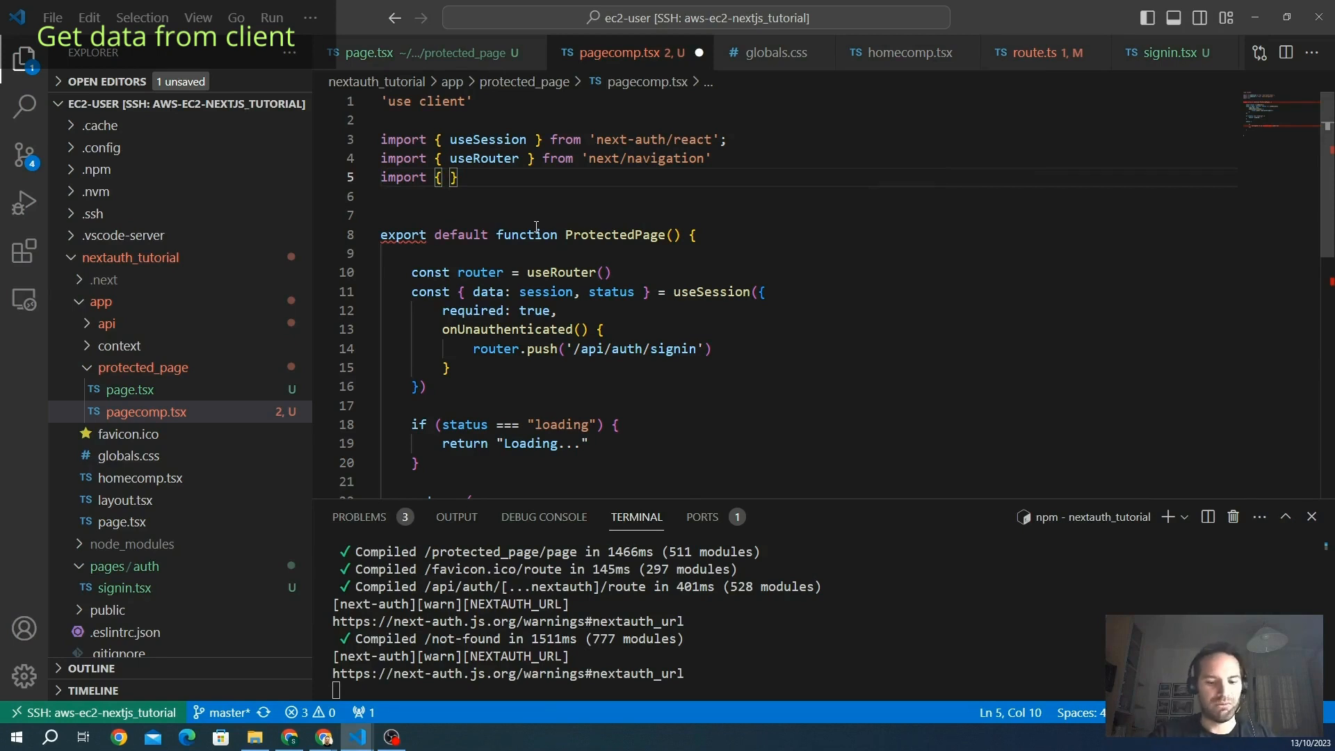
pyautogui.write('use')
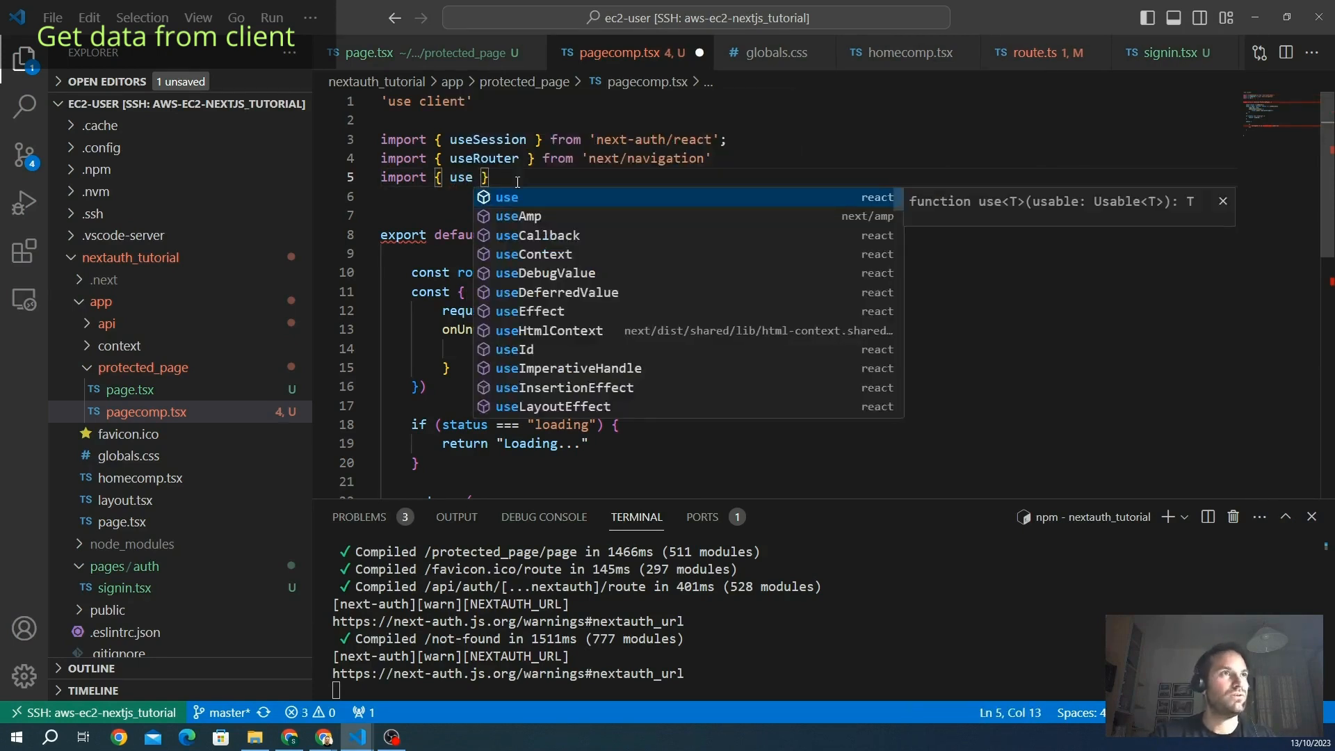
pyautogui.write('Effect')
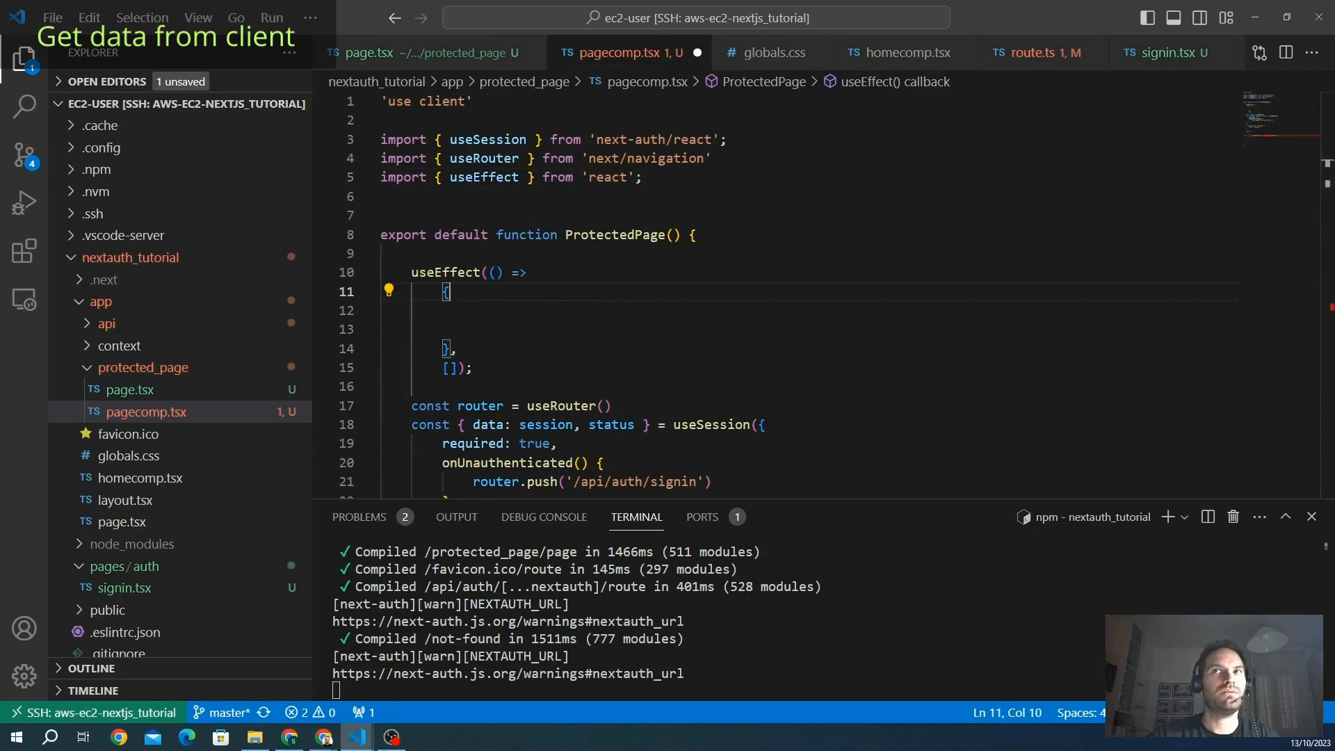
pyautogui.moveTo(586, 293)
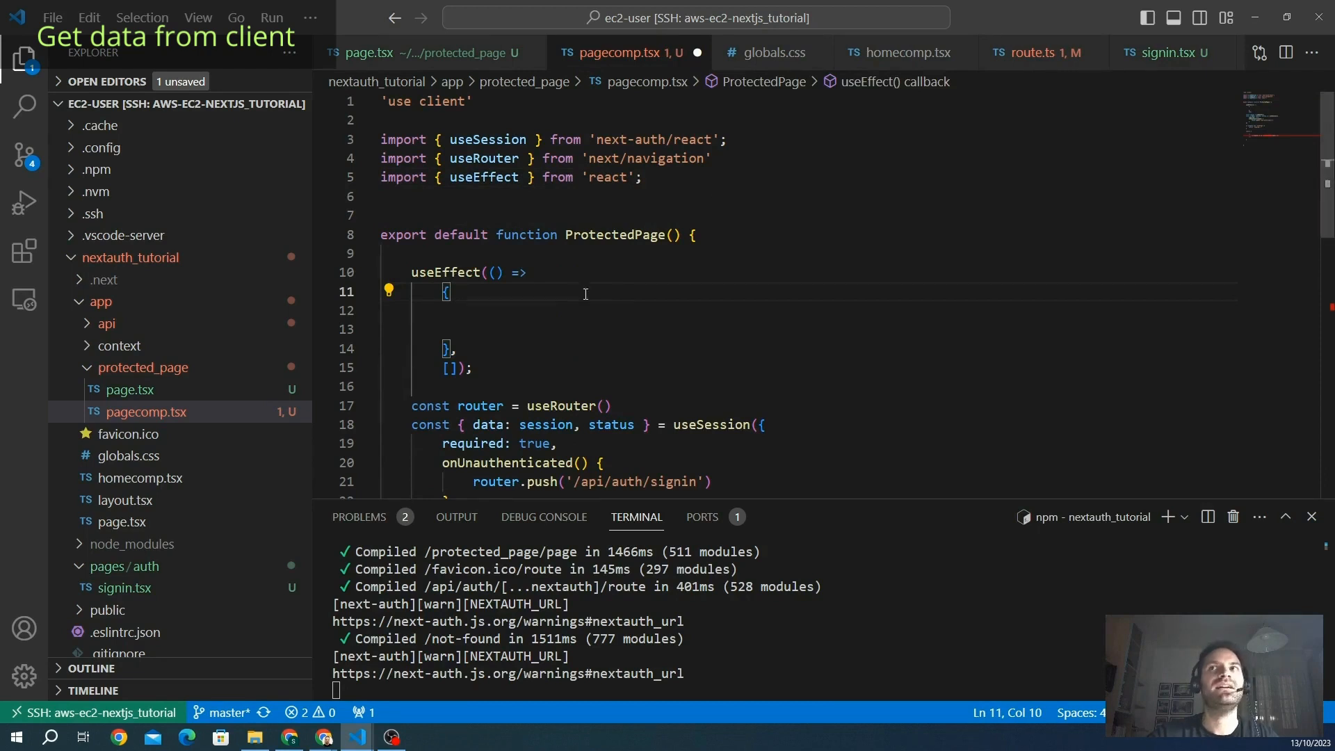
pyautogui.press('Enter')
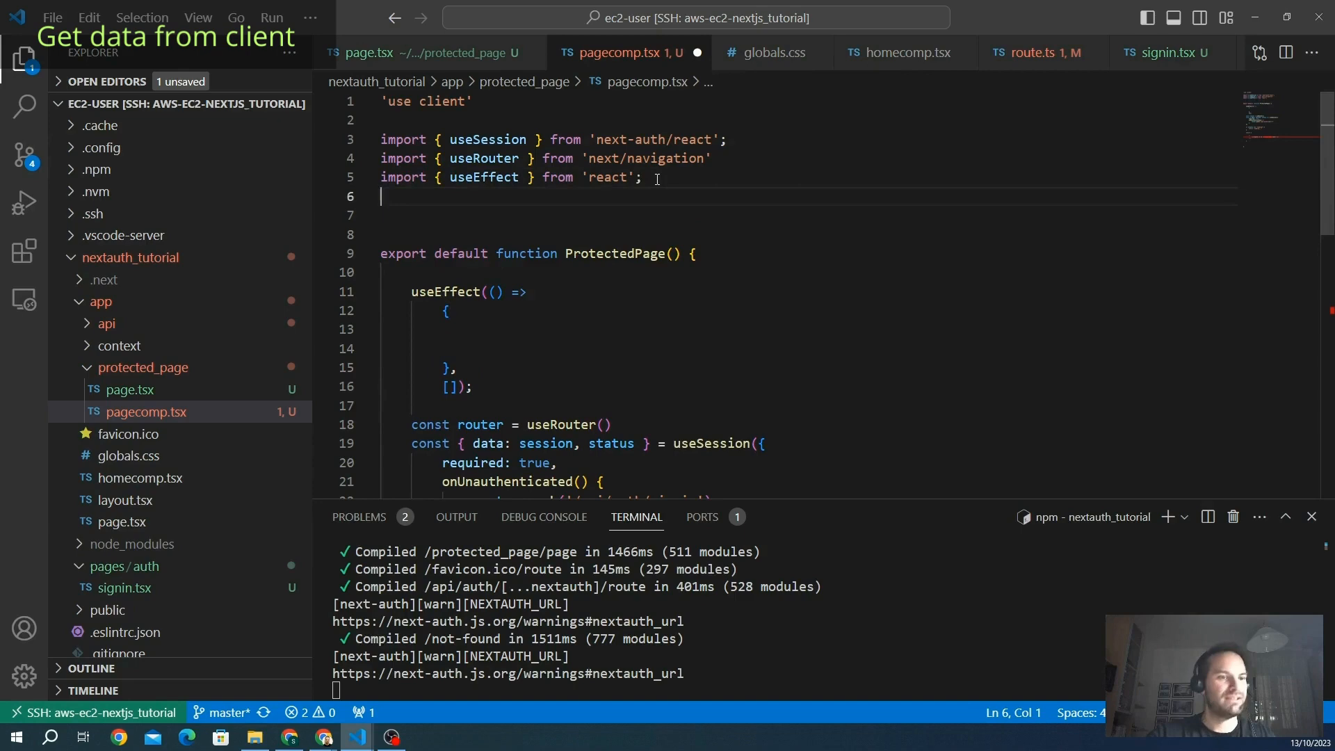
# Import getSession, getCsrfToken and getProviders from 'next-auth/react'
pyautogui.write('import {')
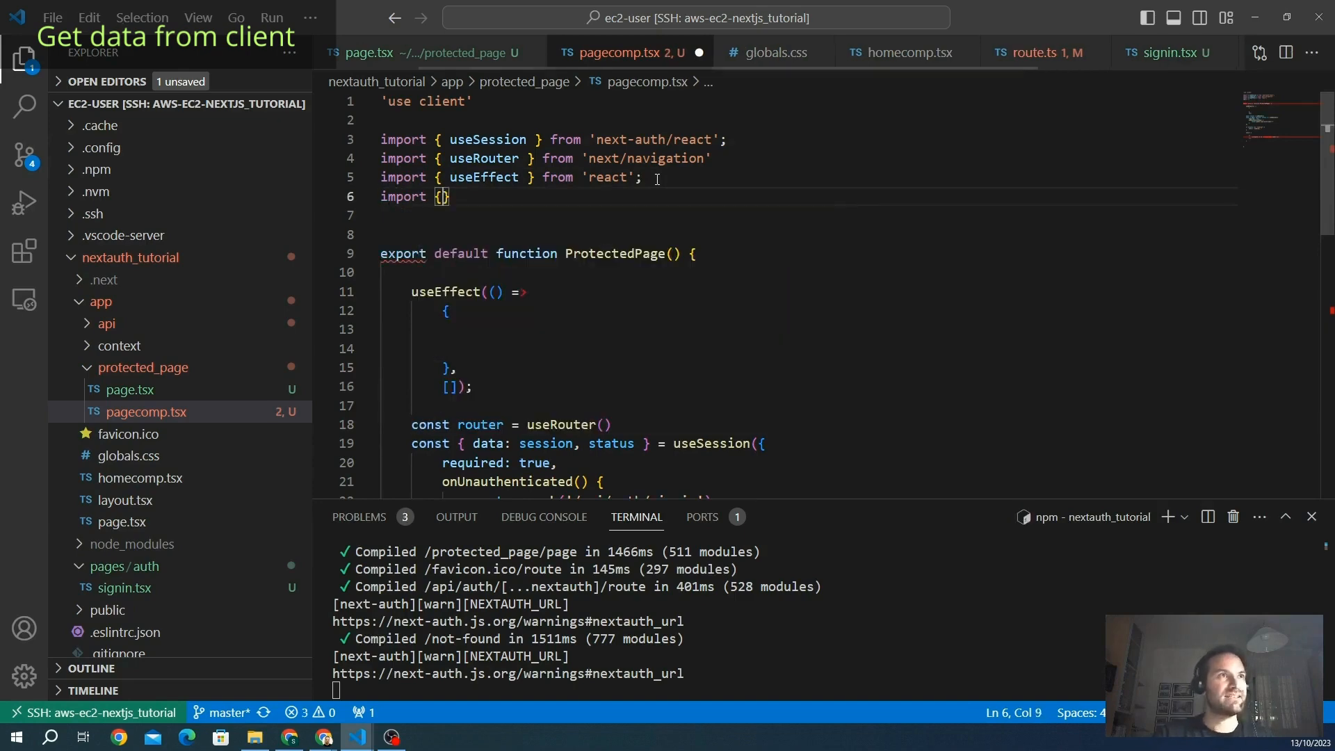
pyautogui.write('getSession')
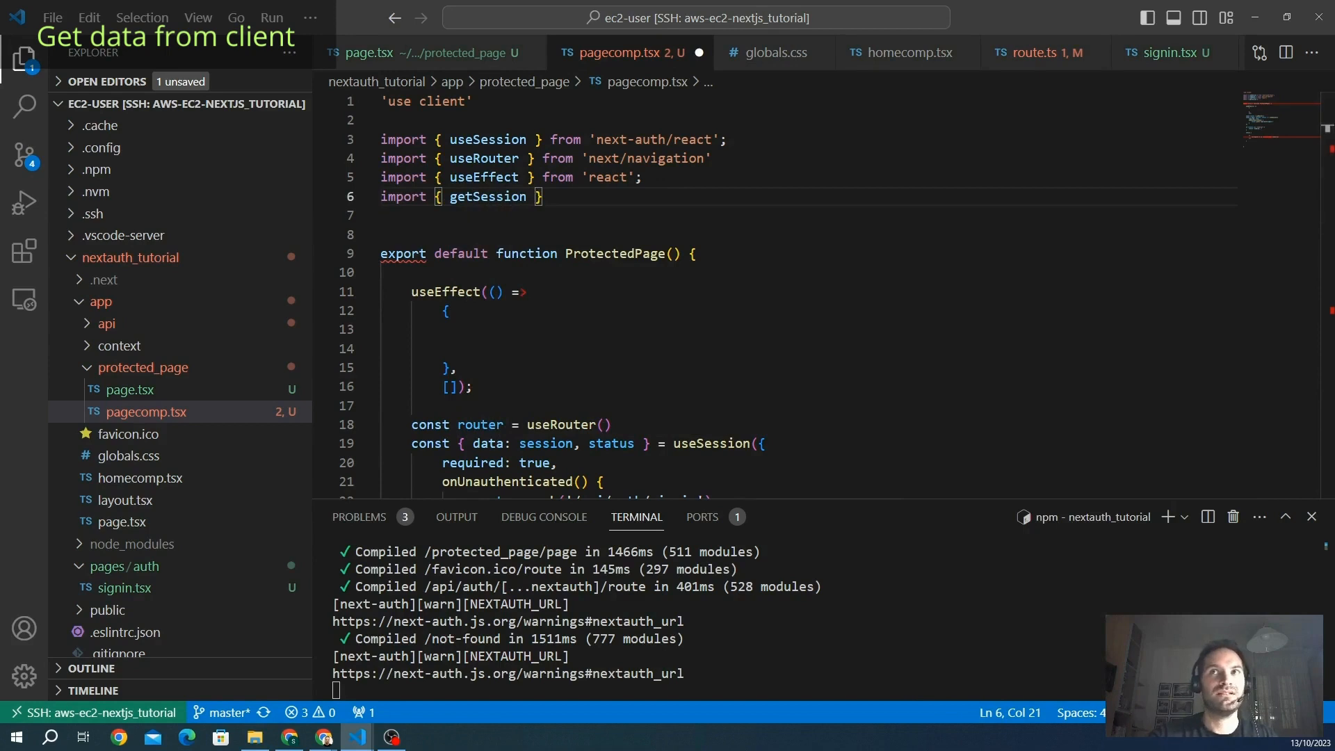
pyautogui.click(542, 196)
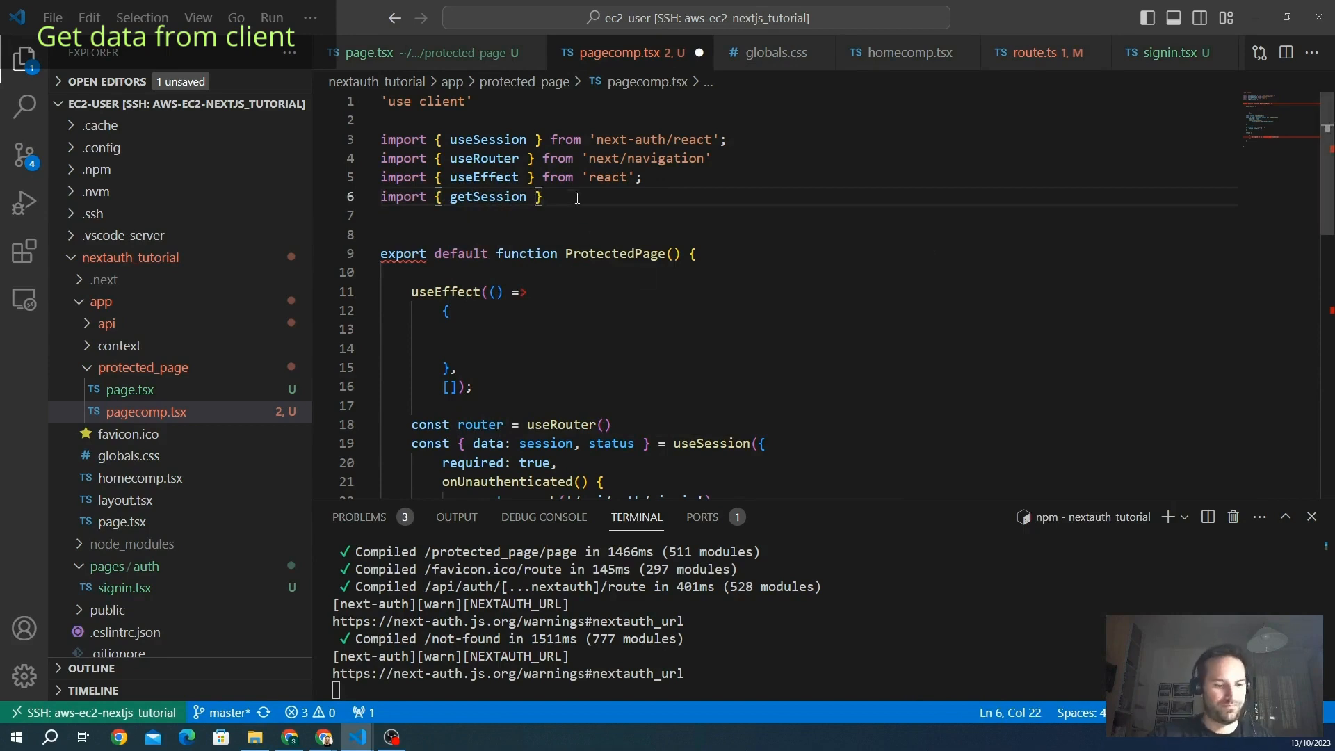
pyautogui.write('from')
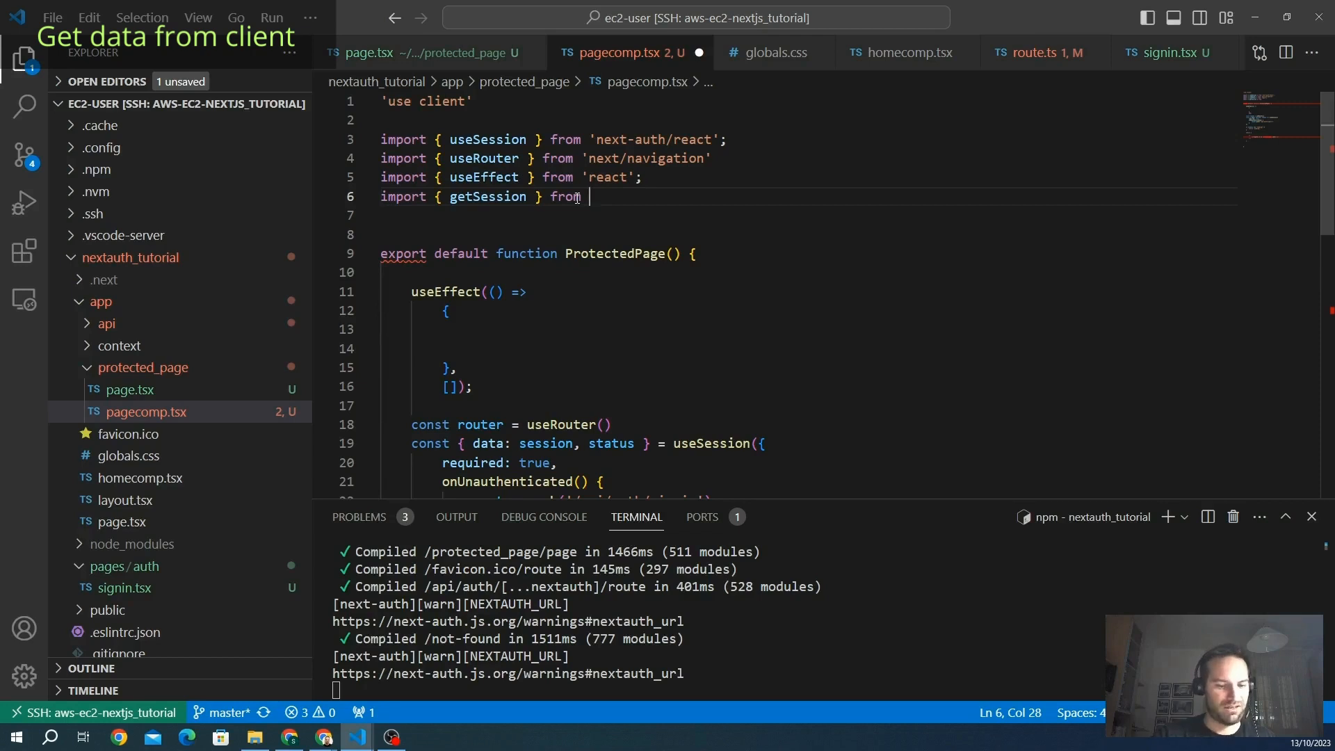
pyautogui.write("'next-auth/react")
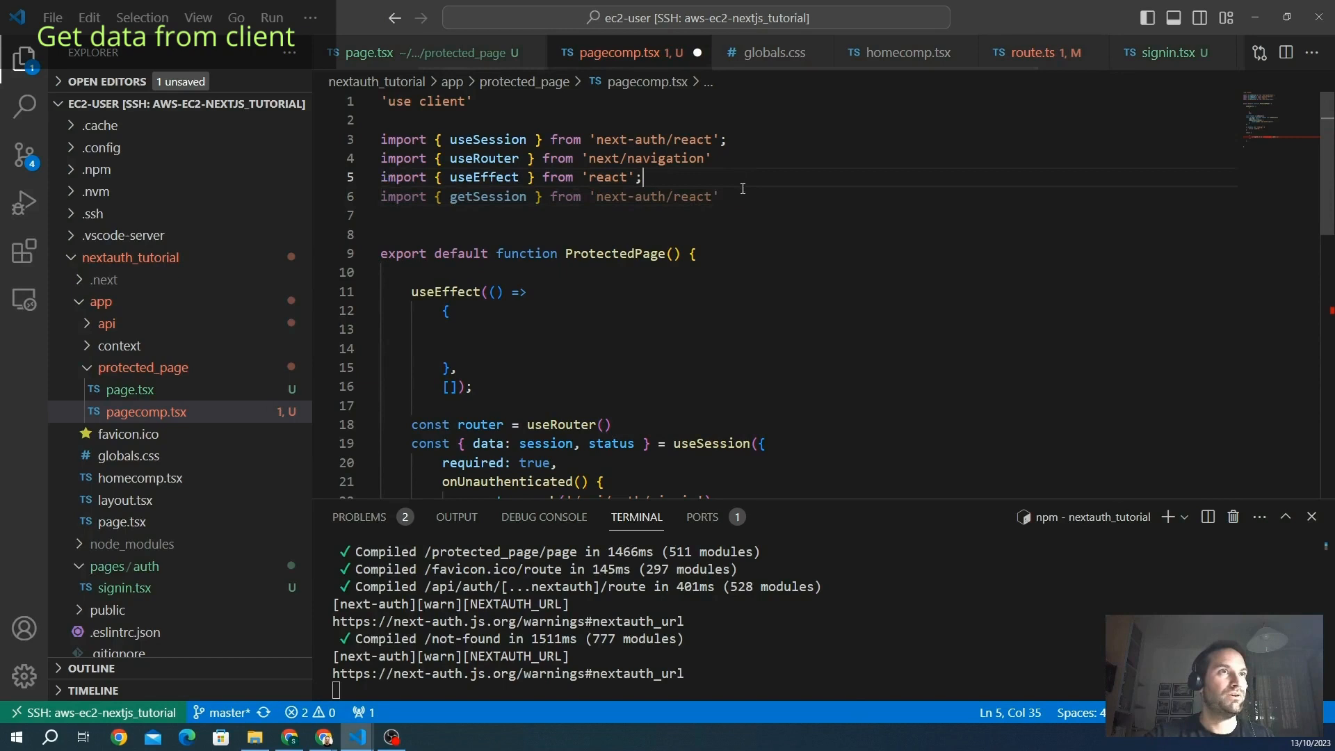
pyautogui.click(726, 196)
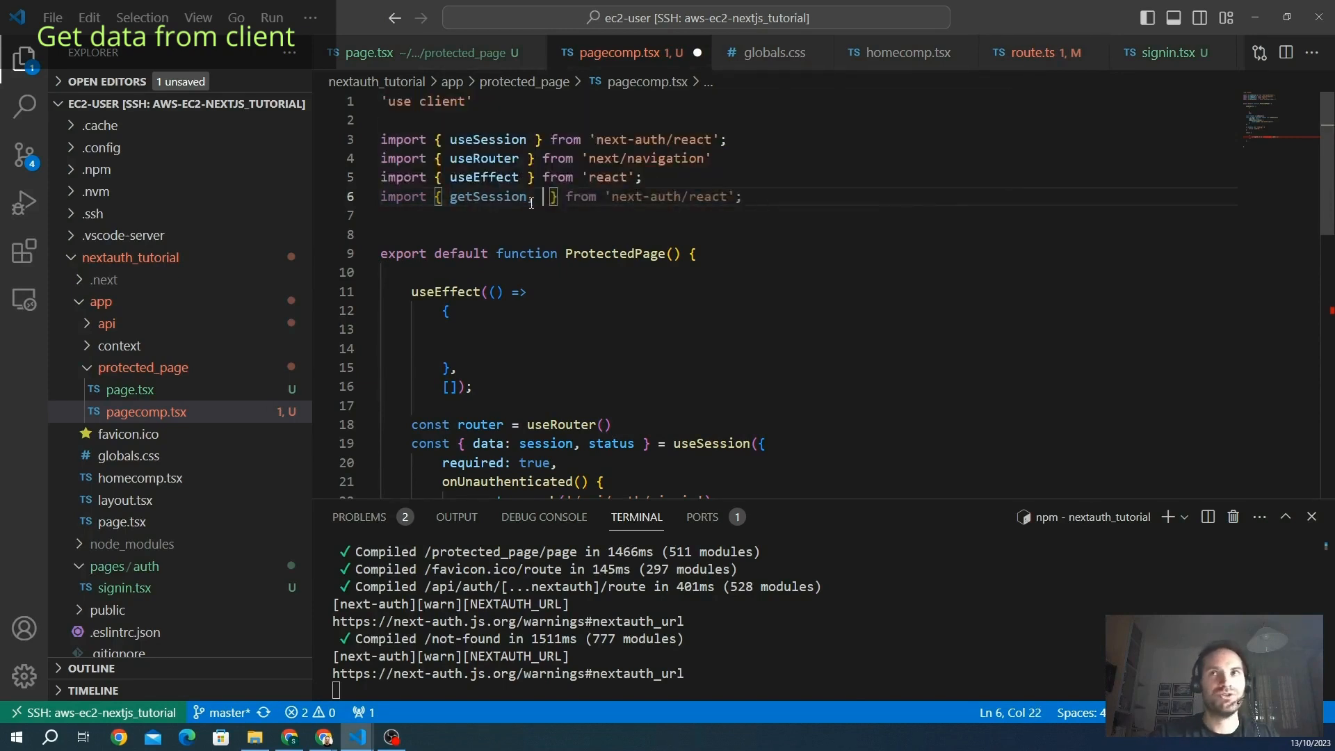
pyautogui.write(', getCsrfToken, g')
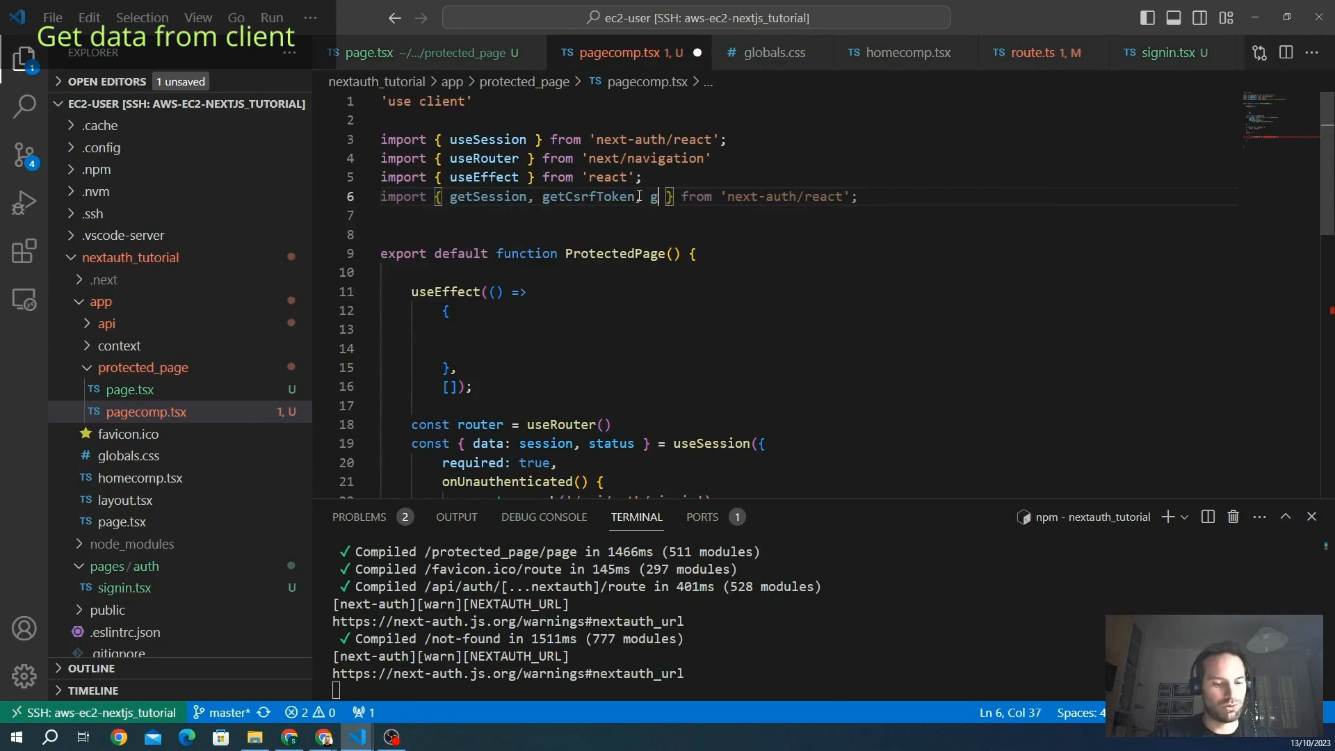
pyautogui.write('etProviders')
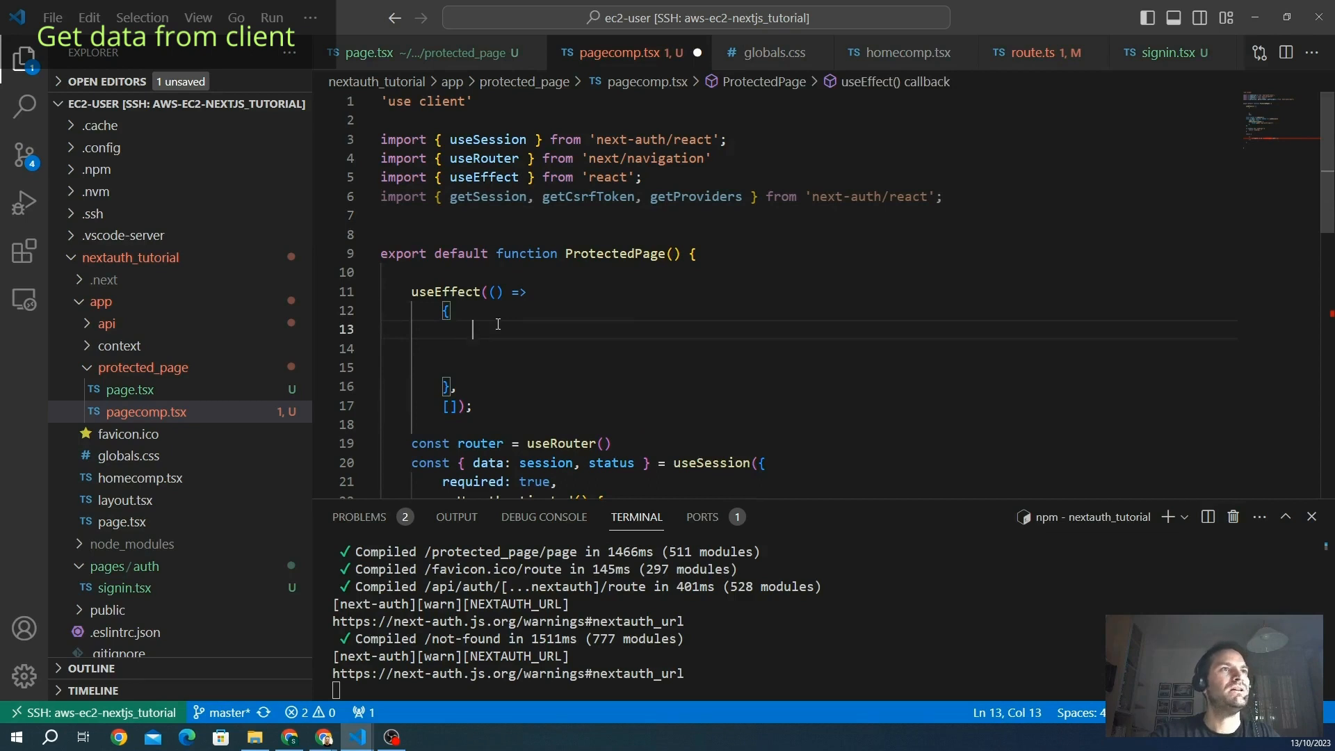
# Define an async fetchData inside the effect that awaits getSession() into Session
pyautogui.write('const')
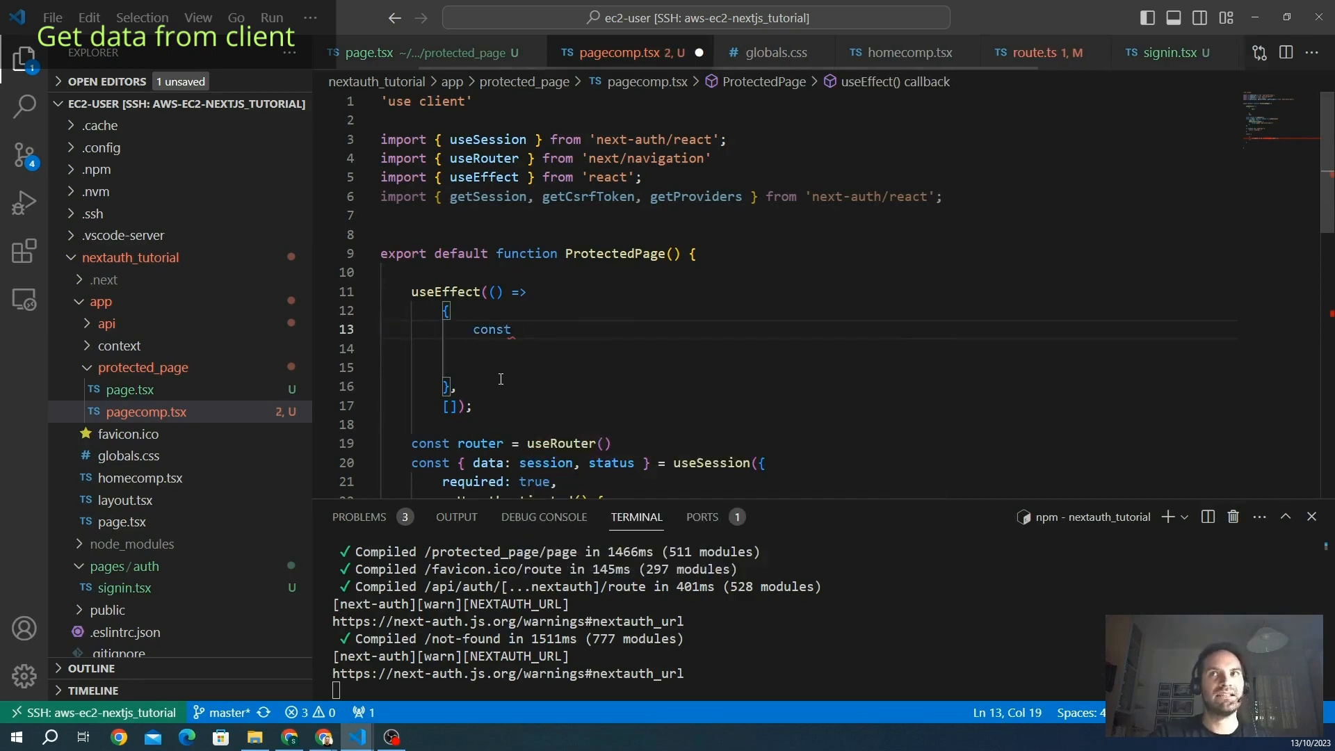
pyautogui.write('fetch')
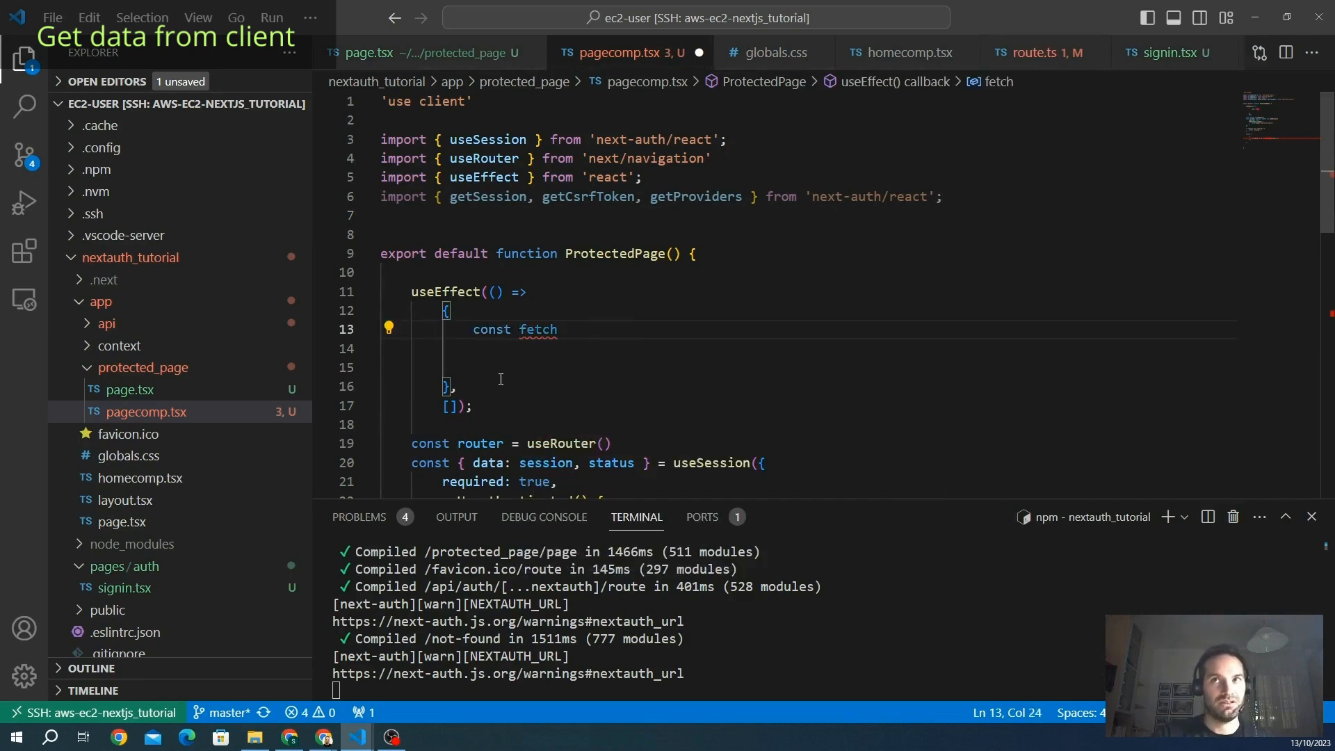
pyautogui.write('Data = async (')
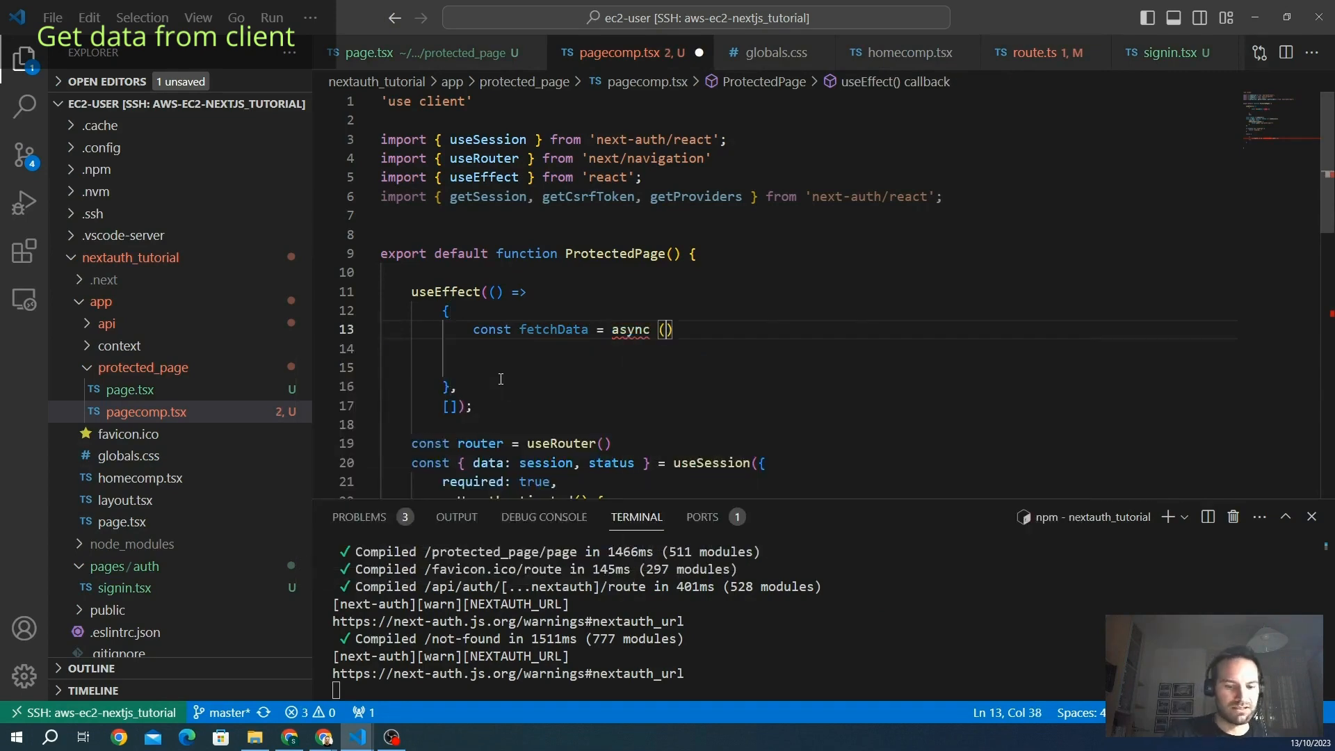
pyautogui.write('=> {}')
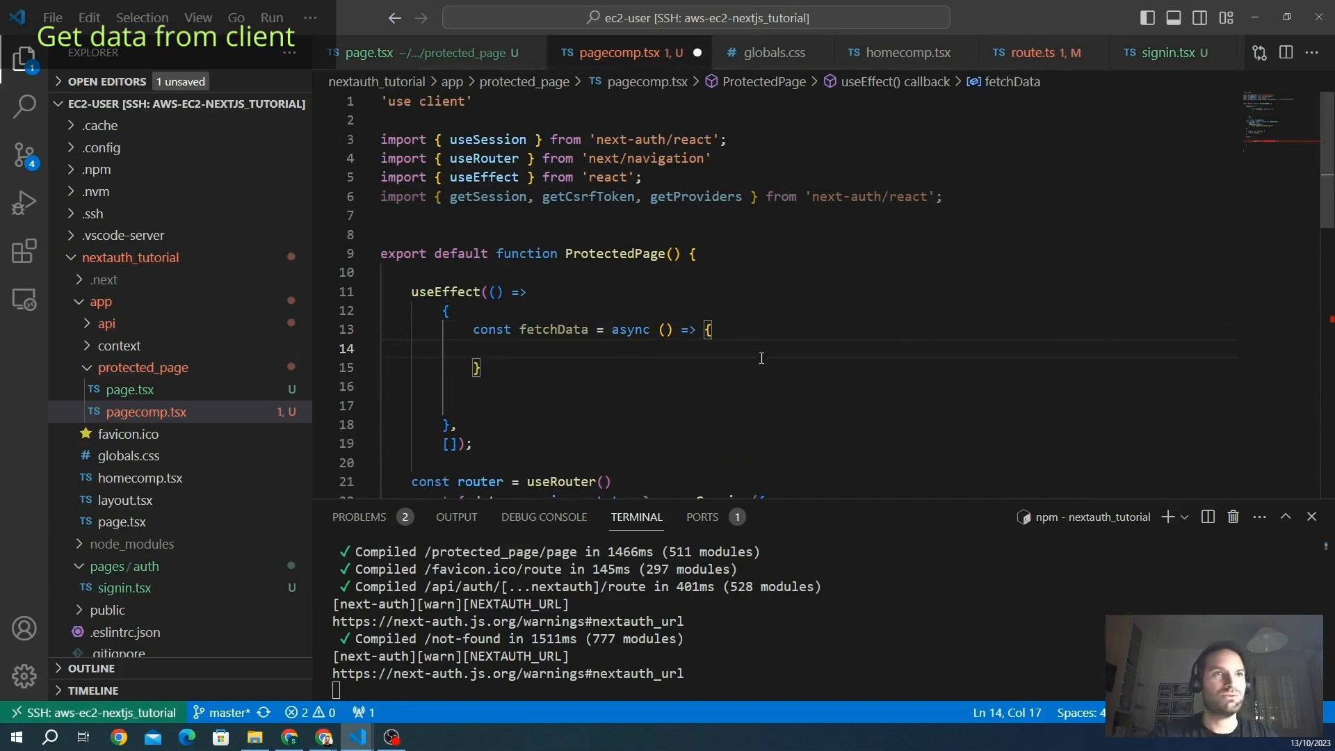
pyautogui.write('c')
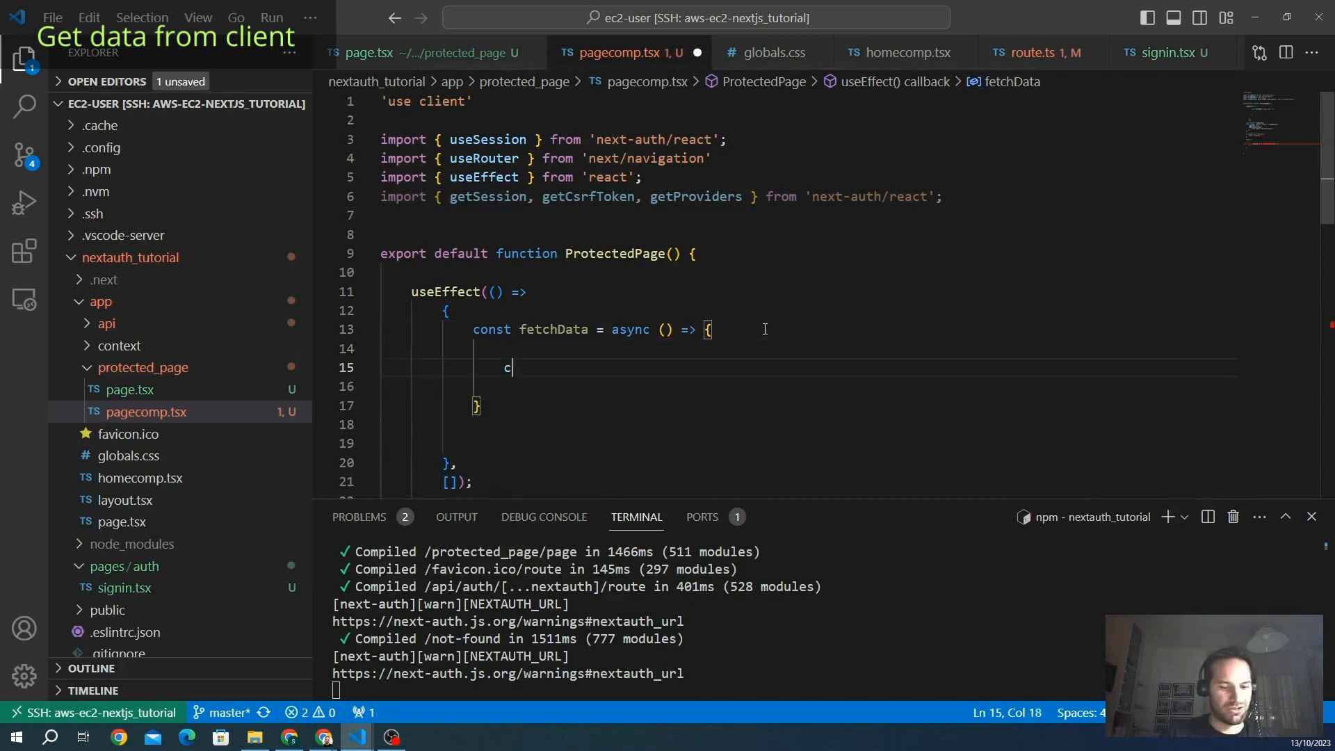
pyautogui.write('onst Session')
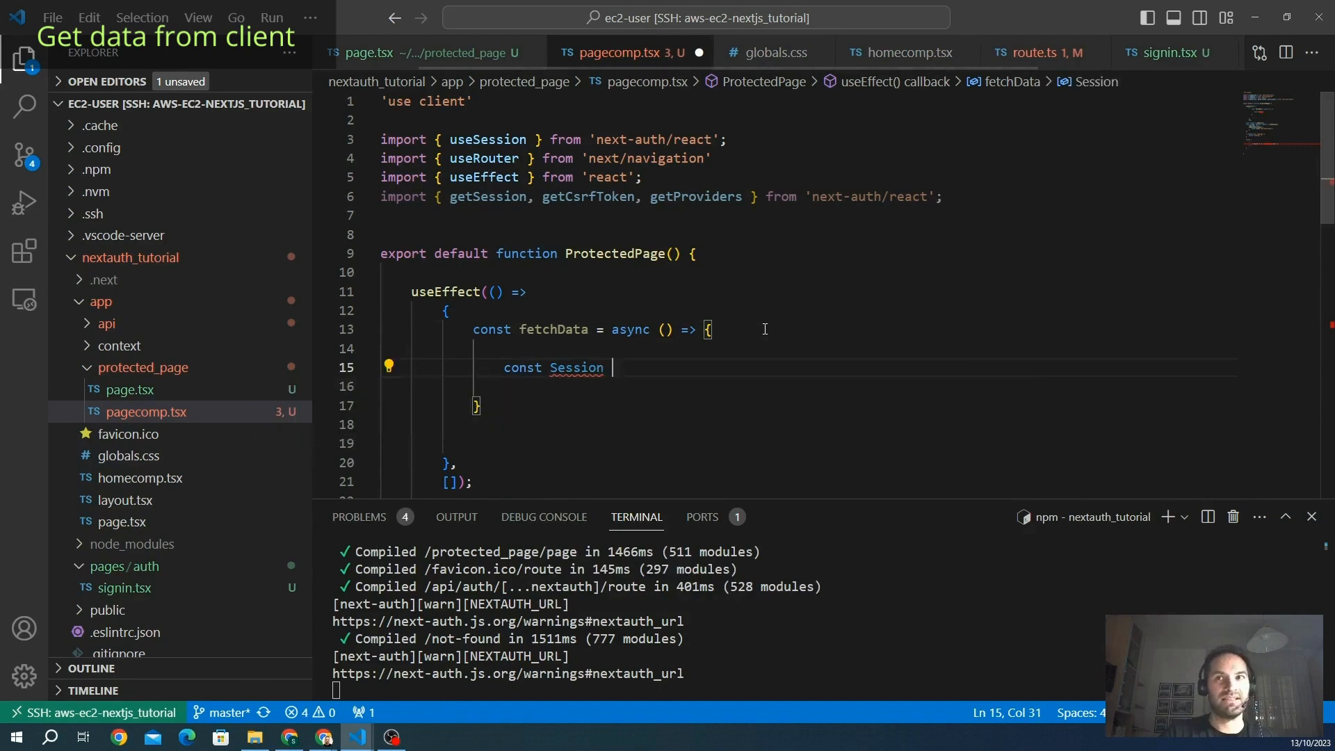
pyautogui.write('= await')
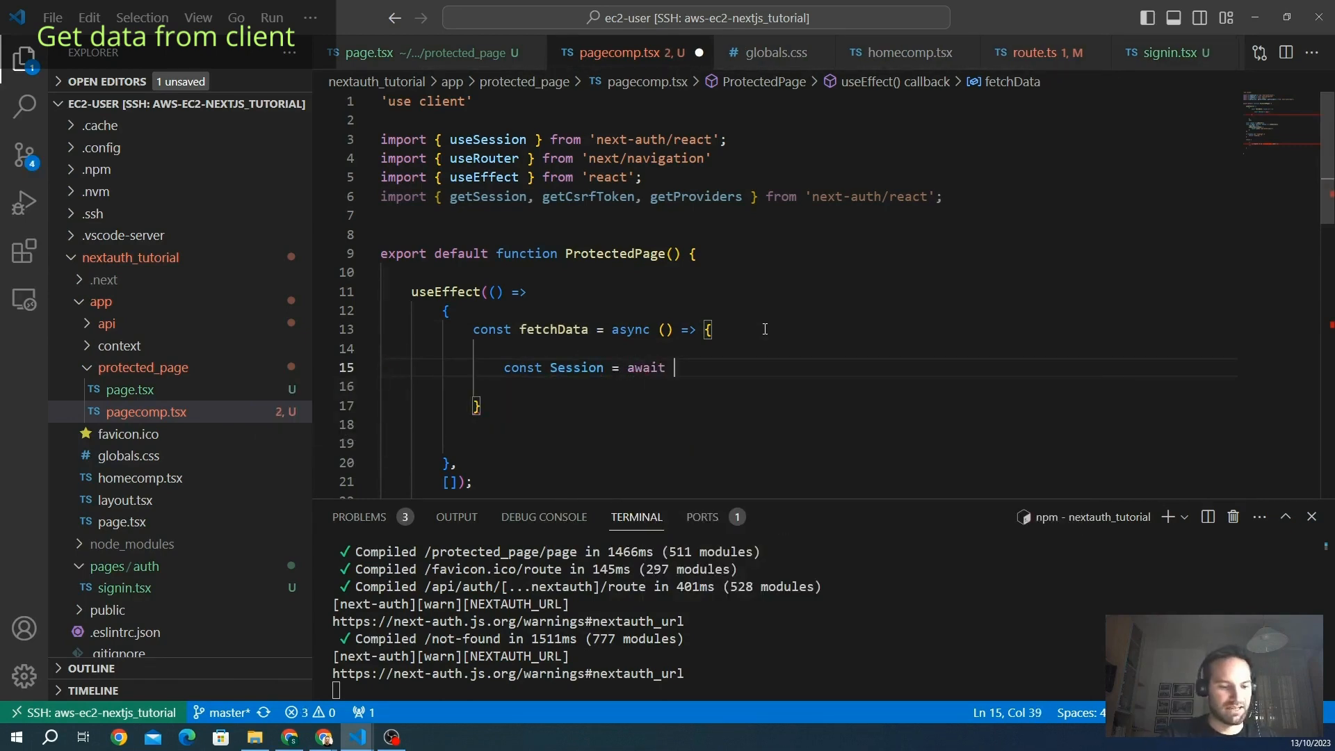
pyautogui.write('getSesio')
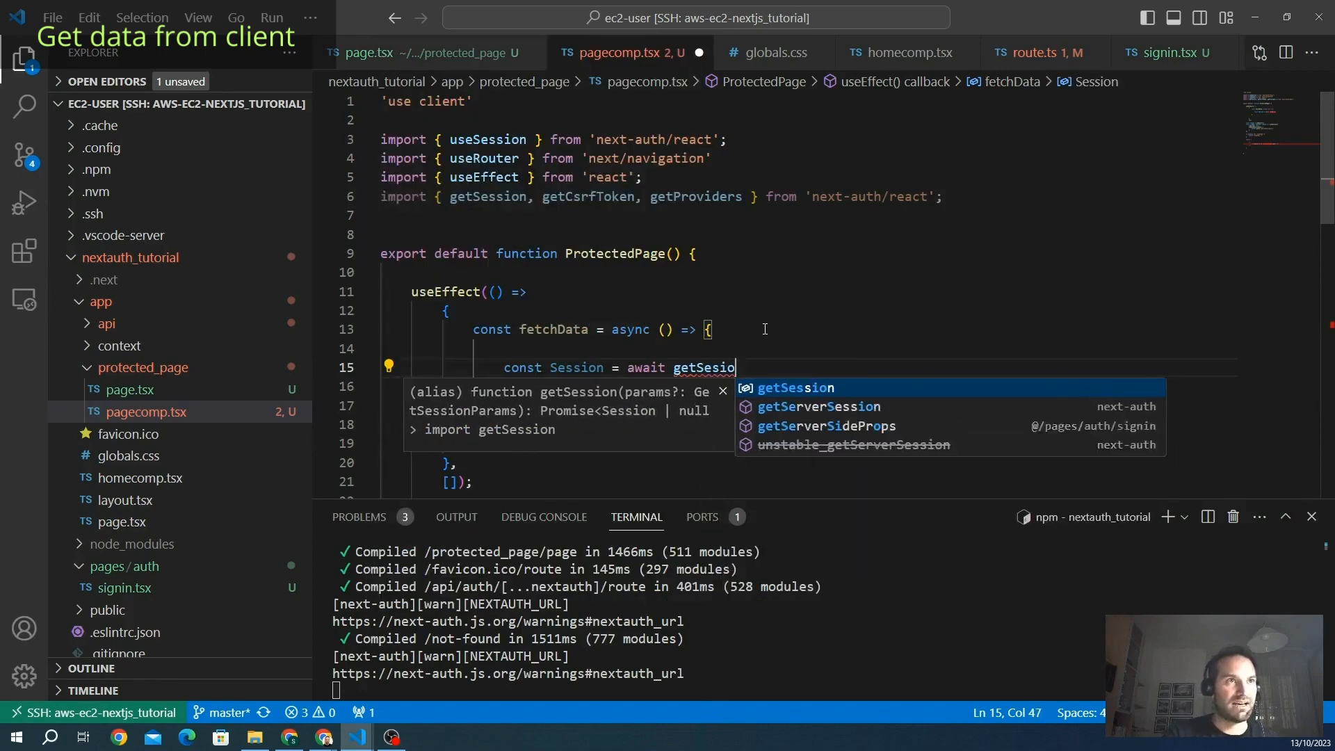
pyautogui.press('Backspace')
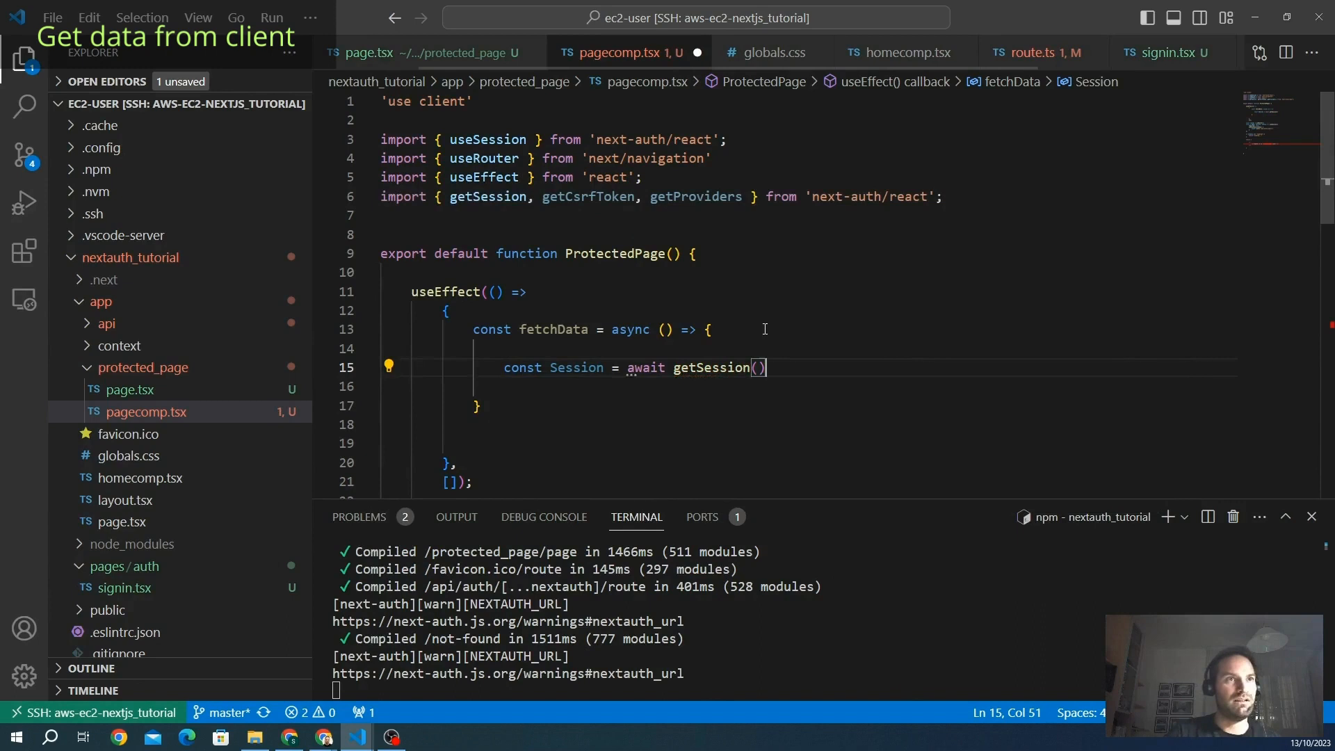
pyautogui.write(';')
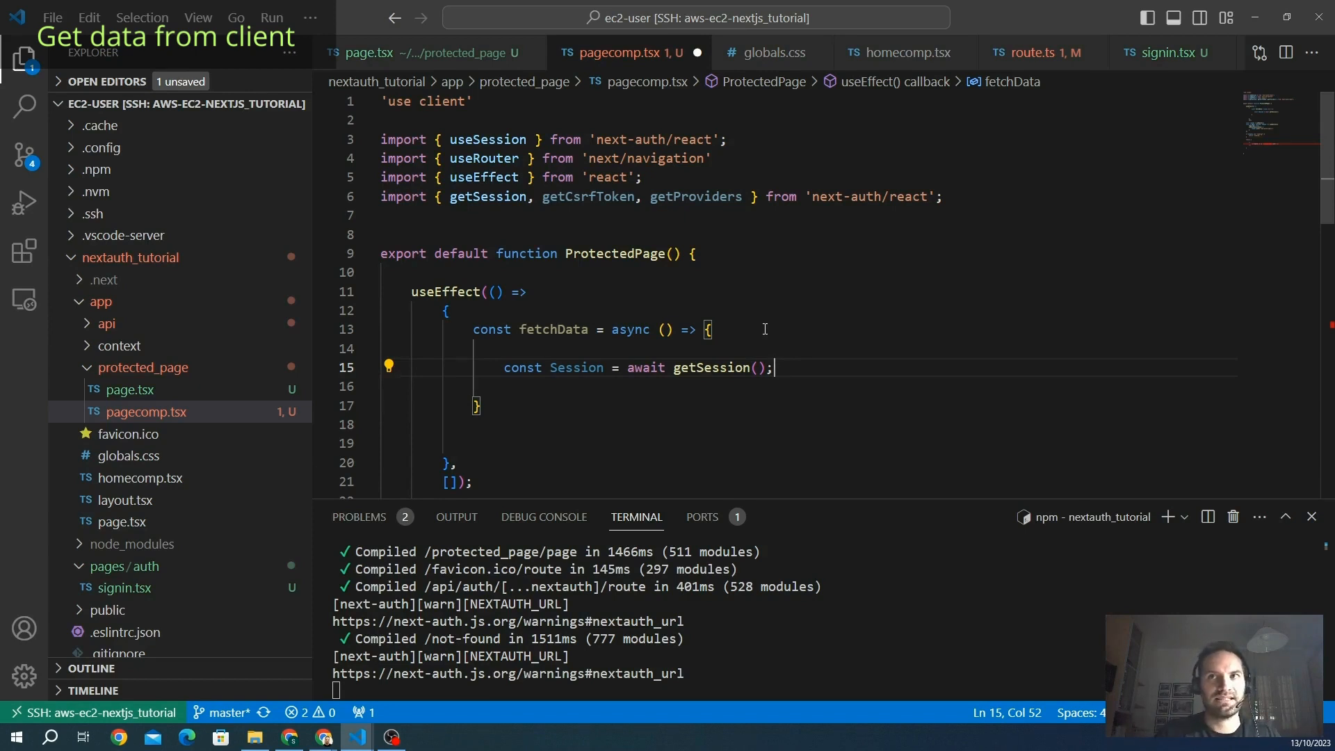
# Await getCsrfToken and getProviders into CsrfToken and Providers, then console.log all three and call fetchData()
pyautogui.write('const CsrfToken = await getCsrfToken();')
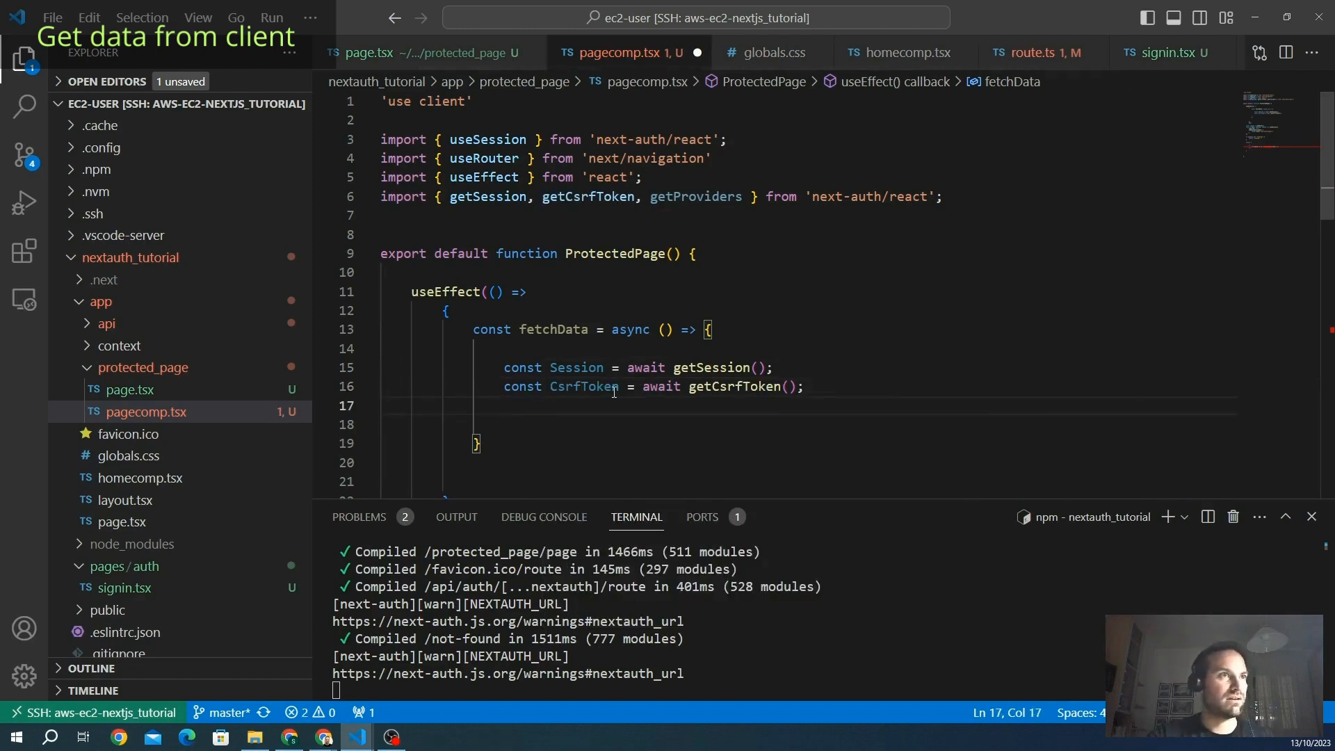
pyautogui.doubleClick(695, 196)
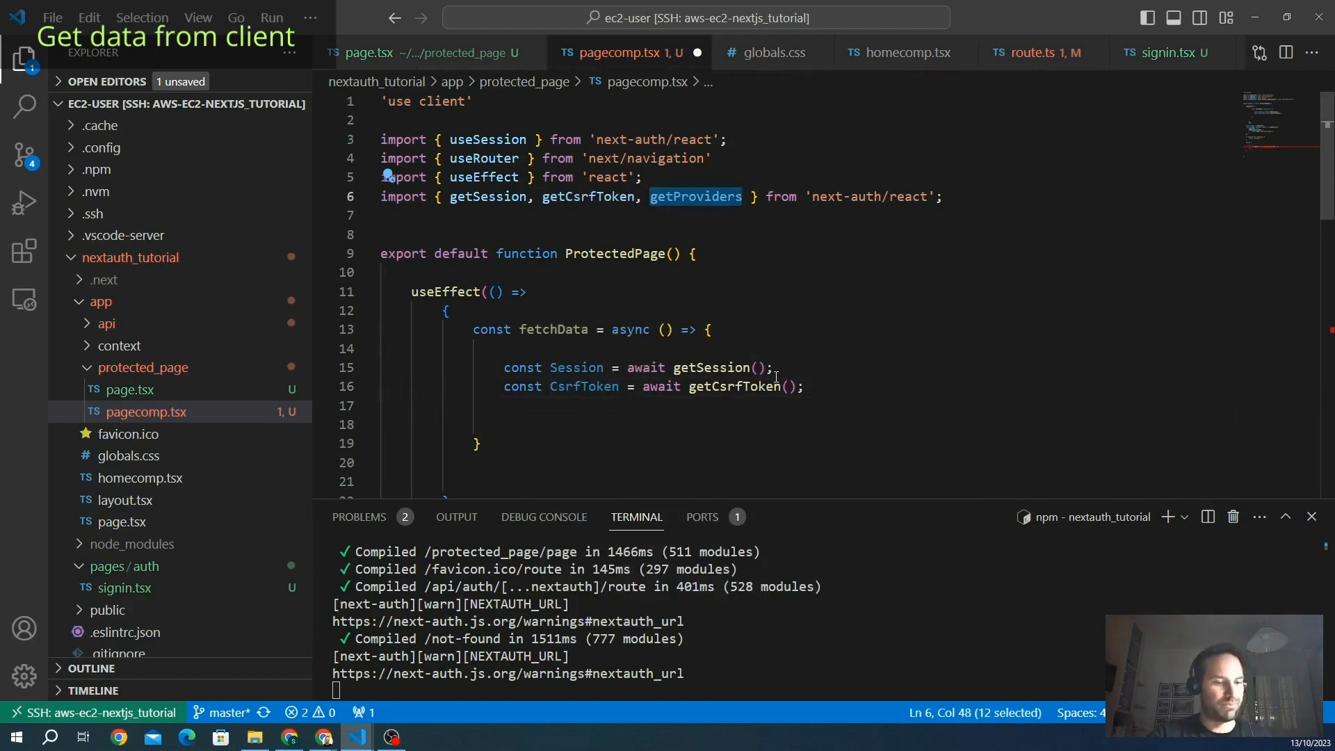
pyautogui.write('const')
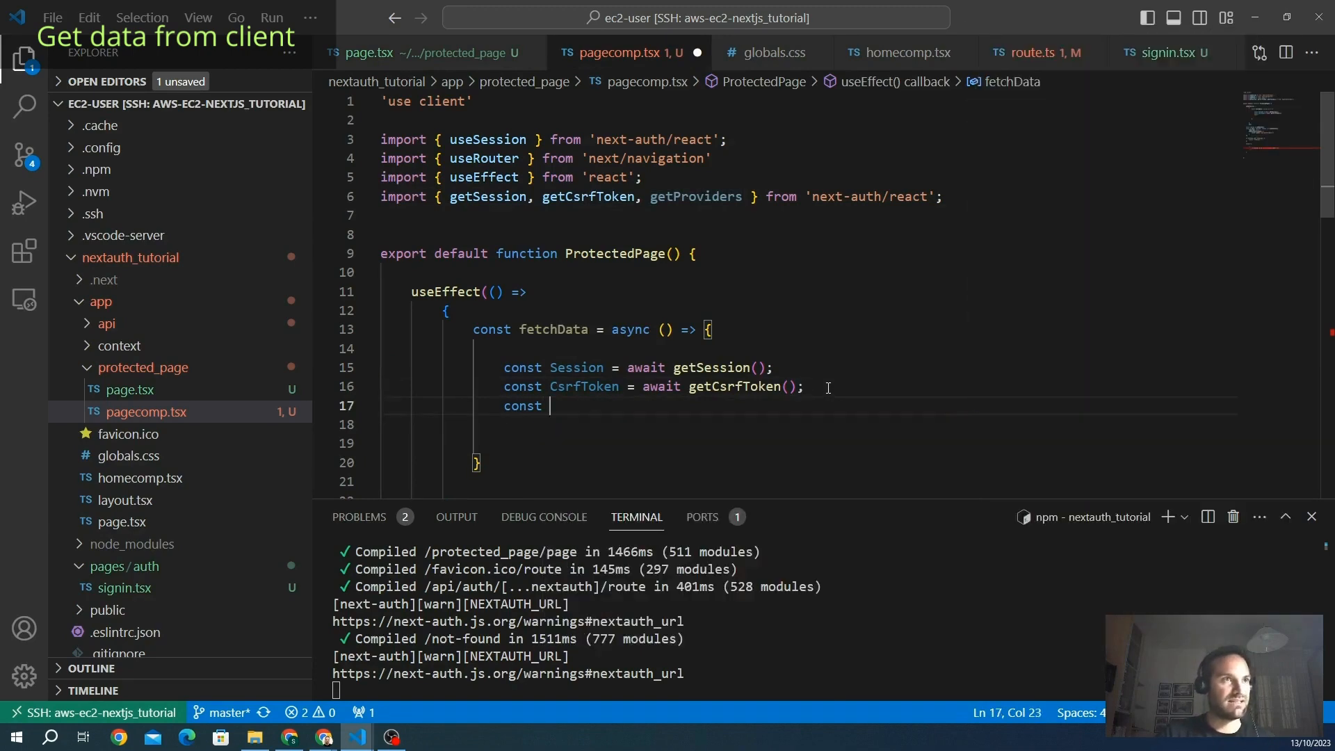
pyautogui.write('geProviders')
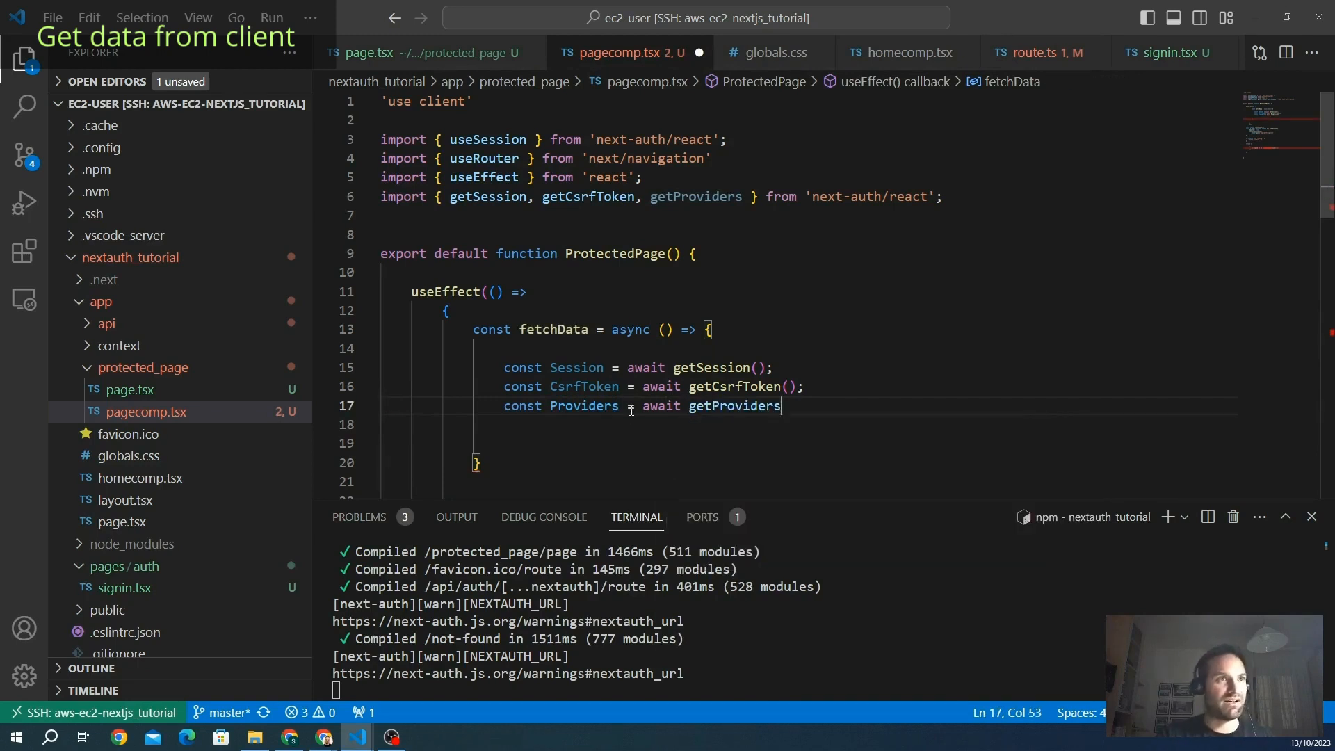
pyautogui.write('();')
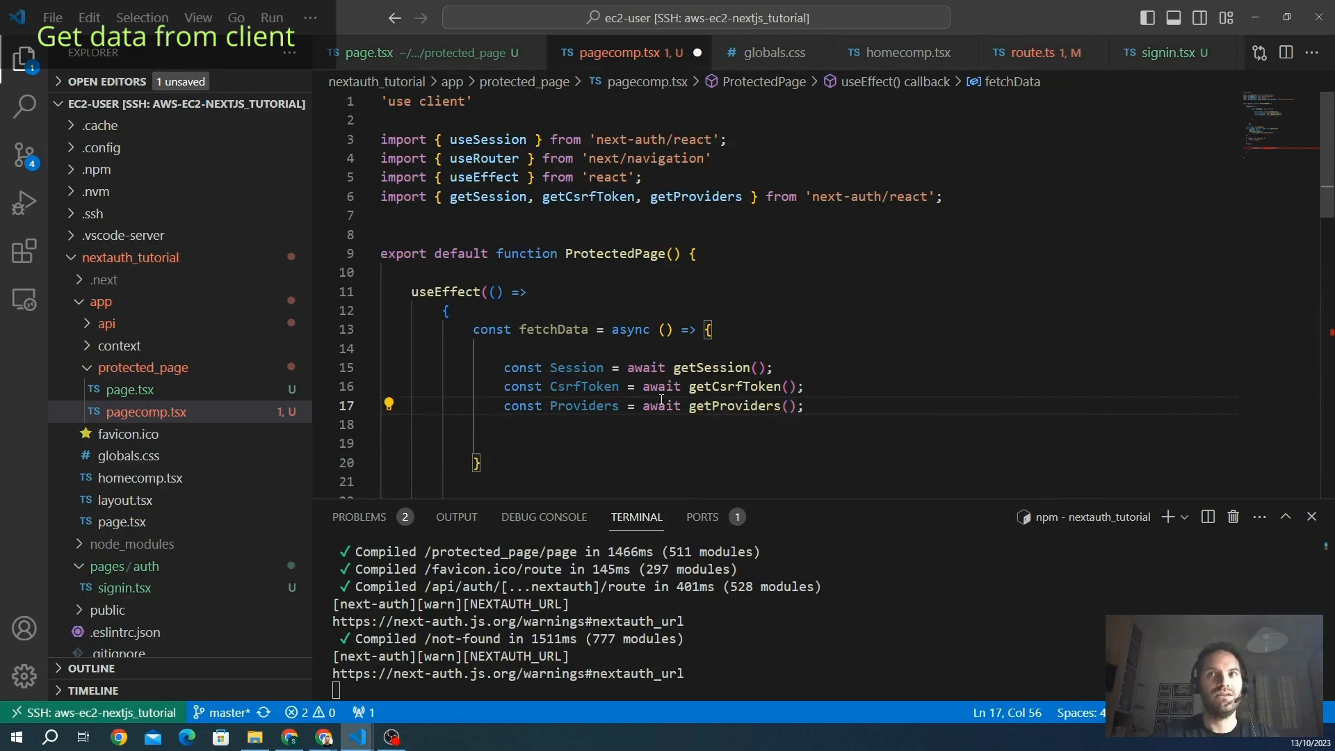
pyautogui.write('console.log(')
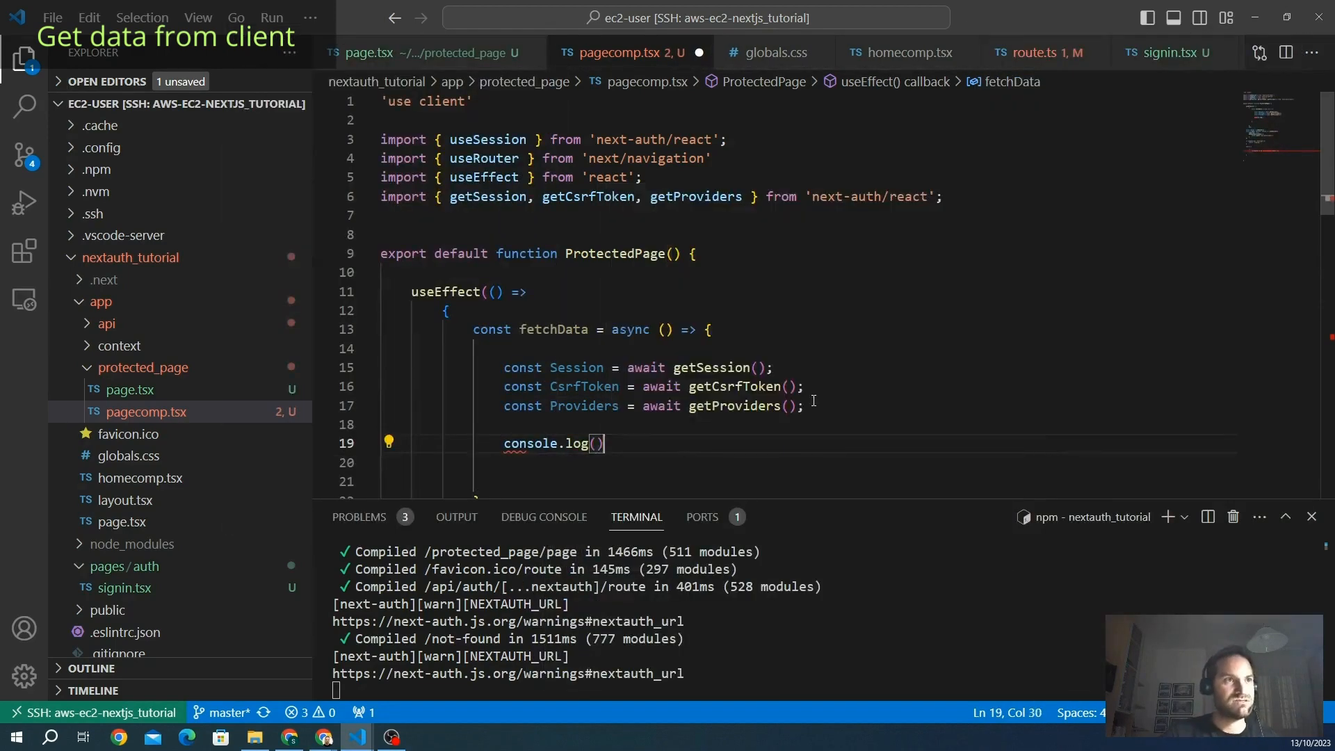
pyautogui.write('Session, CsrfToken, Providers')
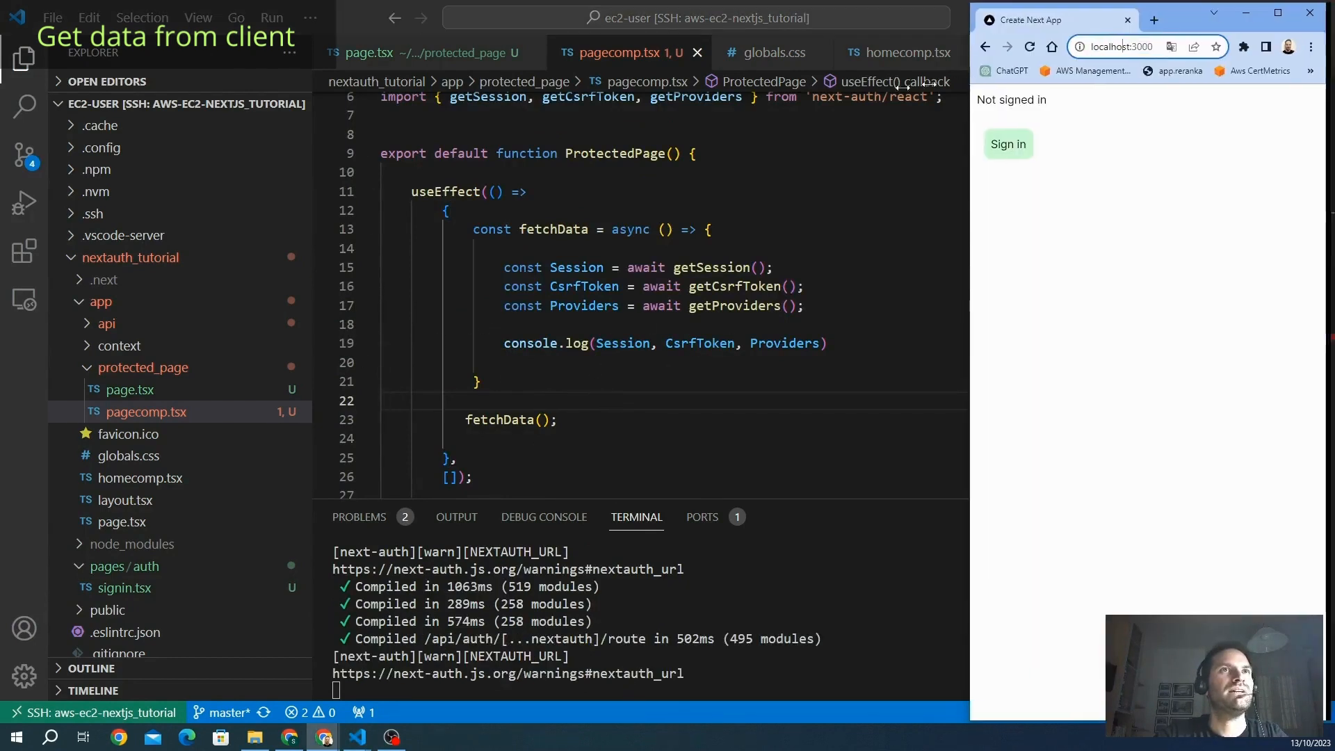
# Go to localhost:3000/protected_page and sign in with the My website credentials form
pyautogui.click(1123, 46)
pyautogui.write('/protected_page')
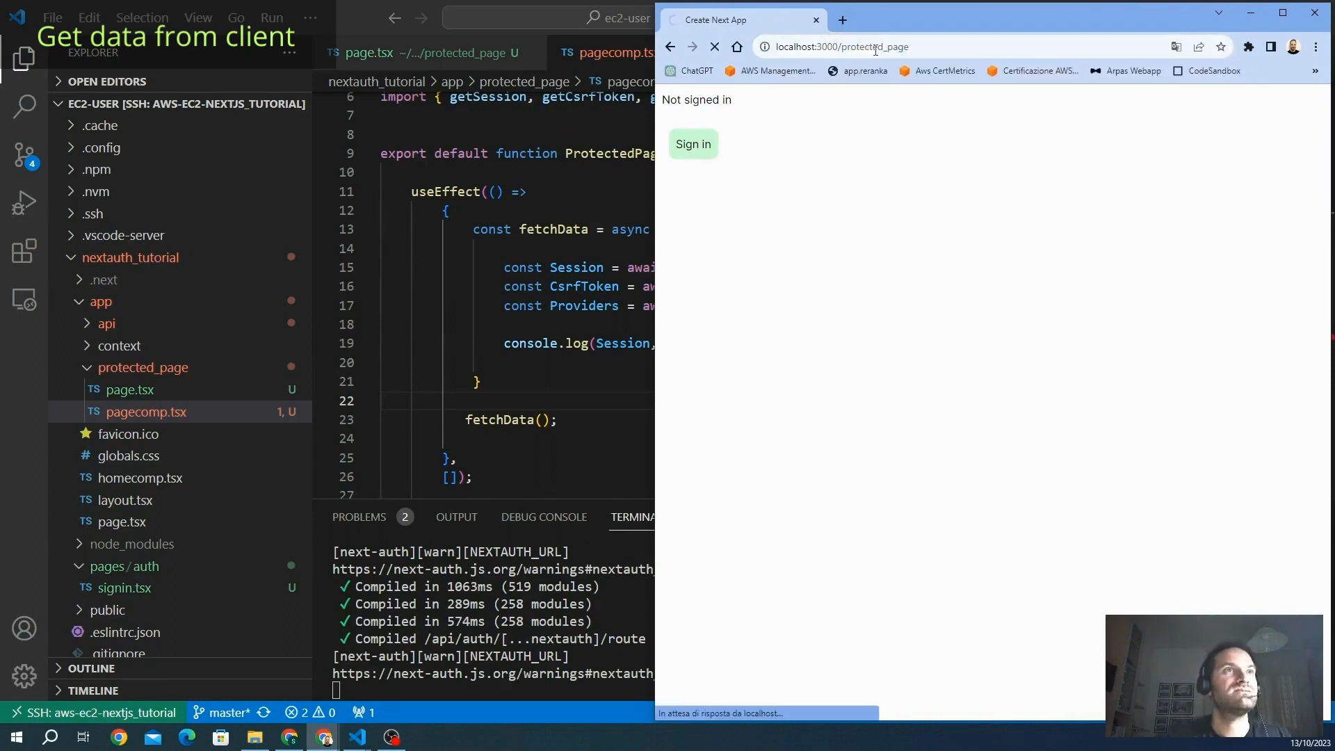
pyautogui.click(712, 47)
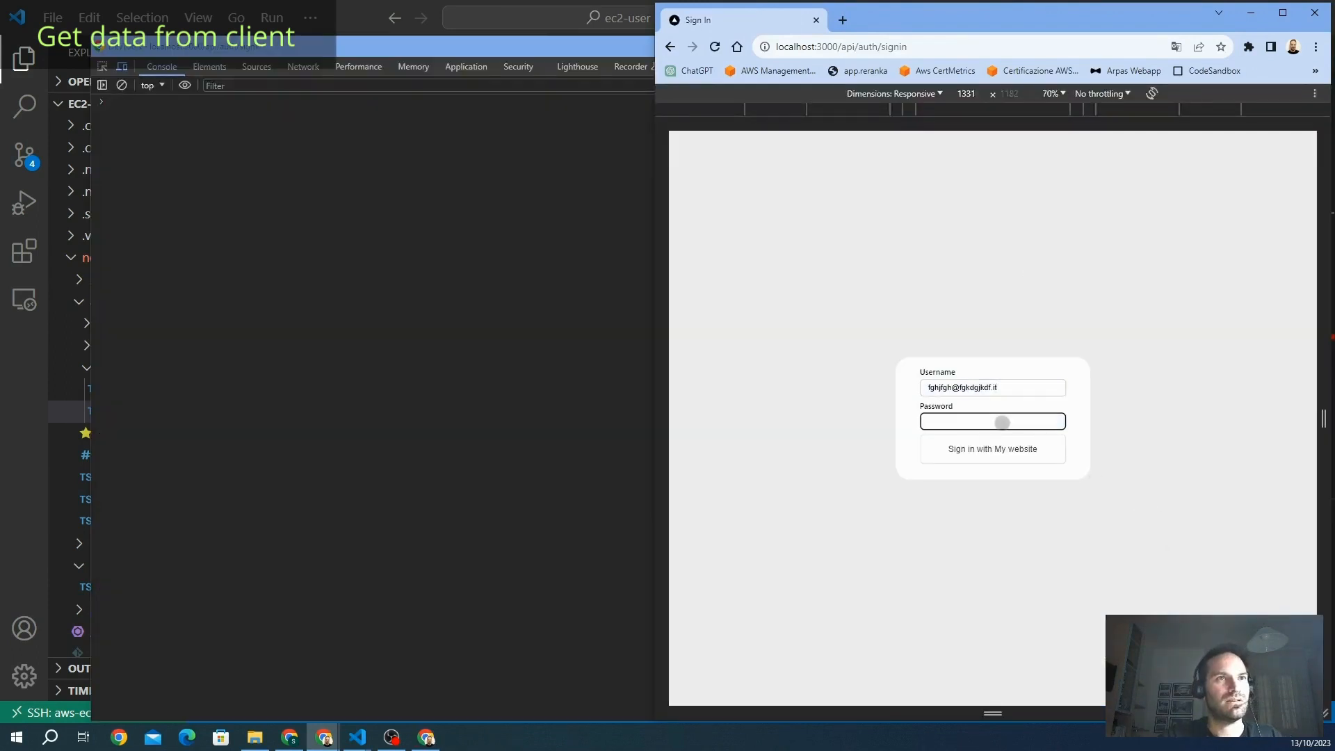
pyautogui.click(992, 449)
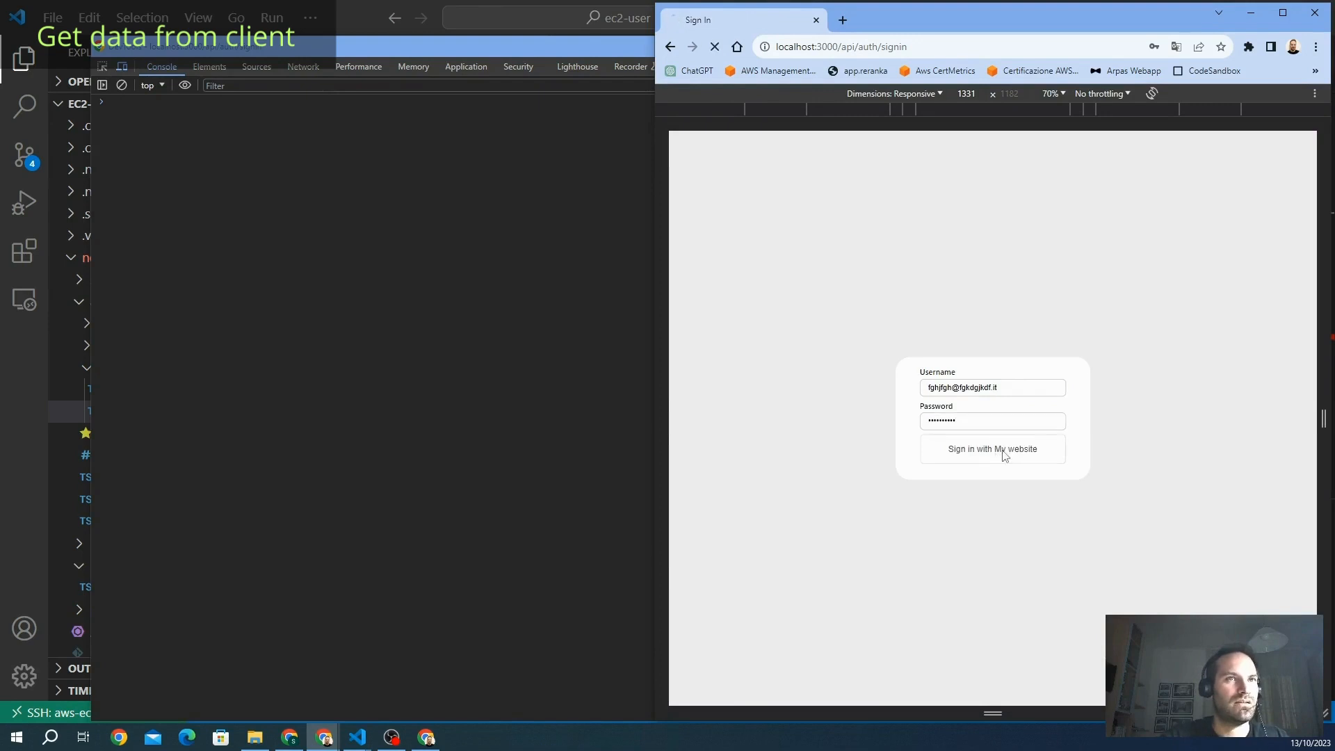
pyautogui.click(991, 449)
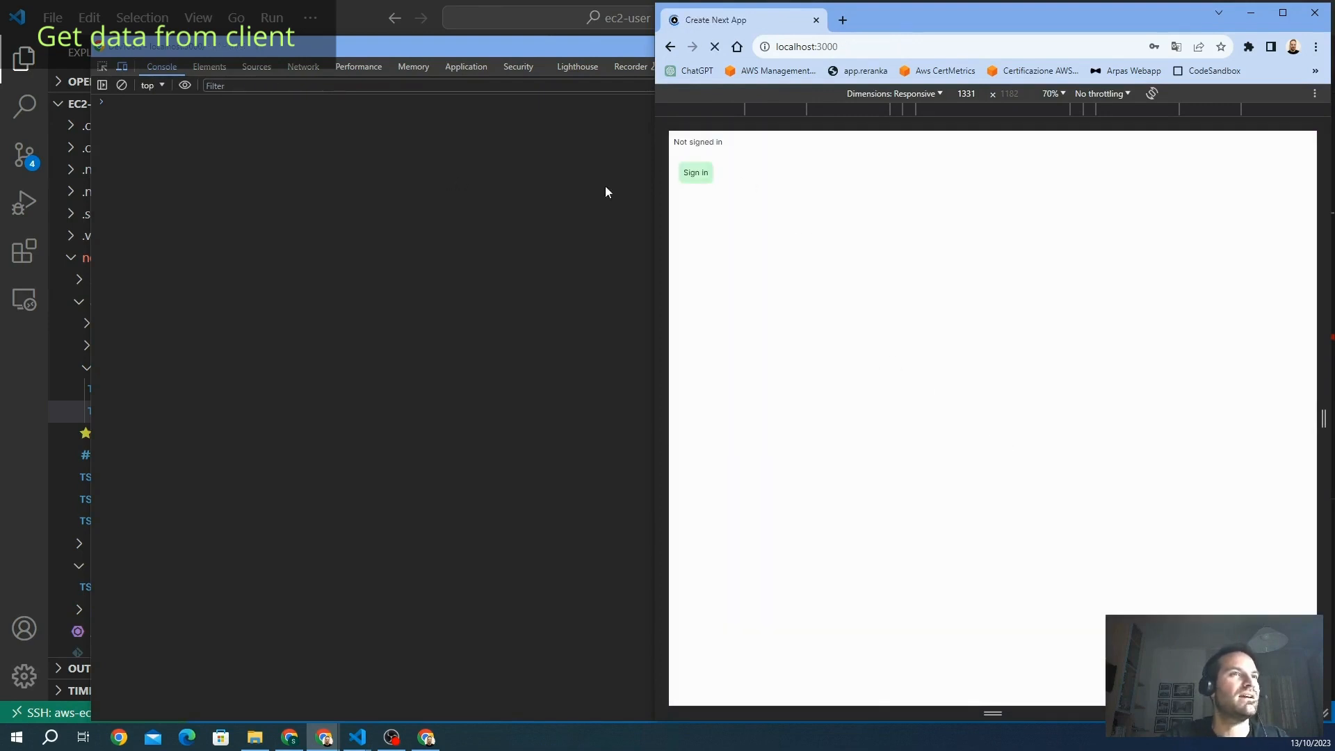
pyautogui.click(695, 172)
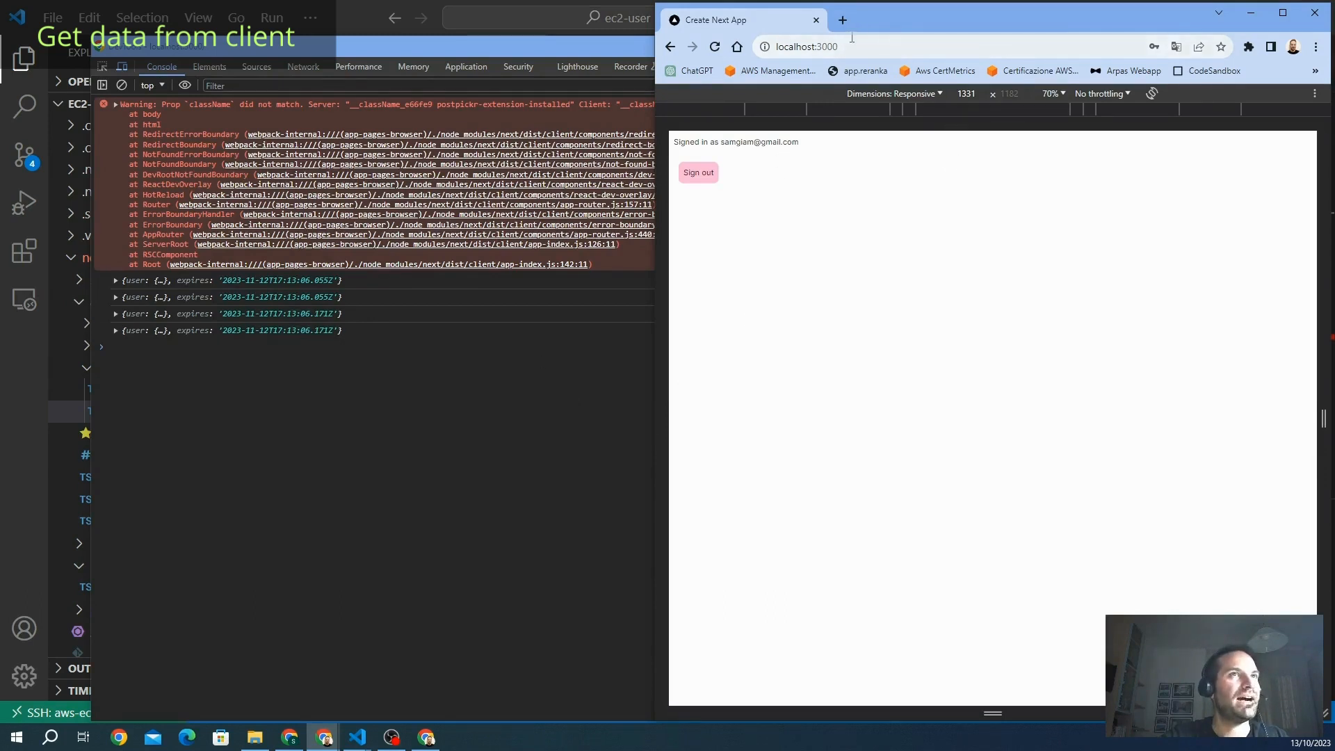
pyautogui.moveTo(727, 104)
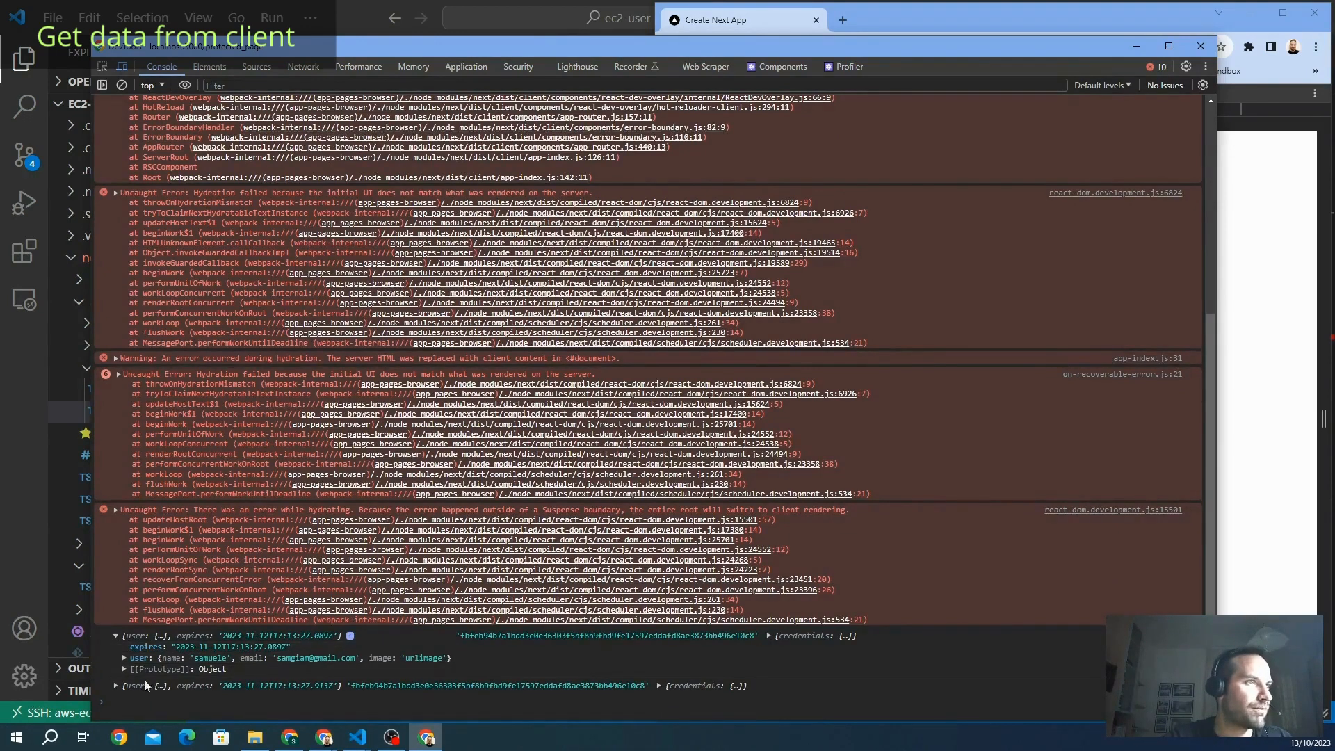
# Expand the logged session entry in the DevTools console to inspect its user details
pyautogui.click(124, 658)
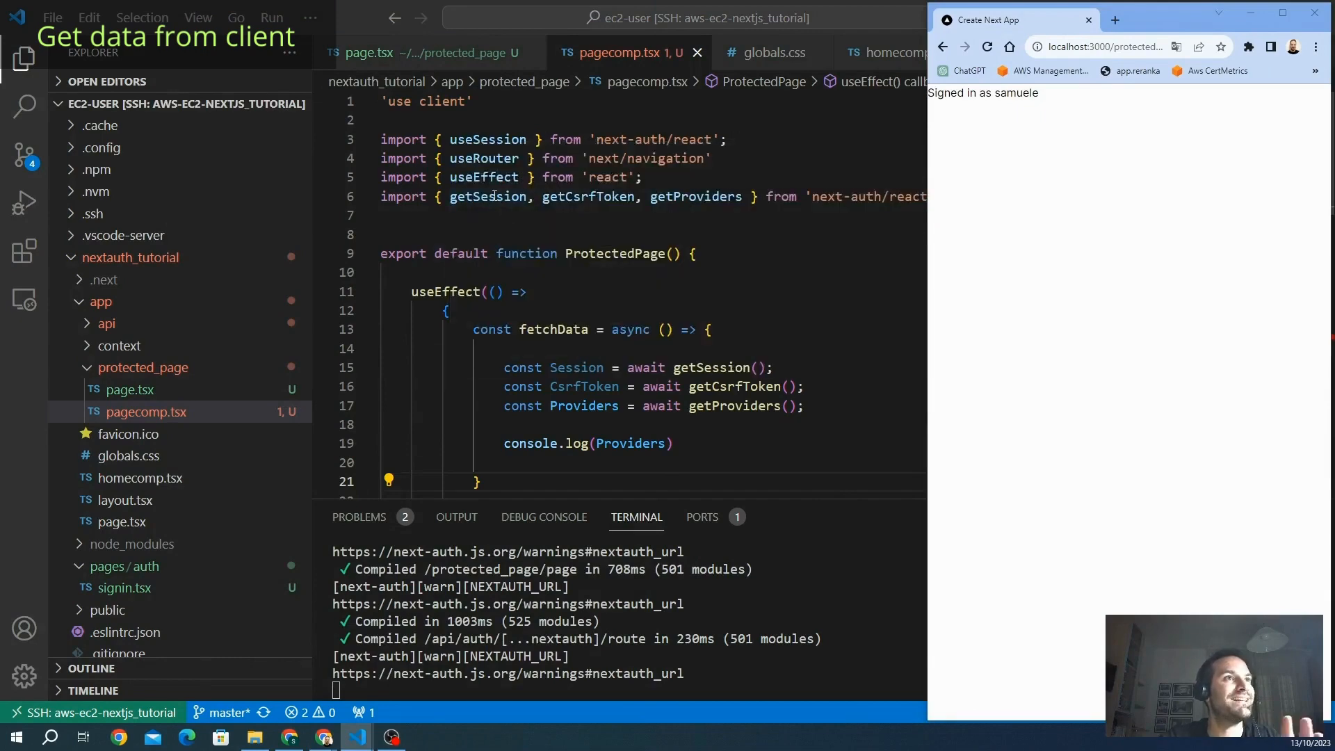
pyautogui.moveTo(587, 197)
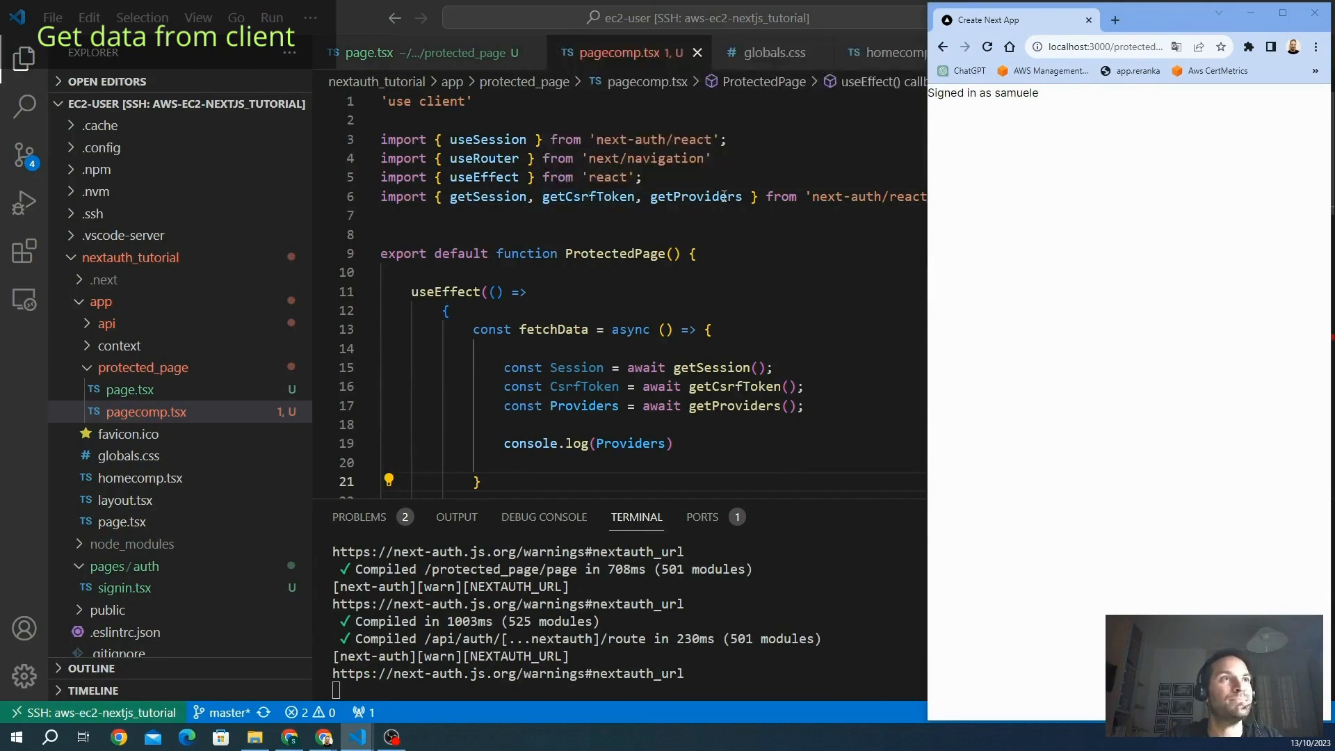
pyautogui.moveTo(696, 196)
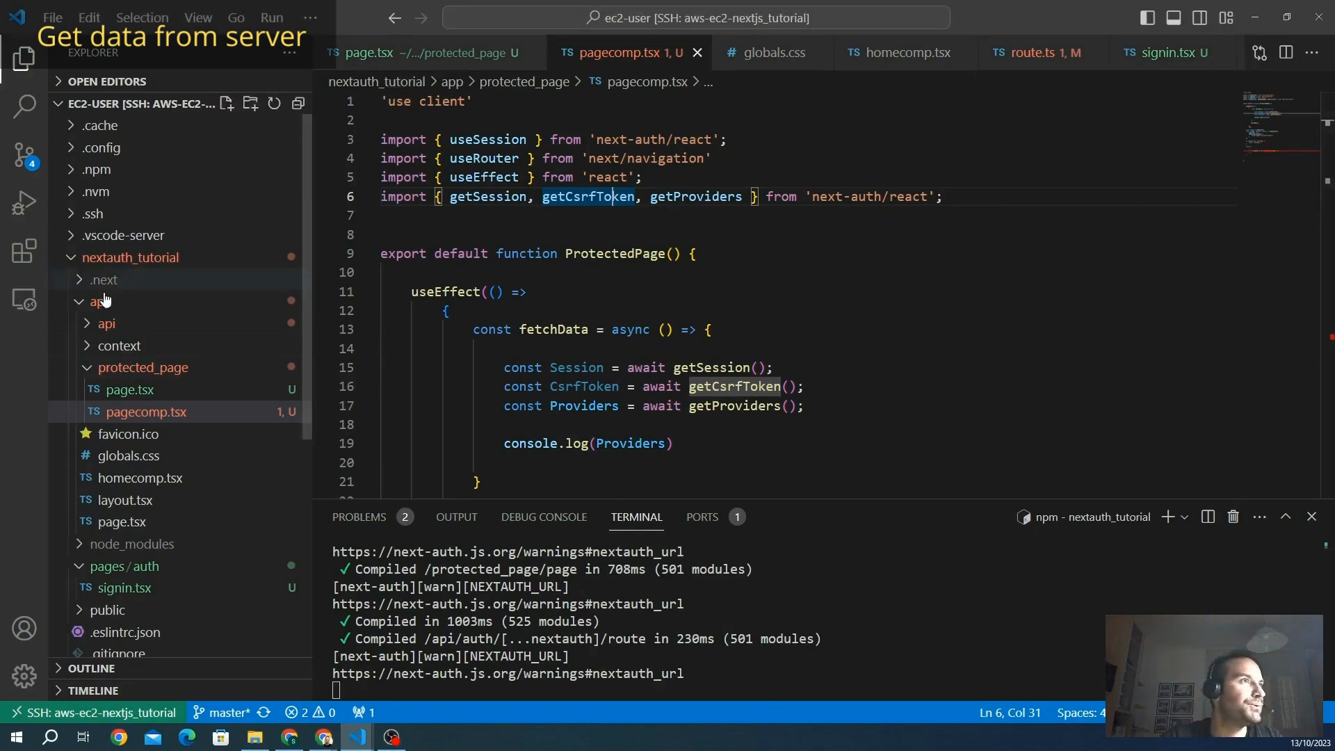
# Create an ssrpage folder under app with a new page.tsx file inside it
pyautogui.rightClick(101, 300)
pyautogui.write('ssr')
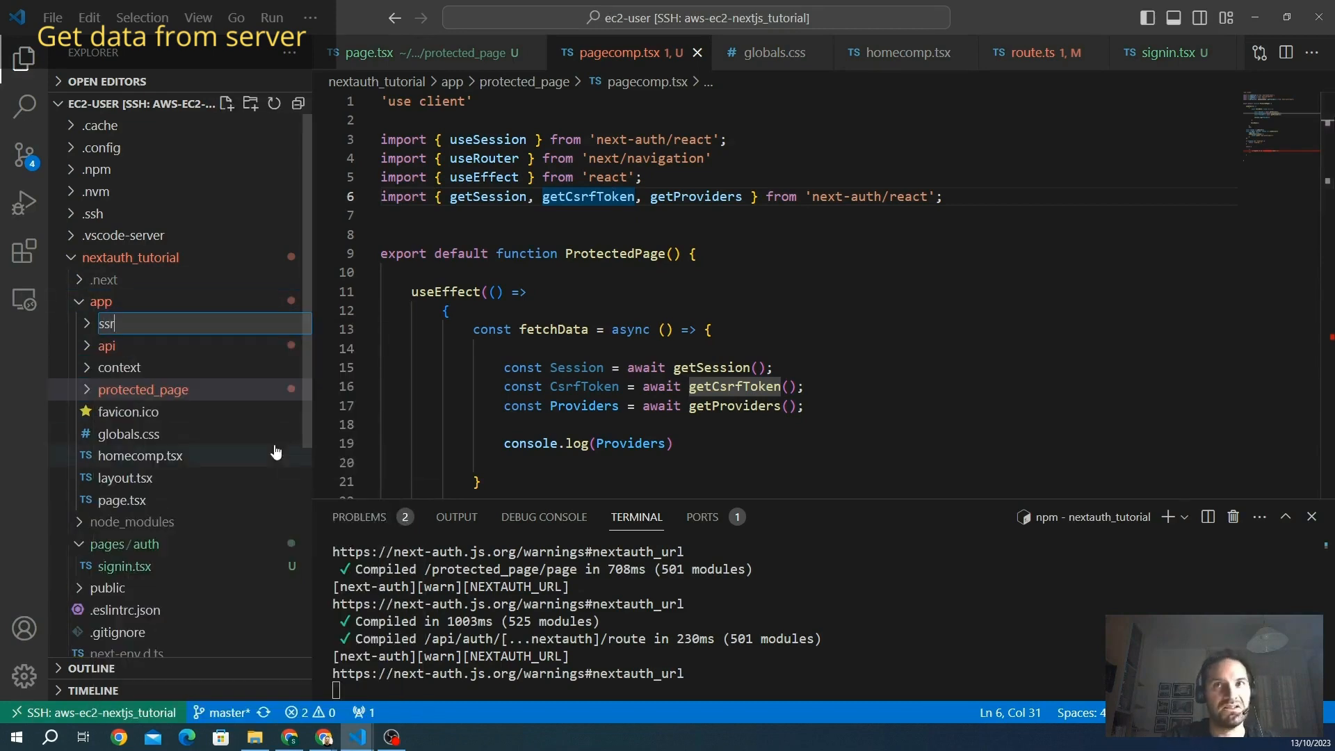
pyautogui.write('page')
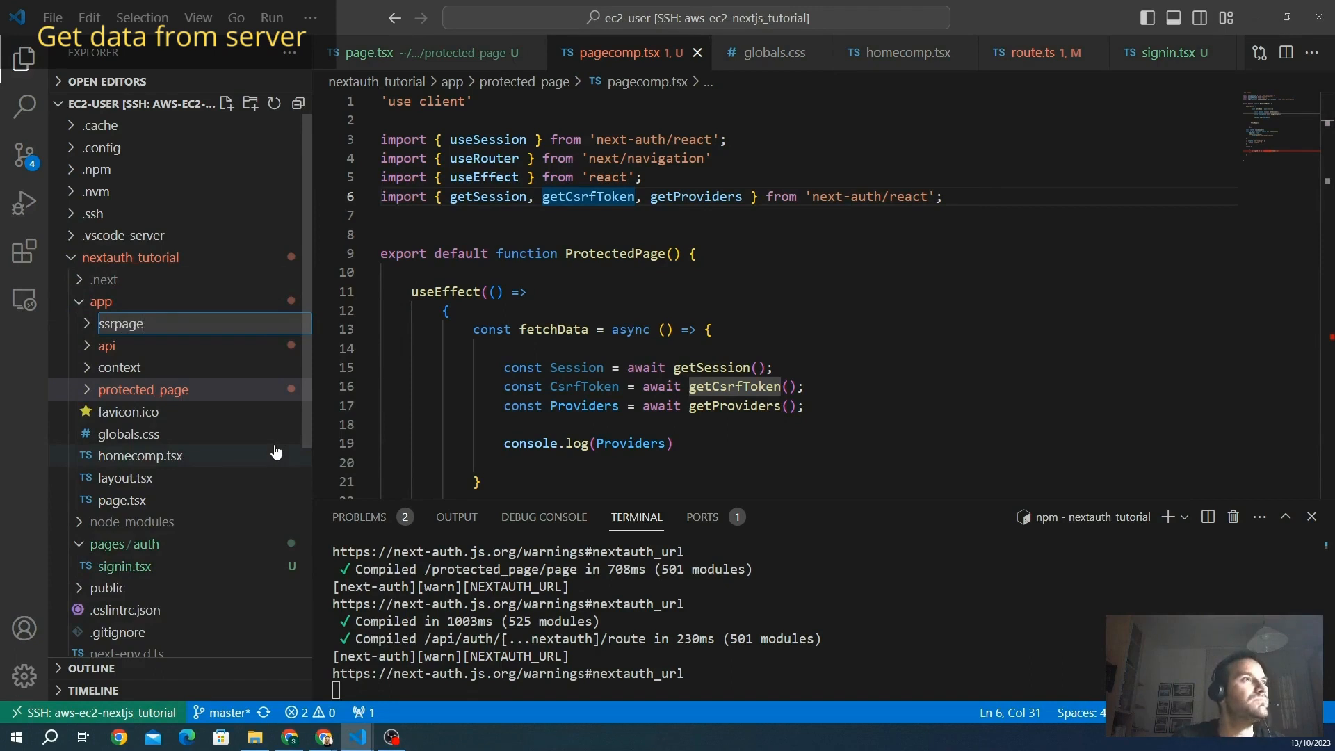
pyautogui.rightClick(120, 390)
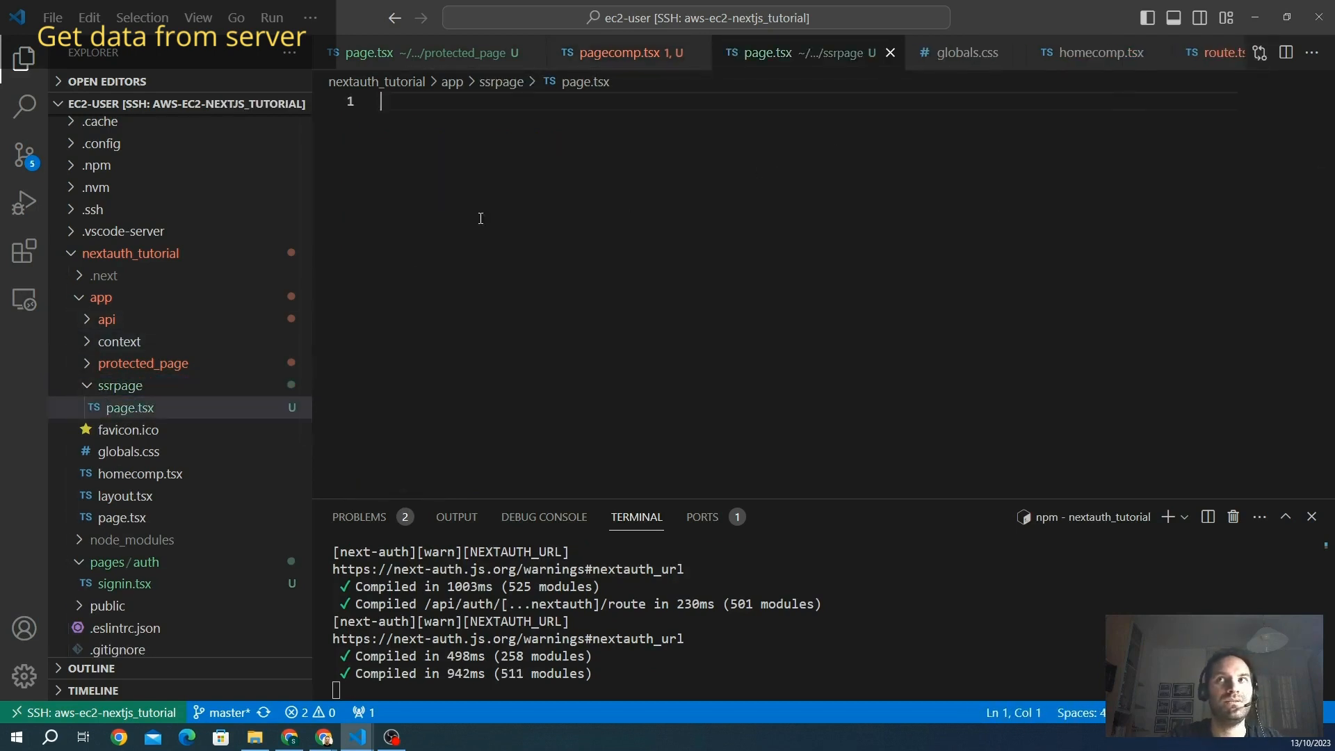
# Write export default function ServerPage with const session = await getServerSession()
pyautogui.write('export')
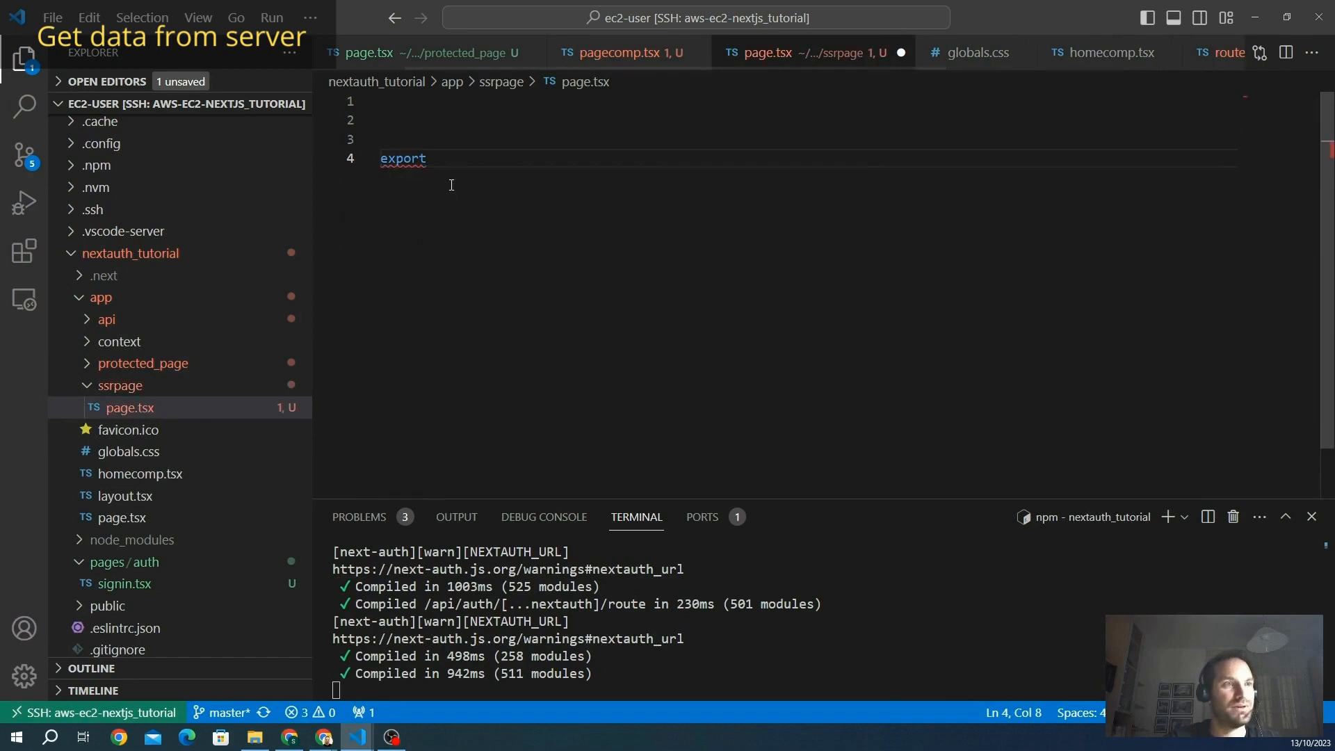
pyautogui.write('d')
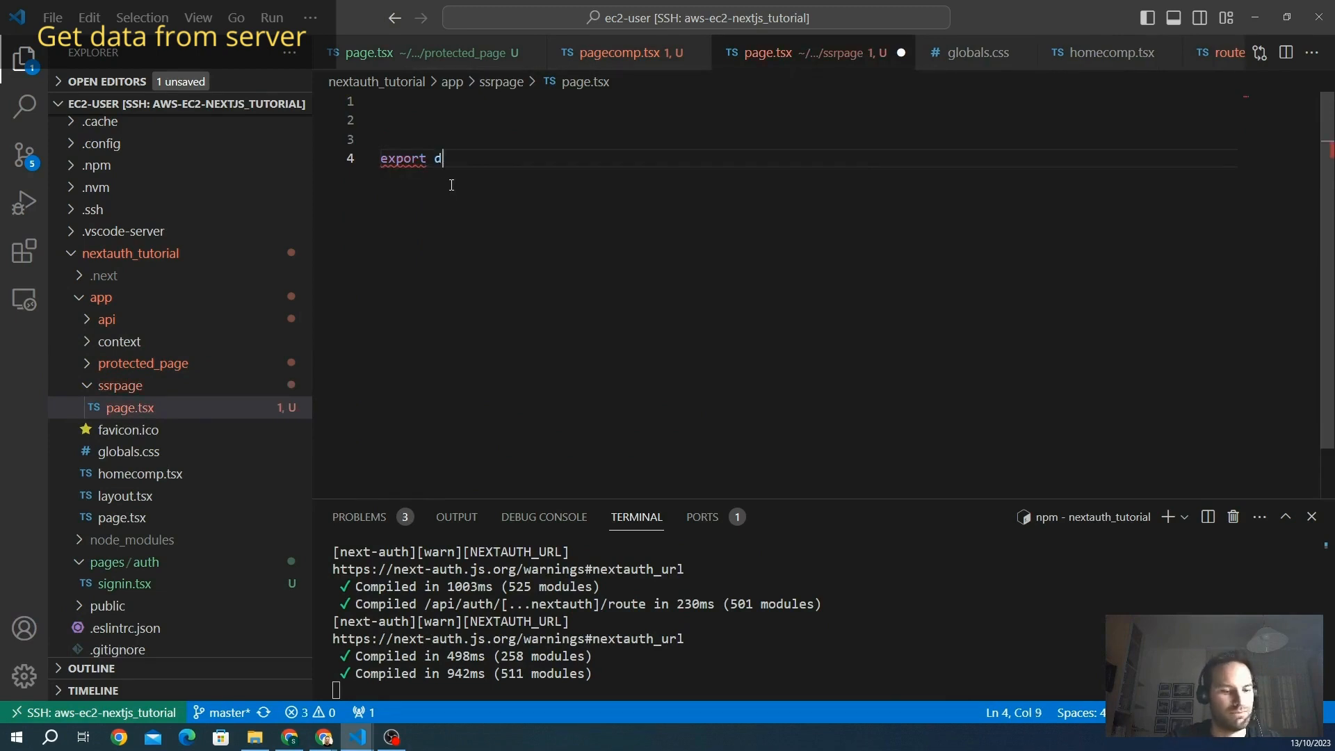
pyautogui.write('efault')
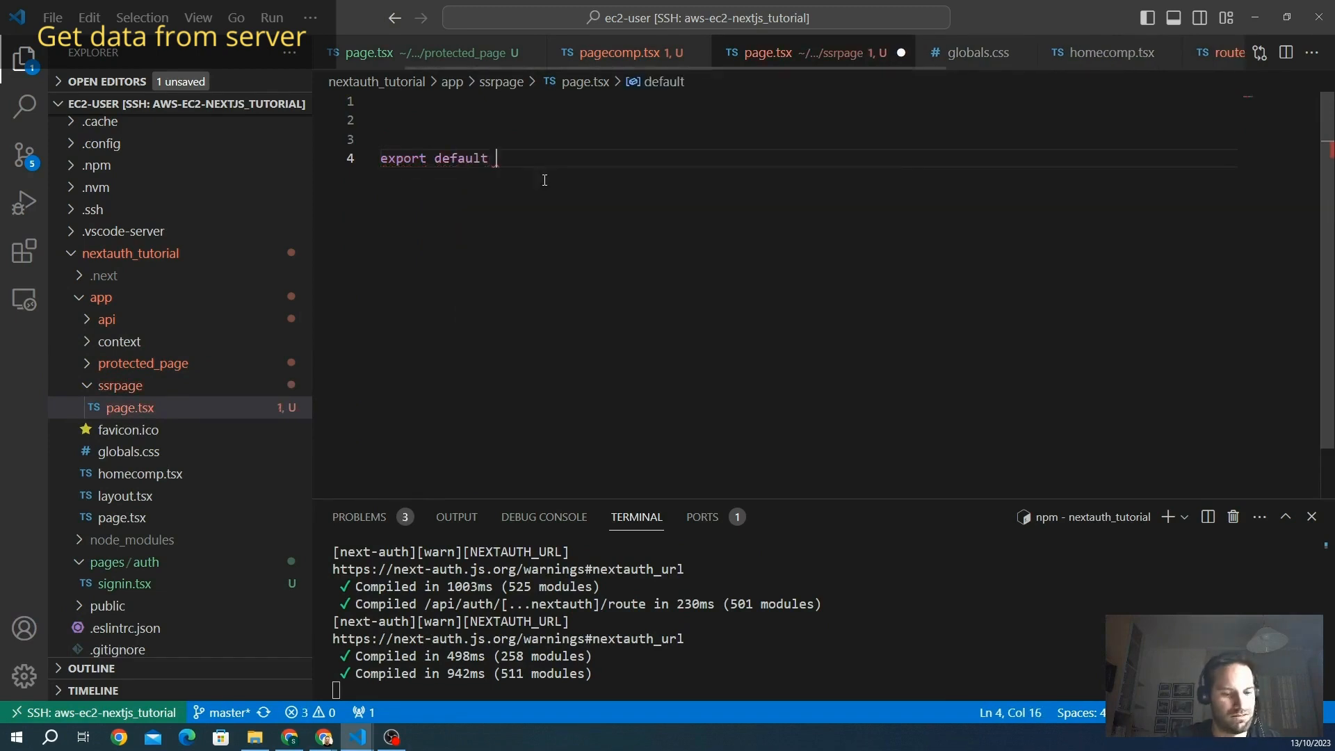
pyautogui.write('function')
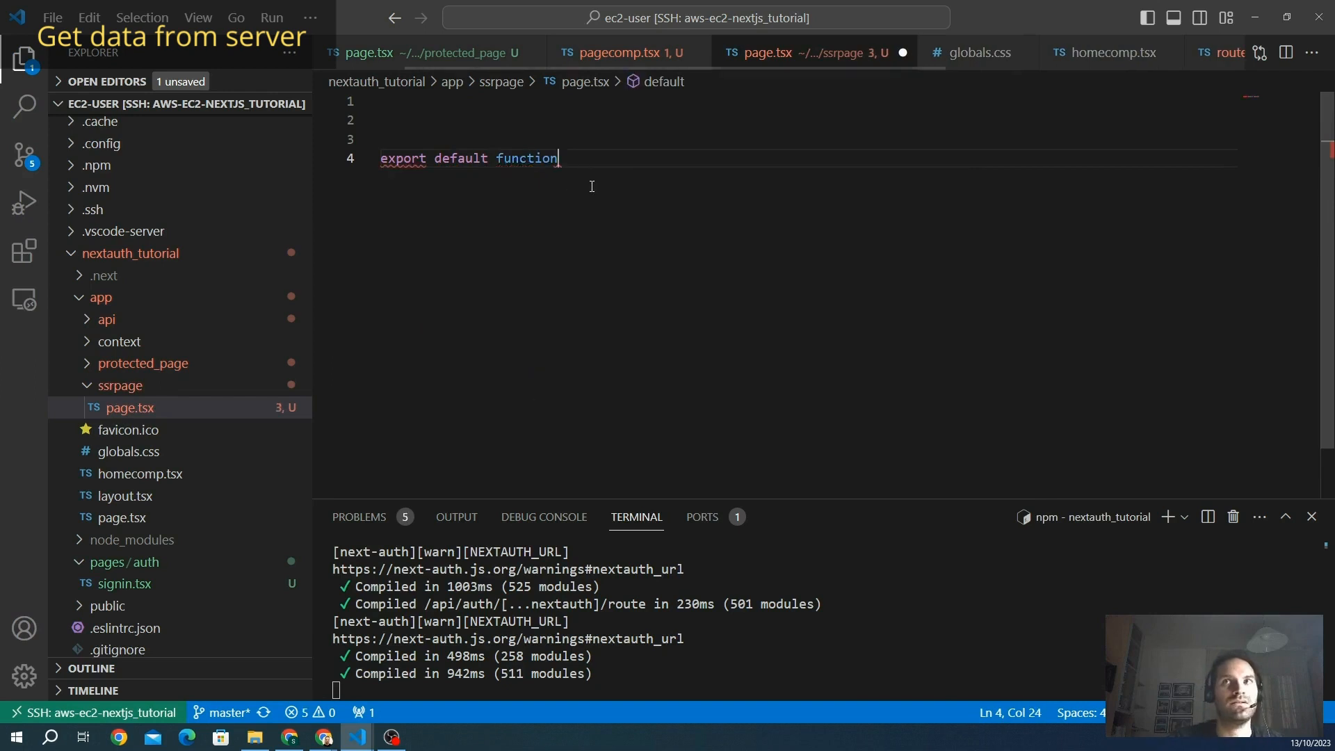
pyautogui.write('ServerPage(')
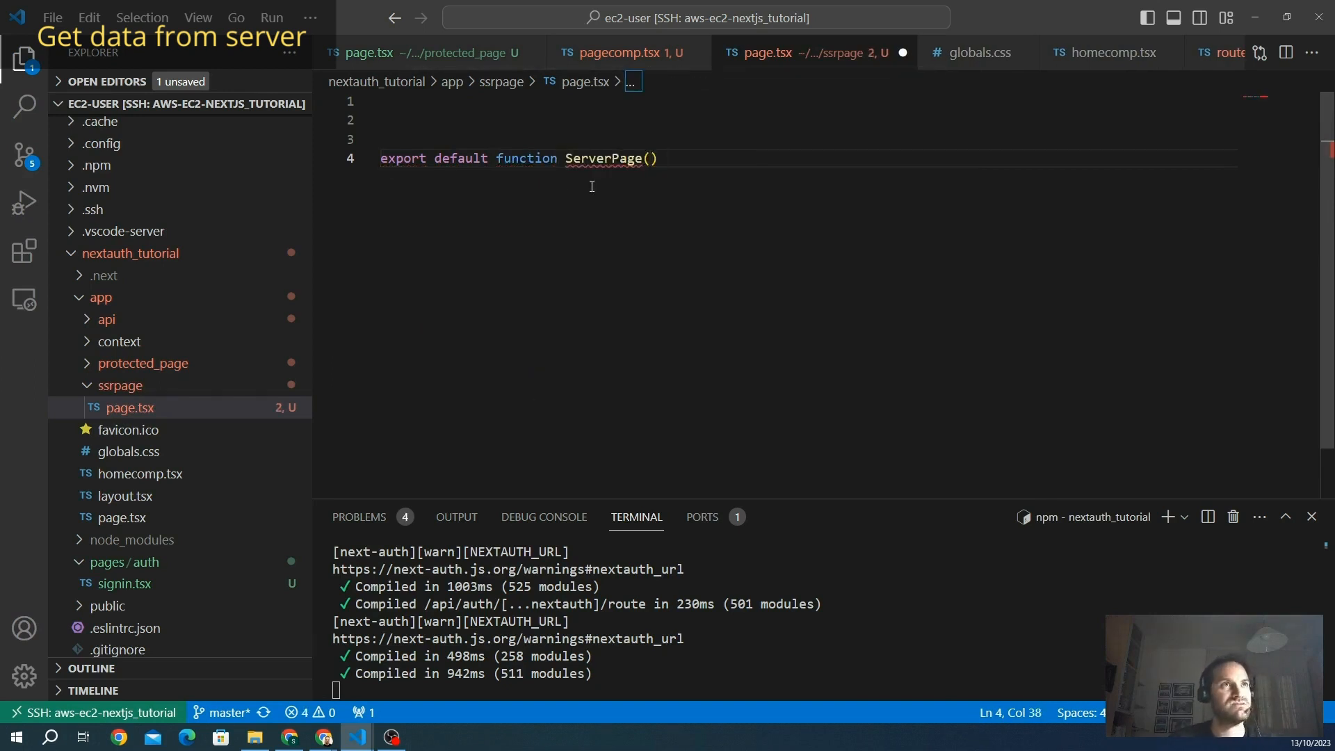
pyautogui.write('{')
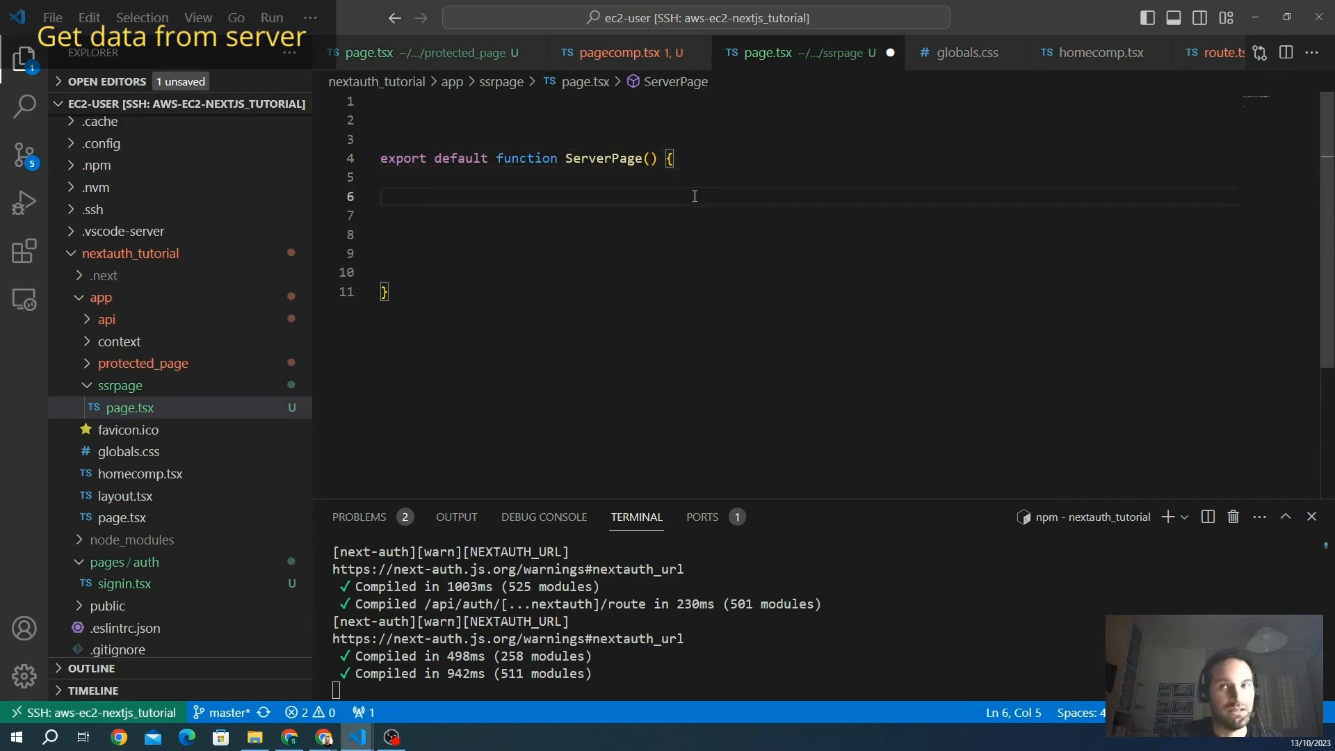
pyautogui.write('const se')
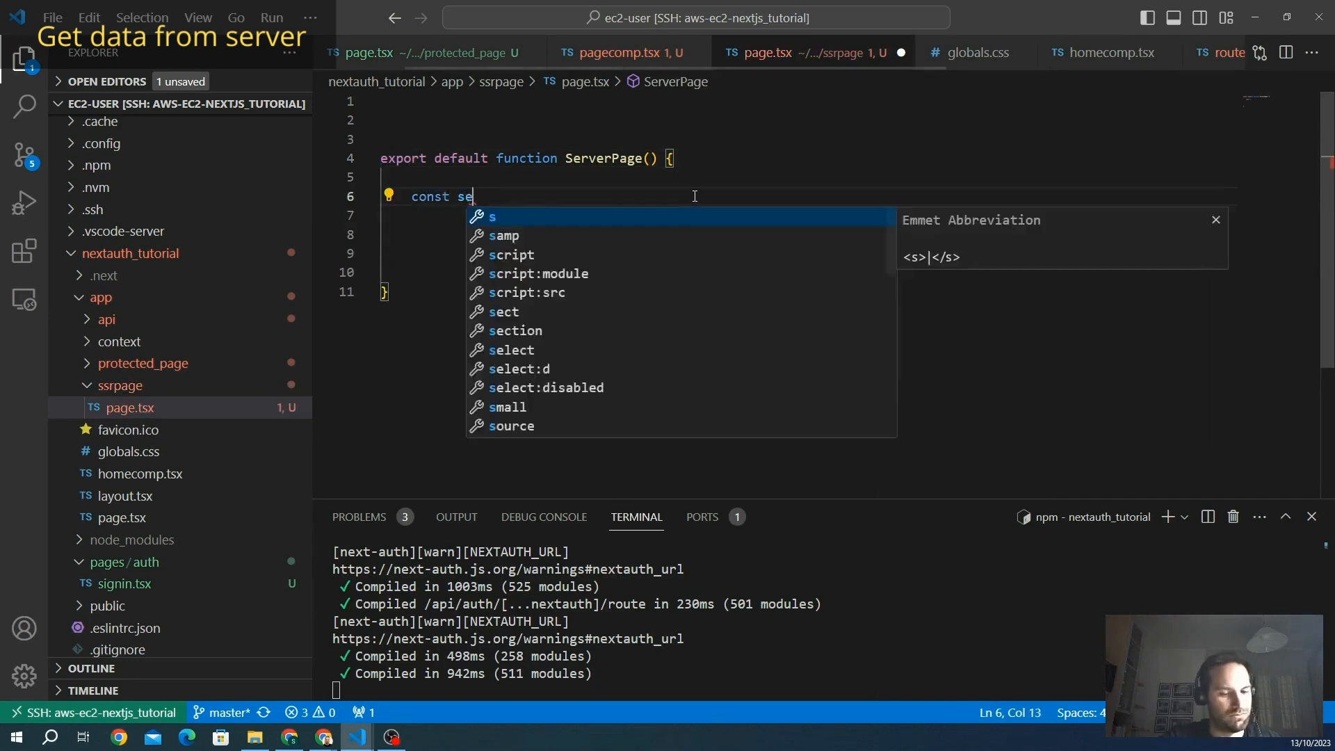
pyautogui.write('ssion =')
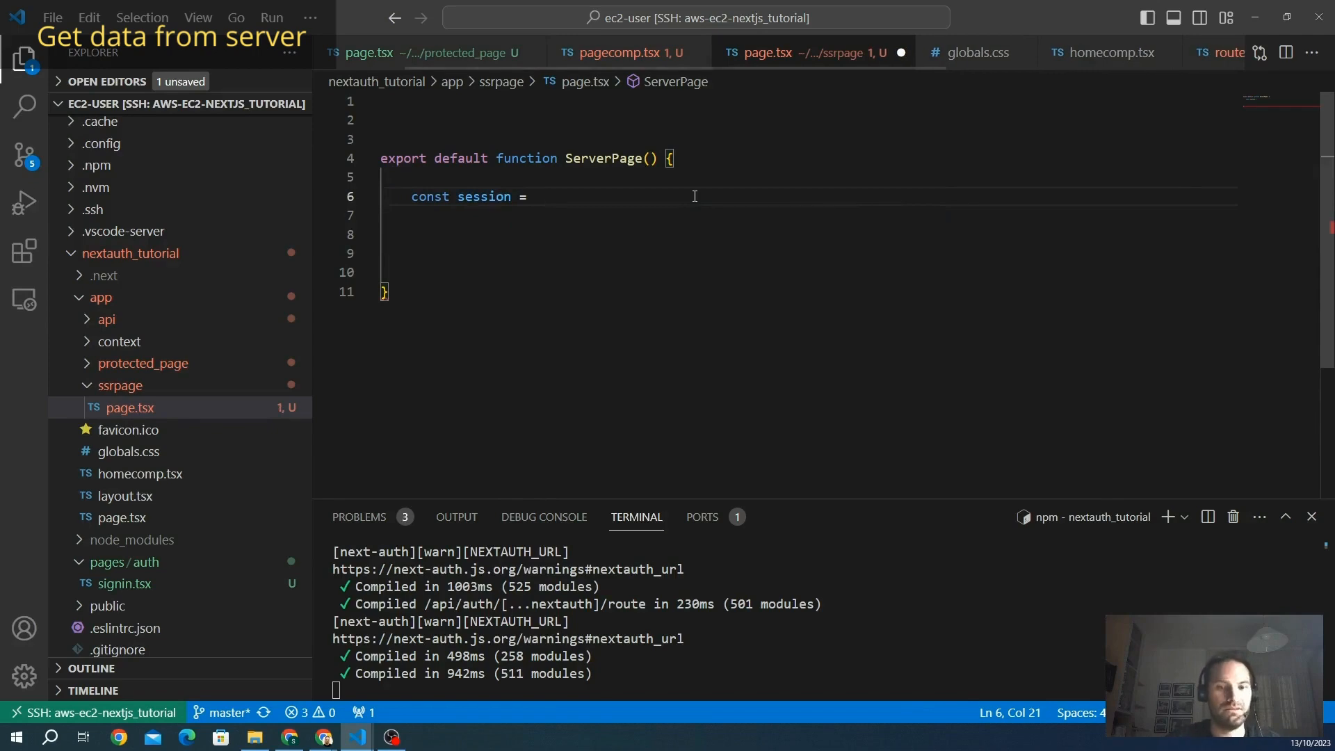
pyautogui.write('aw')
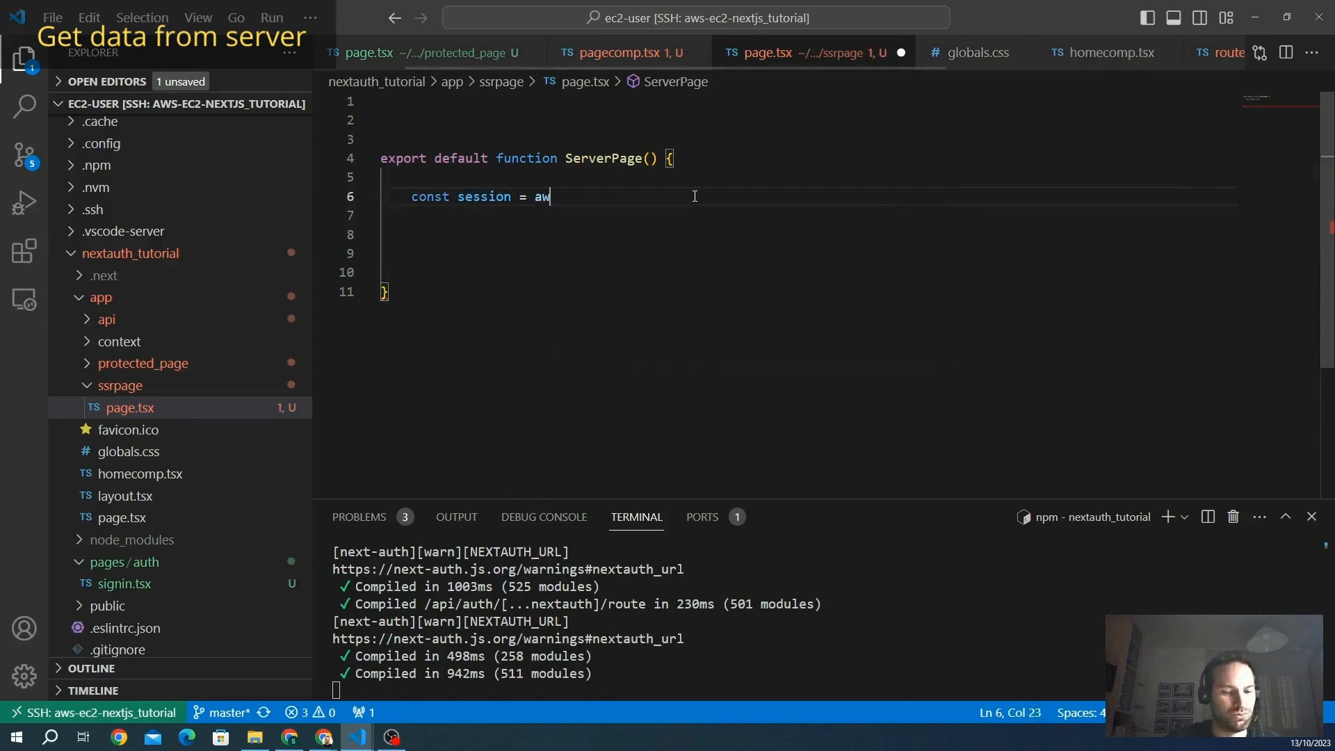
pyautogui.write('ait g')
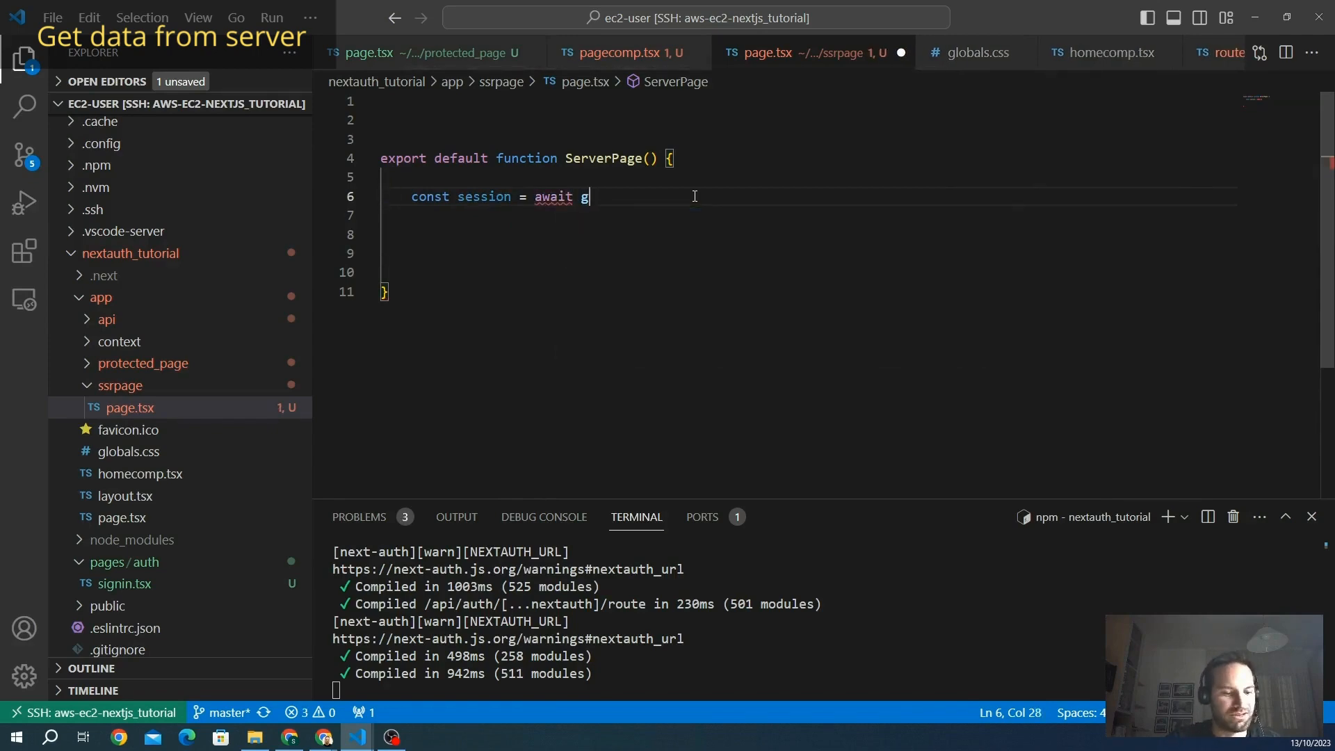
pyautogui.write('etServerSession(')
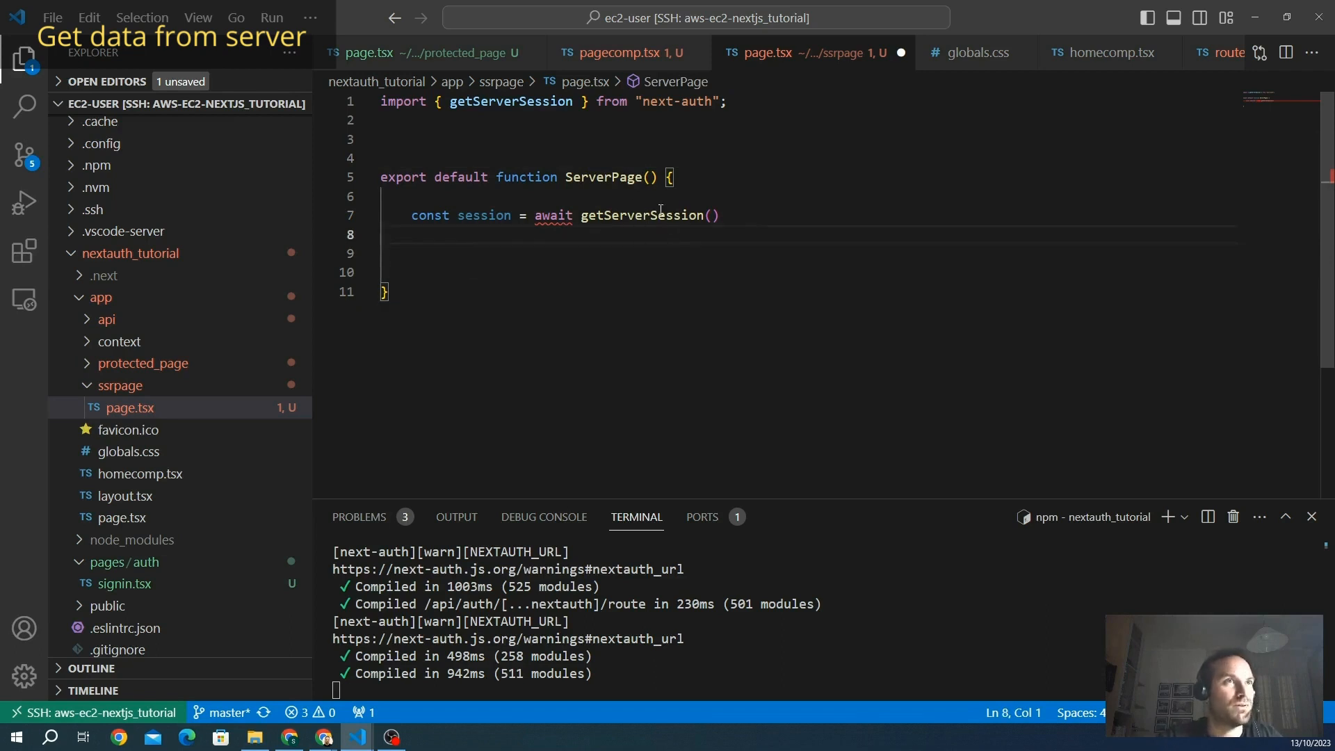
# Begin an import { authOptions } statement for the NextAuth route file
pyautogui.write('imp')
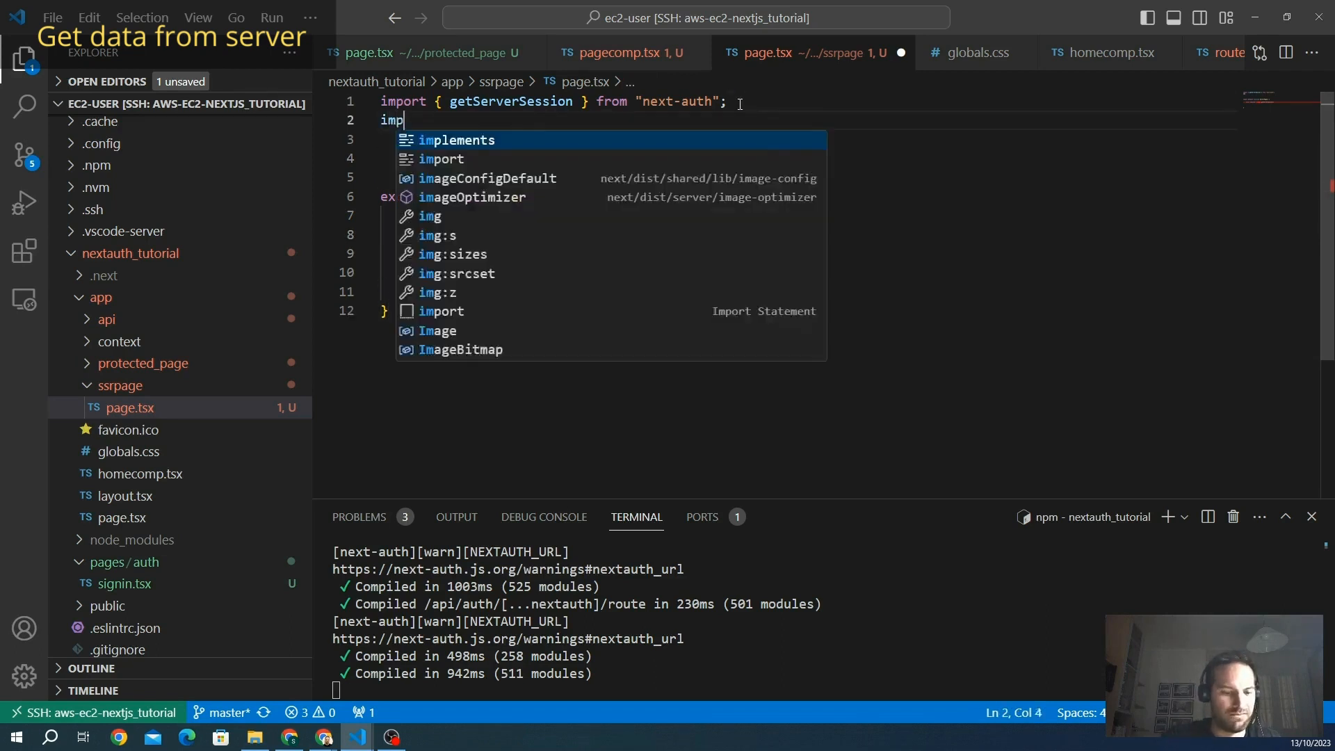
pyautogui.write('ort')
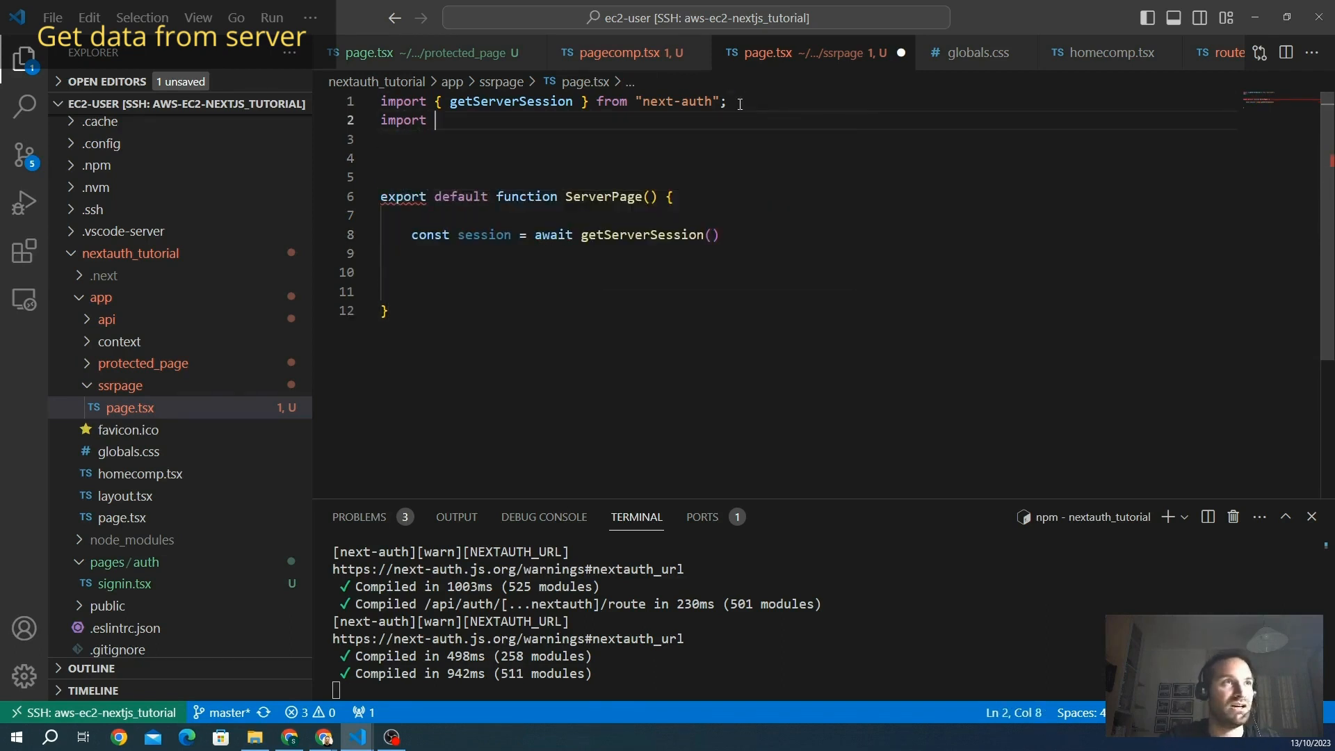
pyautogui.write('{authO')
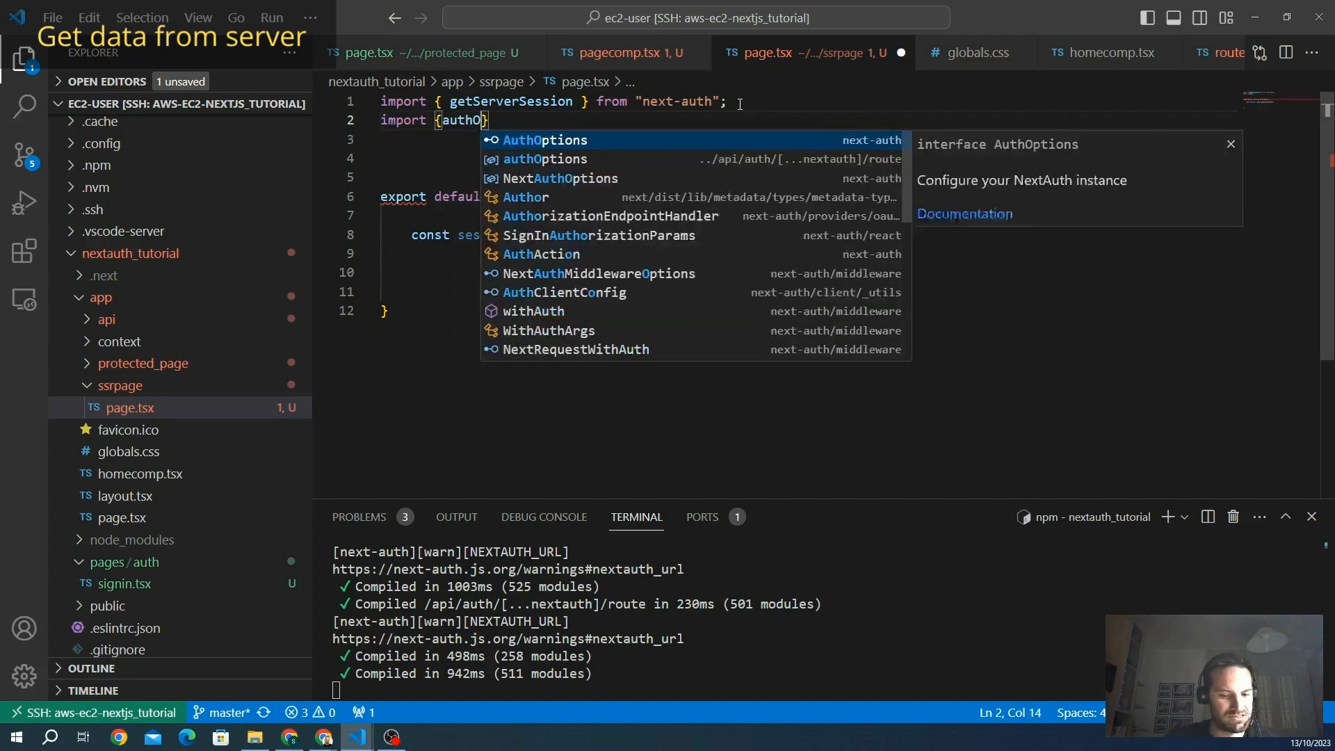
pyautogui.write('ptions')
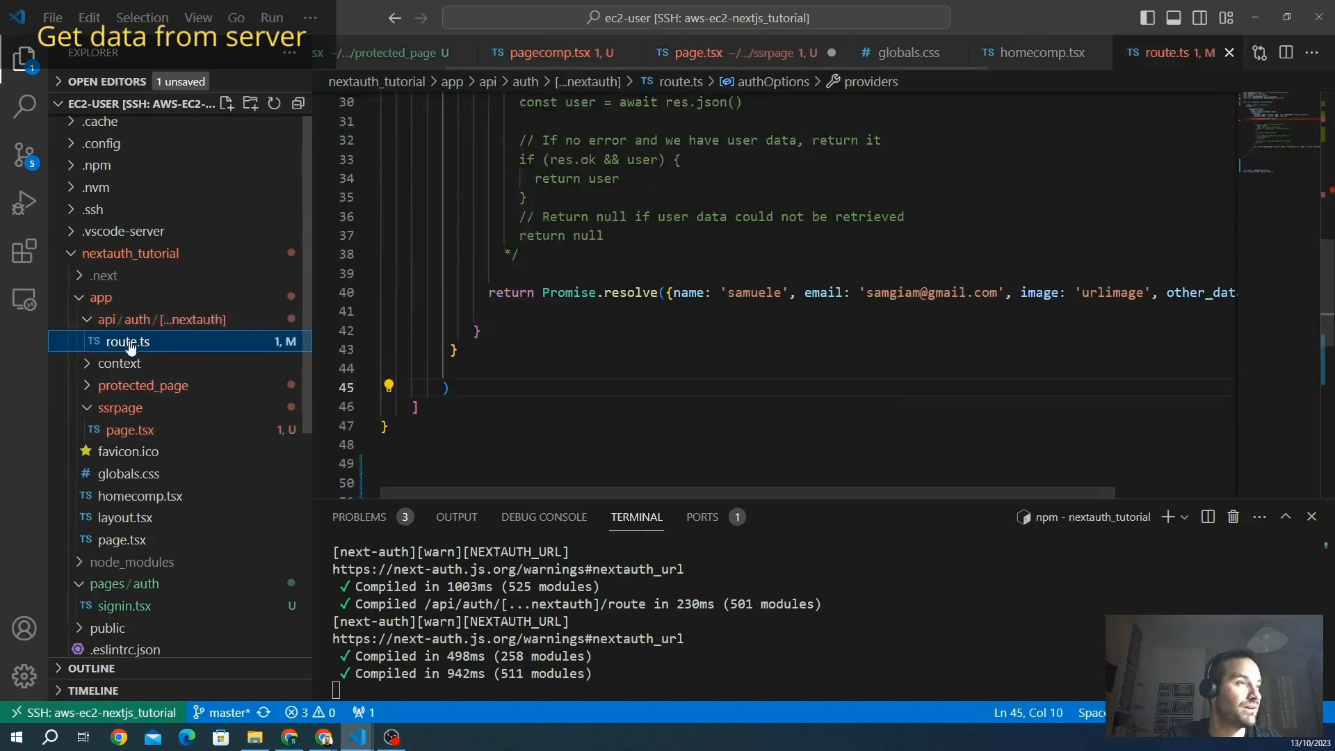
# Complete the authOptions import path with /route and pass authOptions to getServerSession
pyautogui.scroll(-3)
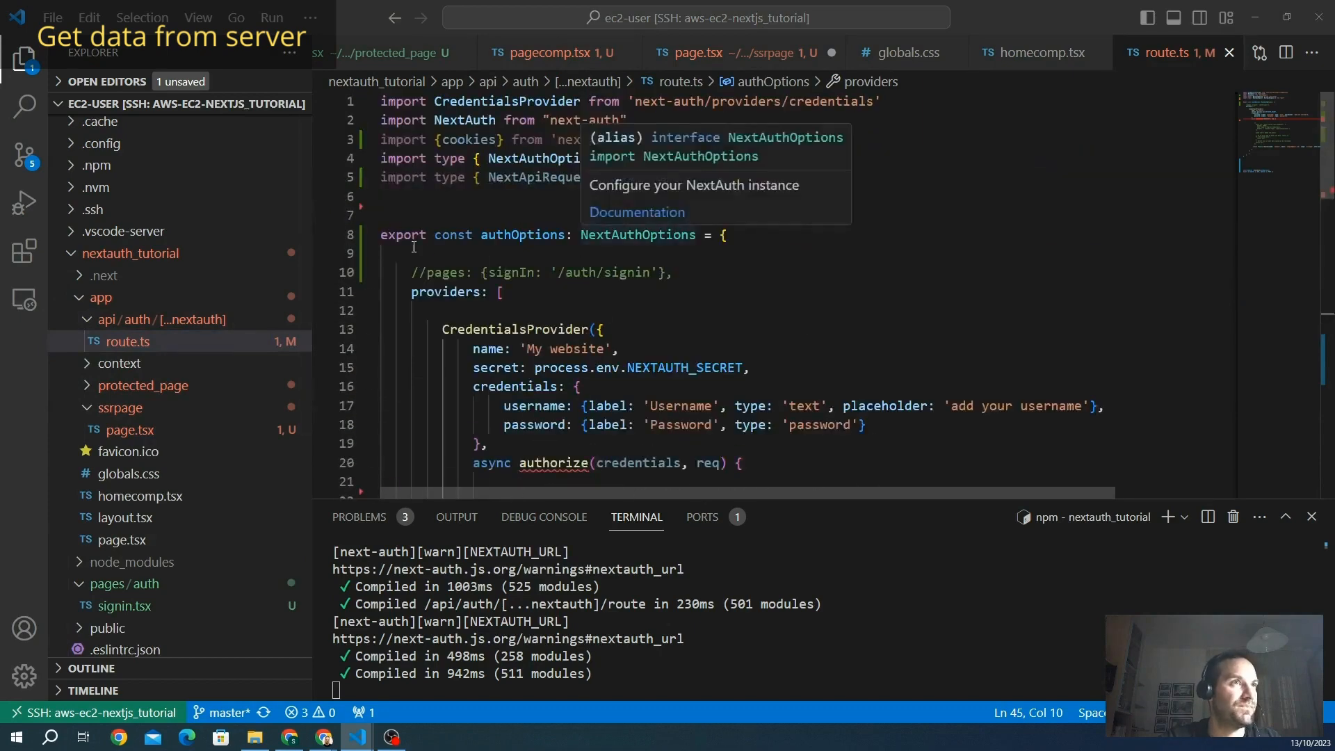
pyautogui.scroll(-3)
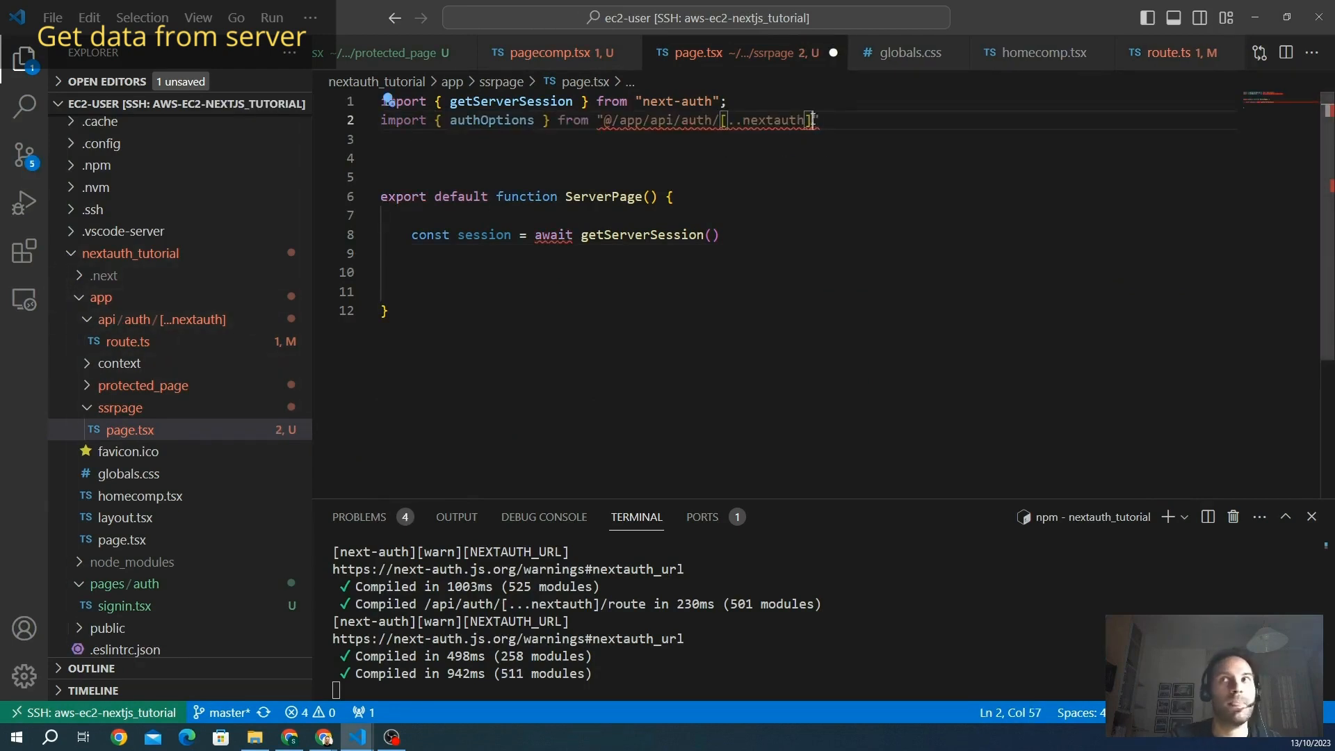
pyautogui.write('/route')
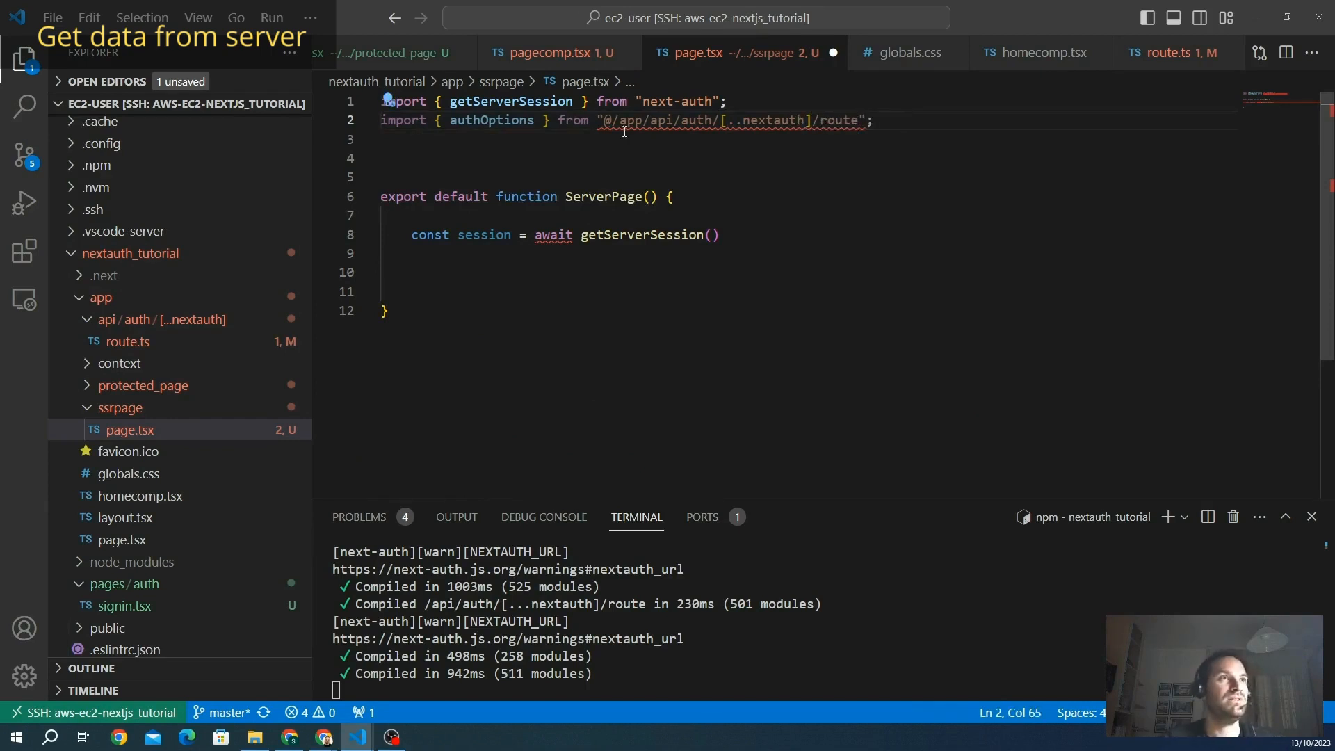
pyautogui.write('authOptions')
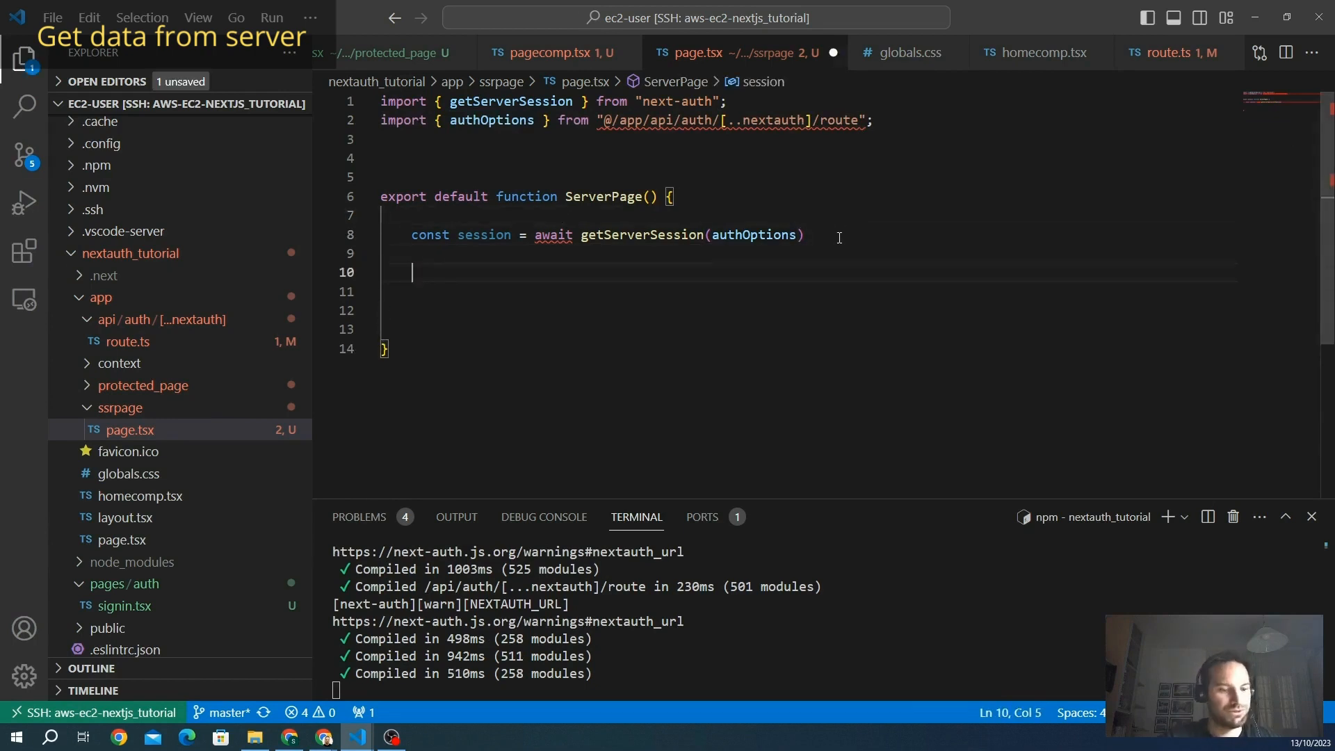
# Make ServerPage return (JSON.stringify(session))
pyautogui.write('return')
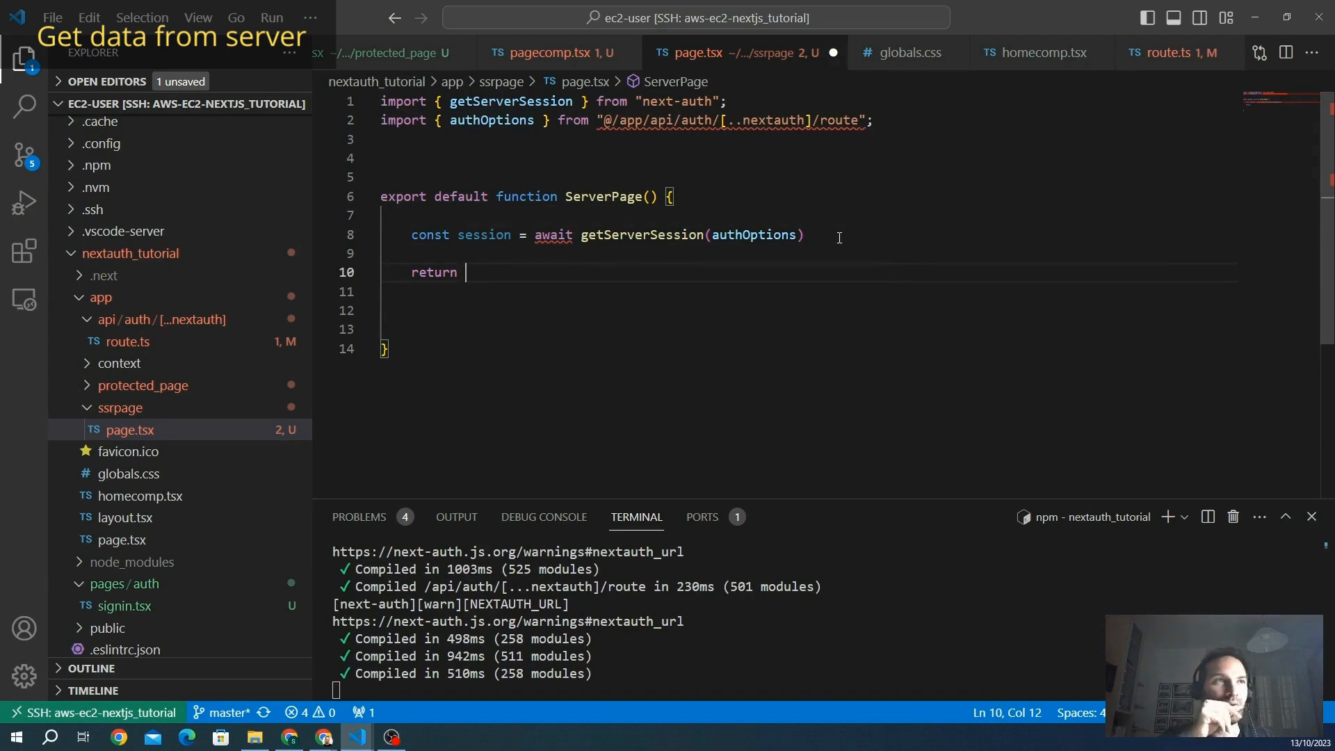
pyautogui.write('(')
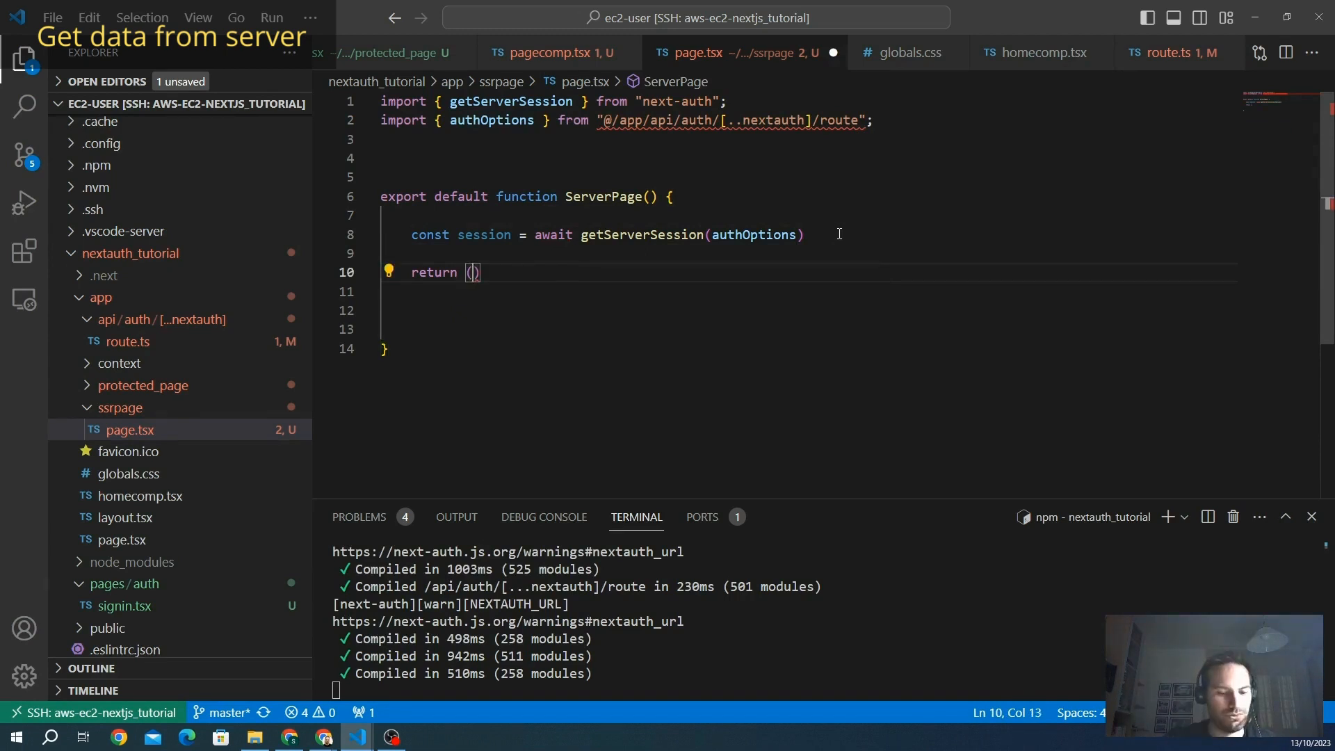
pyautogui.write('JSON')
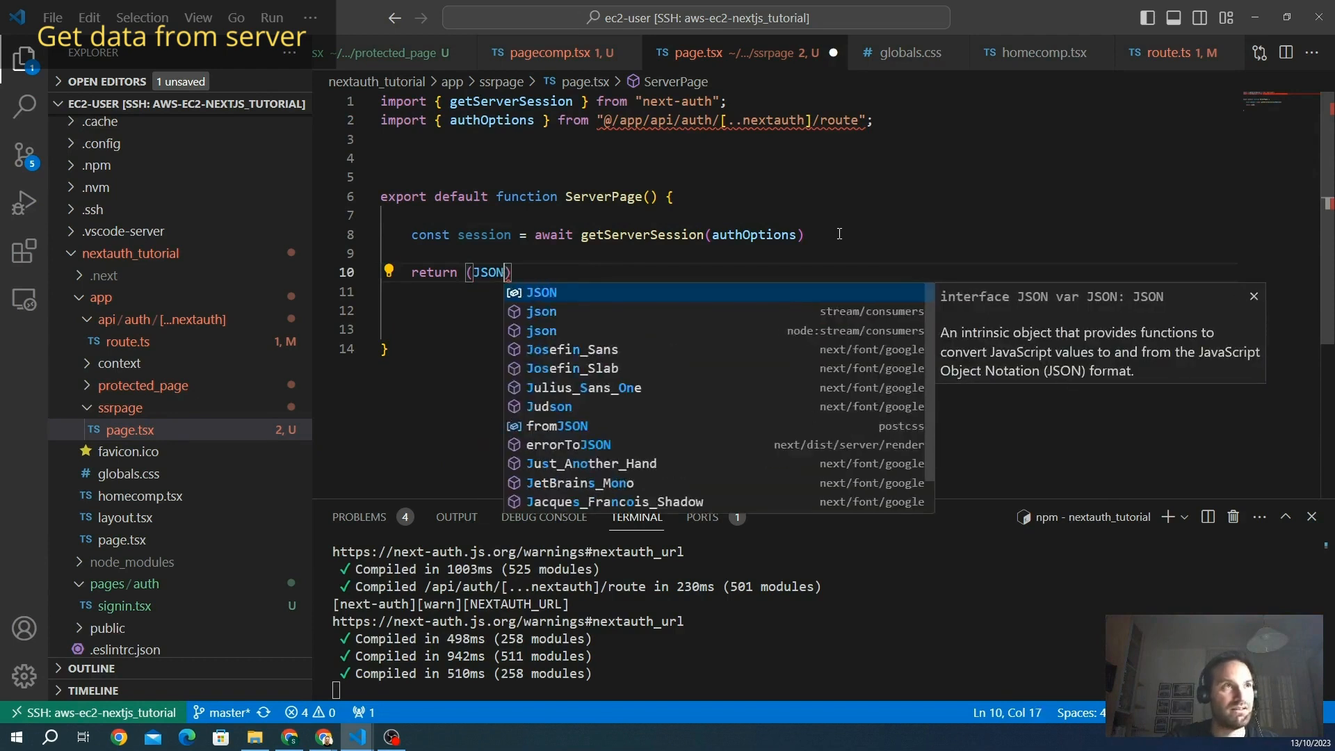
pyautogui.write('.ST')
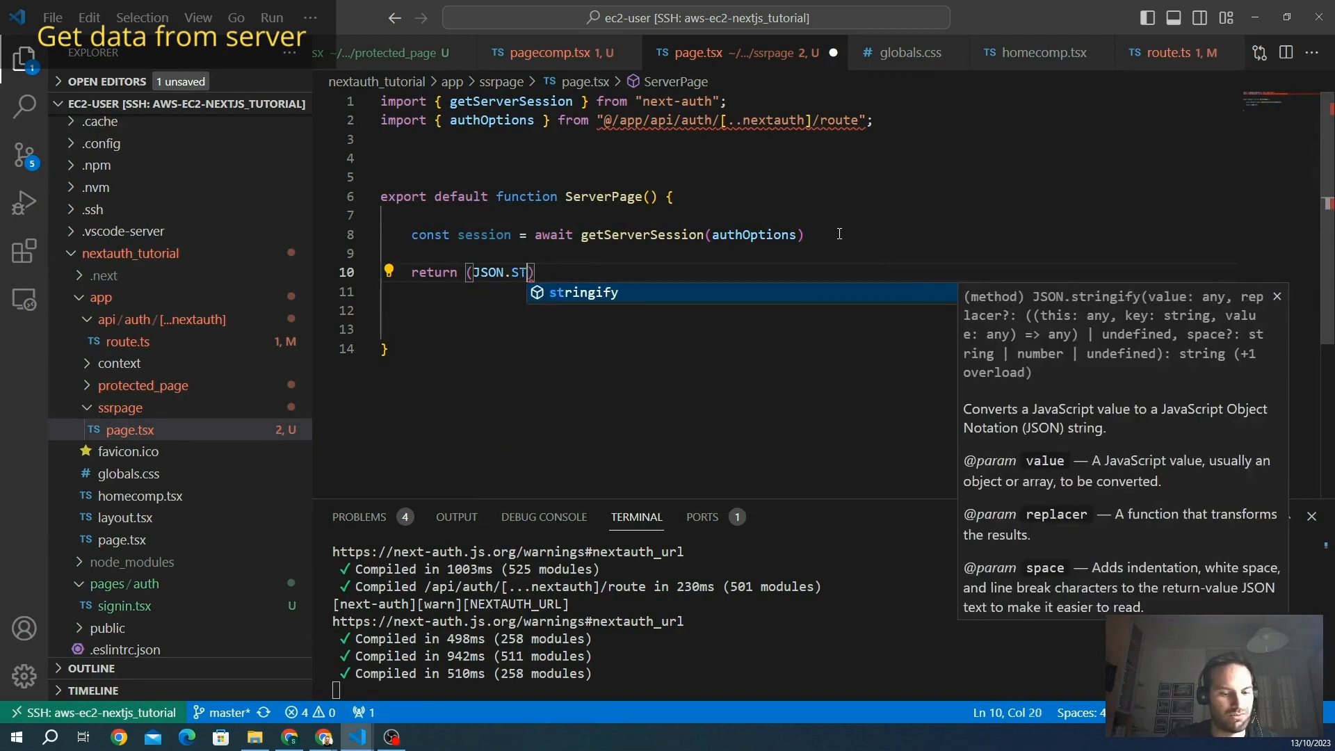
pyautogui.press('Tab')
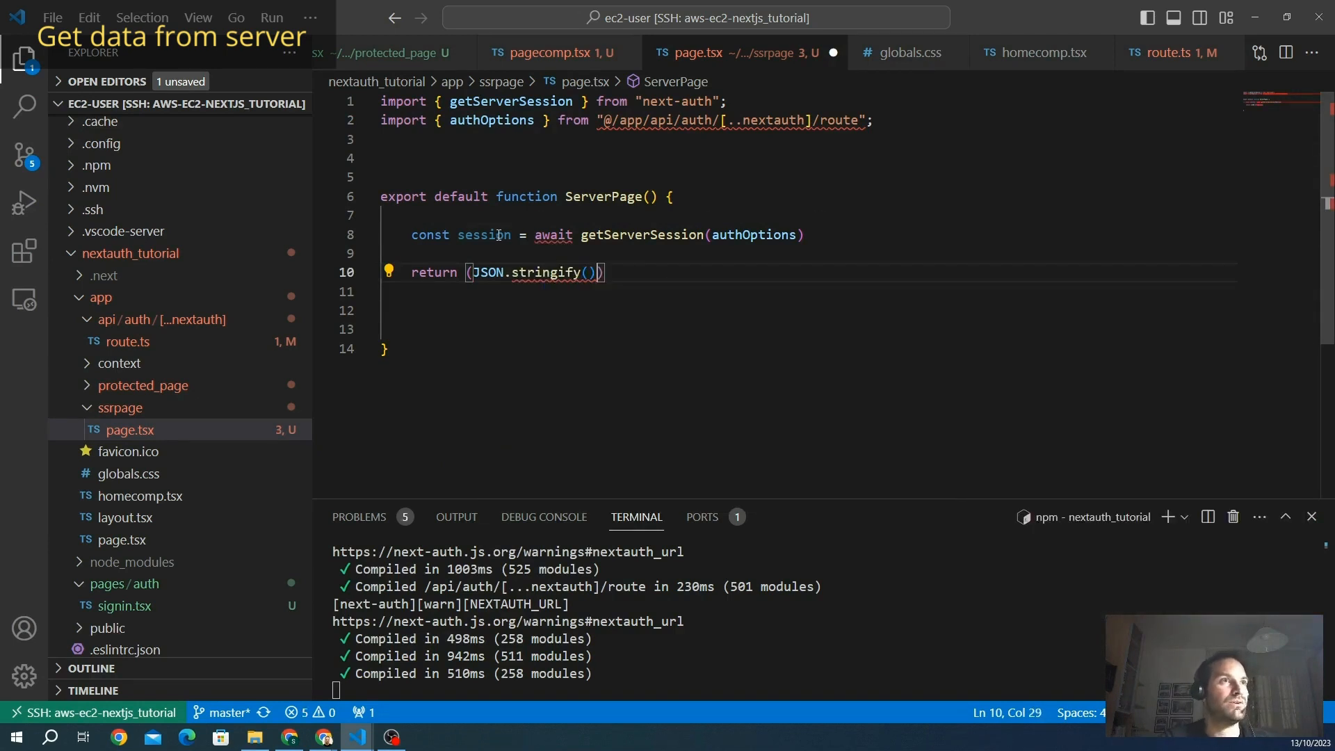
pyautogui.write('session')
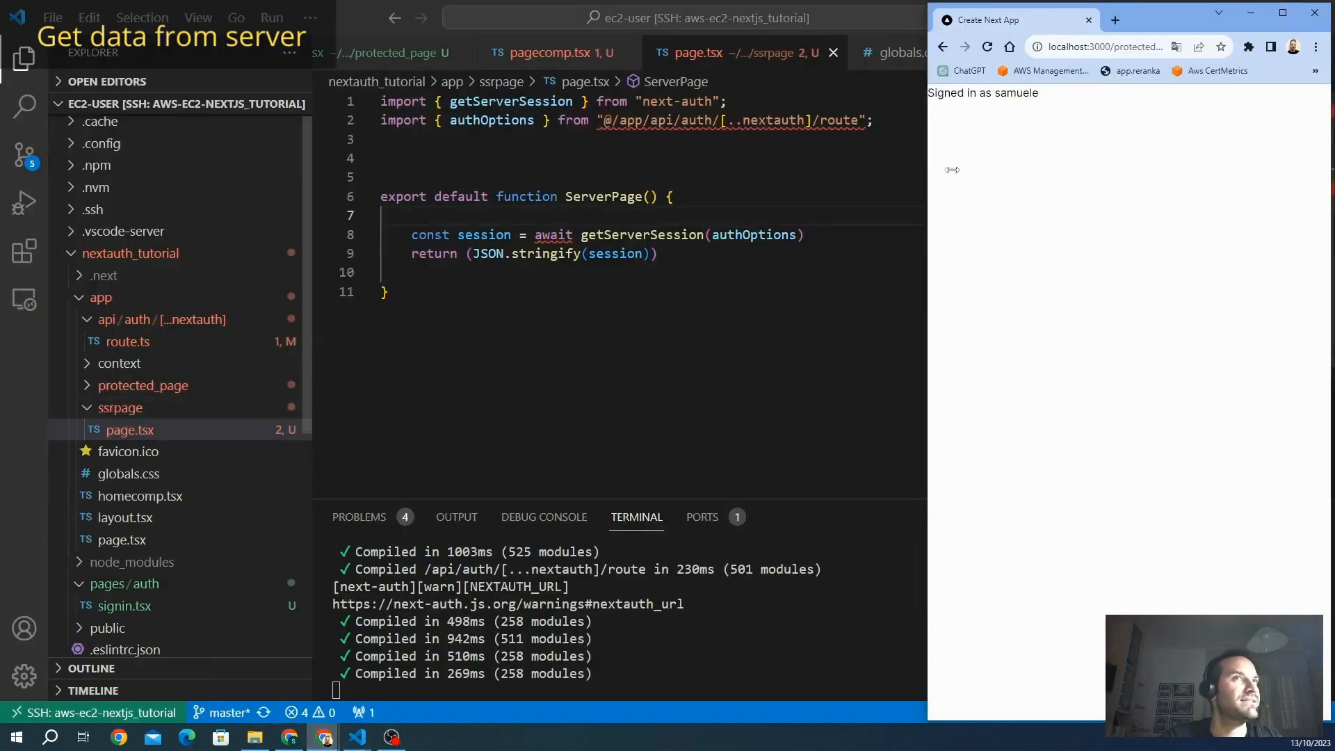
# Load localhost:3000/ssrpage in Chrome, then mark ServerPage as an async function
pyautogui.click(1107, 47)
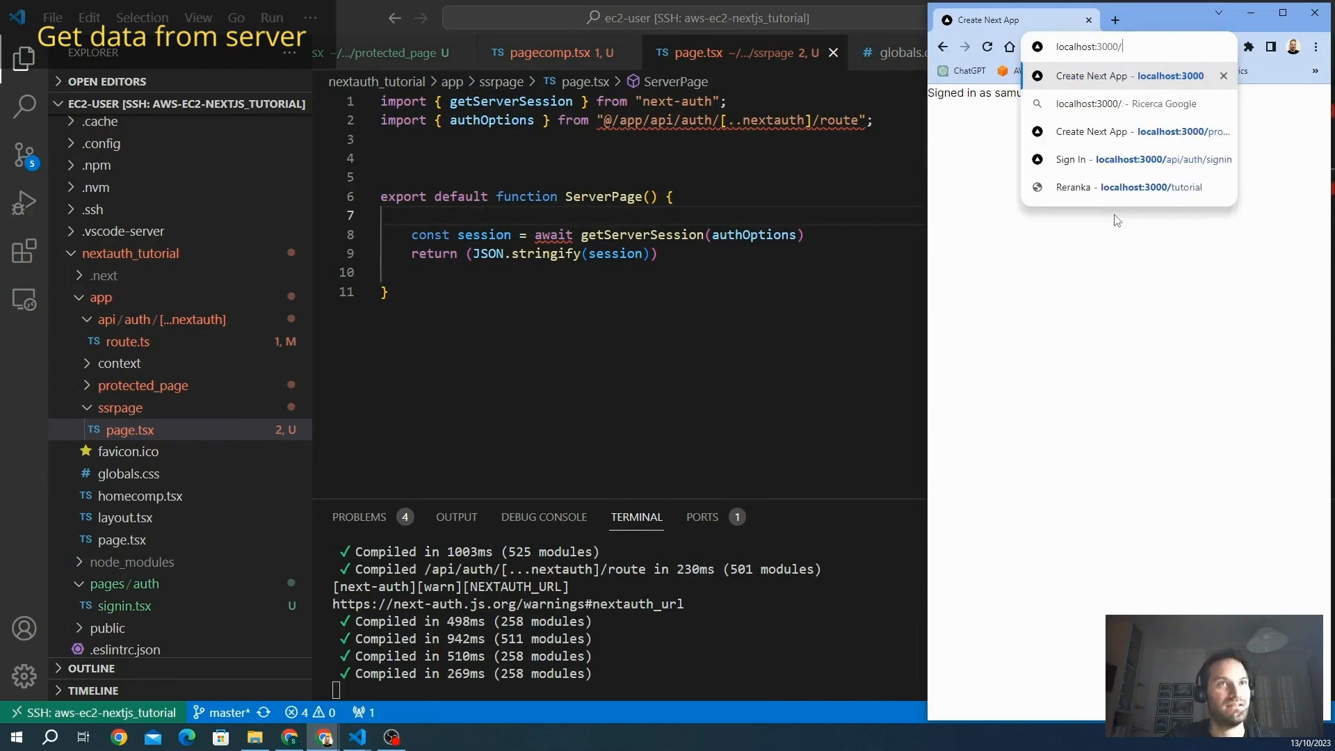
pyautogui.write('ssrpage')
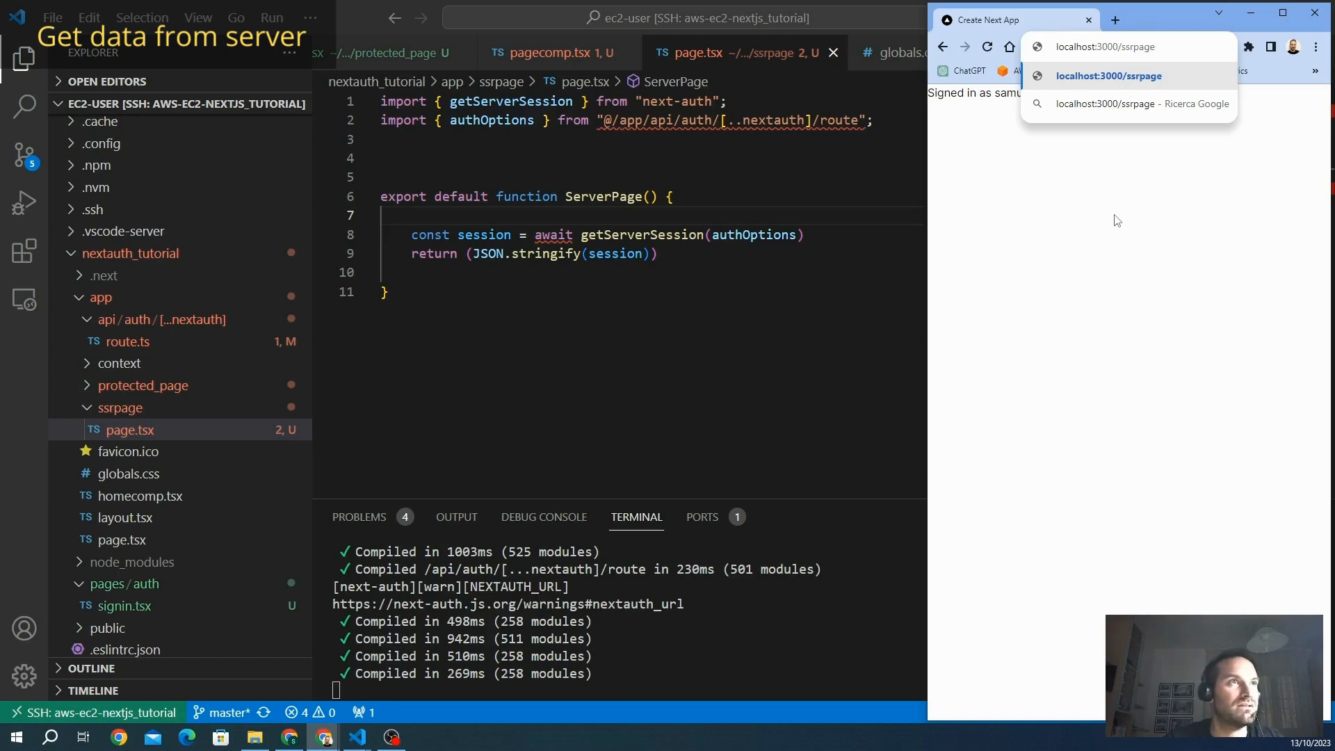
pyautogui.doubleClick(602, 196)
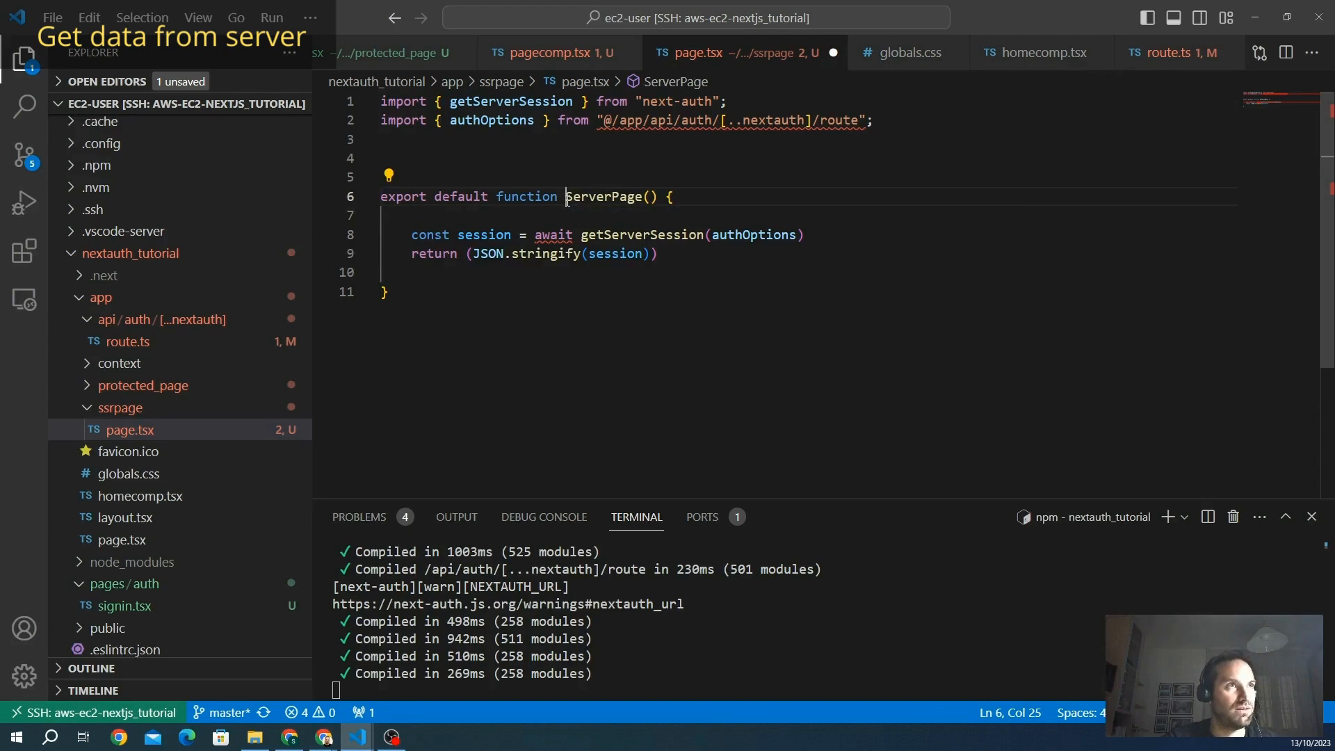
pyautogui.doubleClick(605, 196)
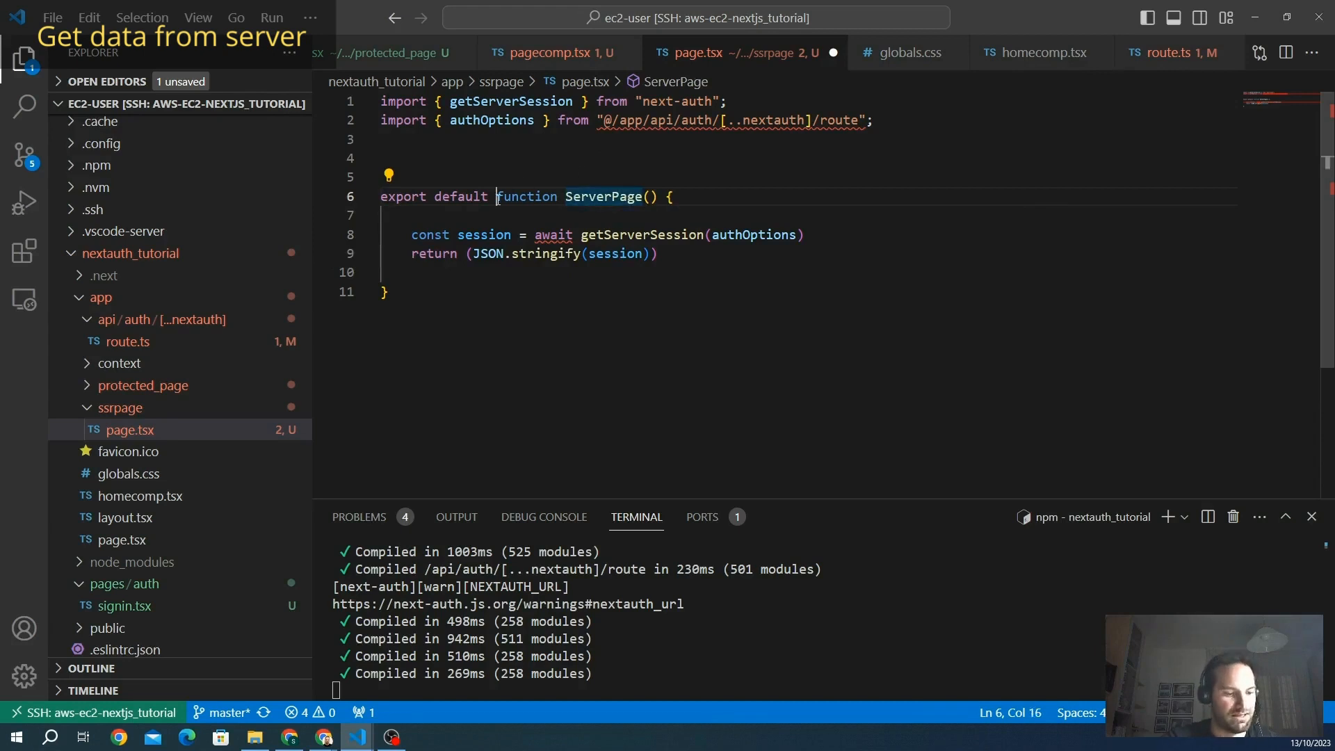
pyautogui.write('async')
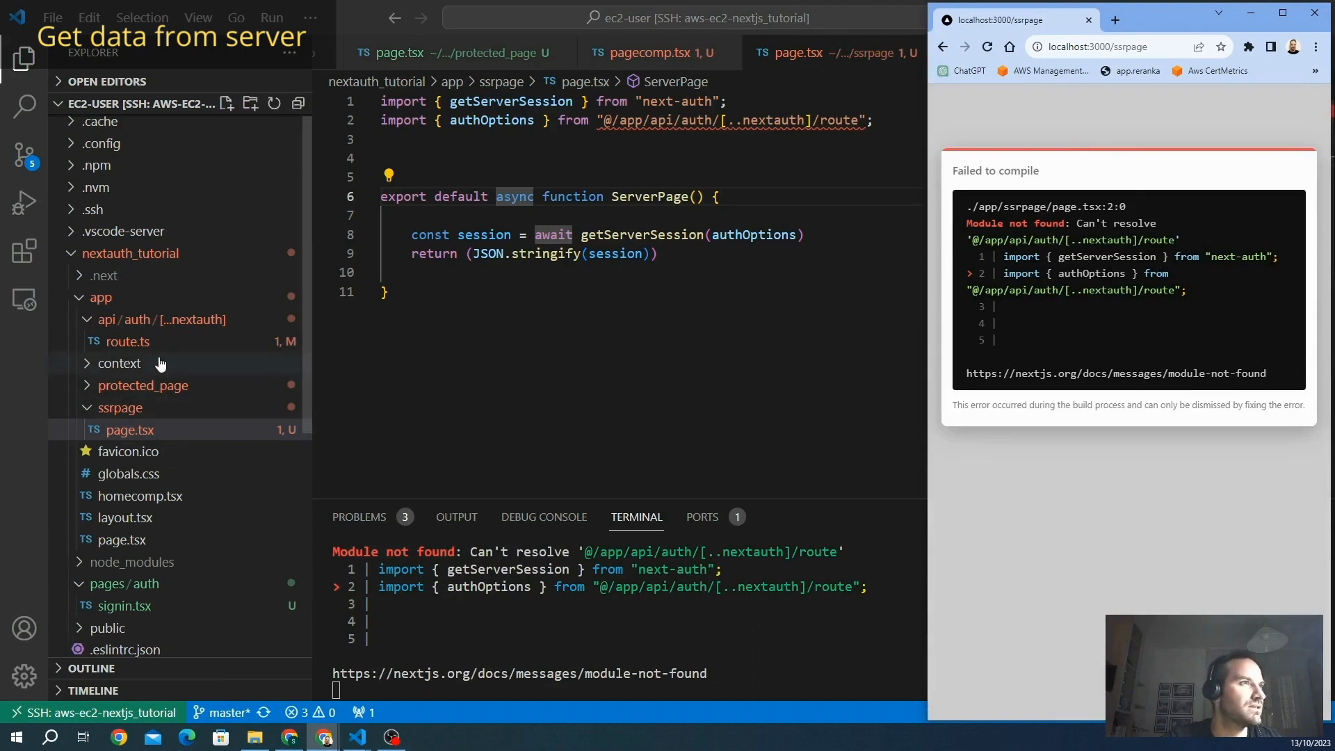
# Check the nextauth route file and correct the authOptions import path to [...nextauth]/route
pyautogui.click(128, 342)
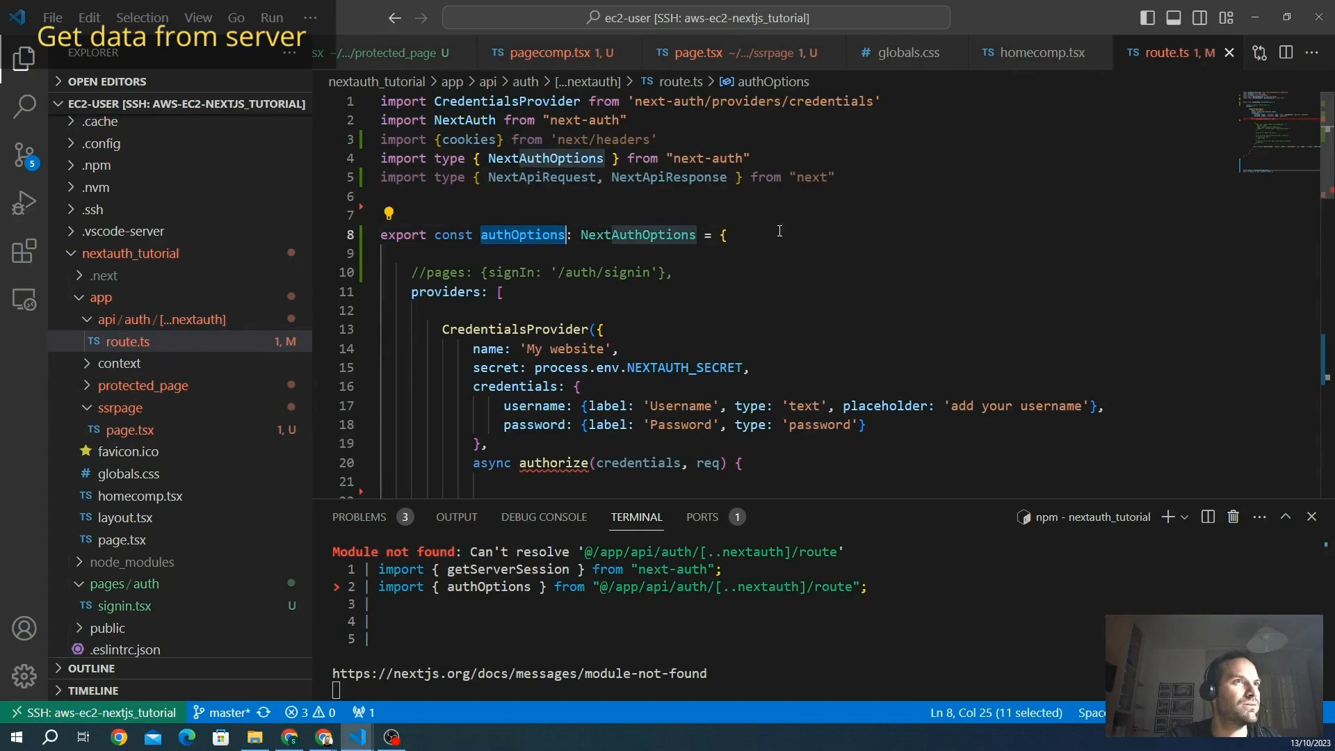
pyautogui.click(723, 51)
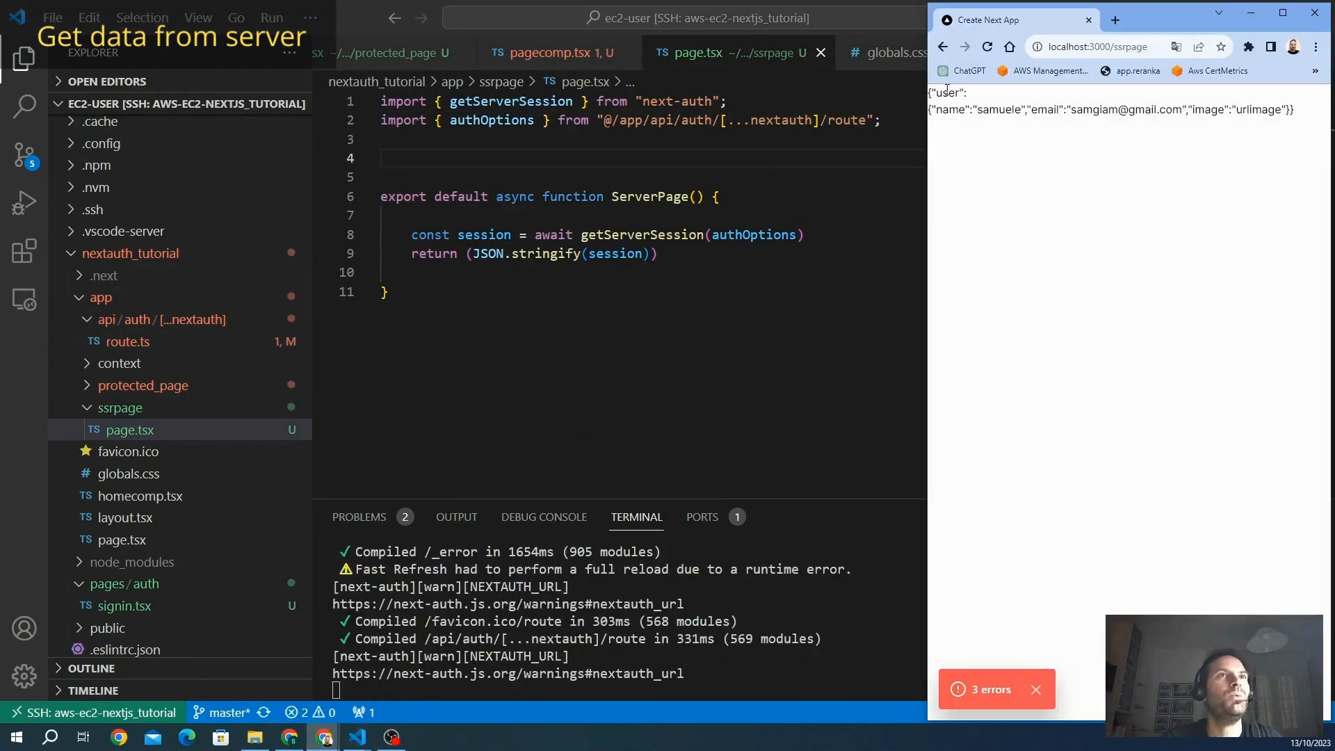
pyautogui.moveTo(987, 142)
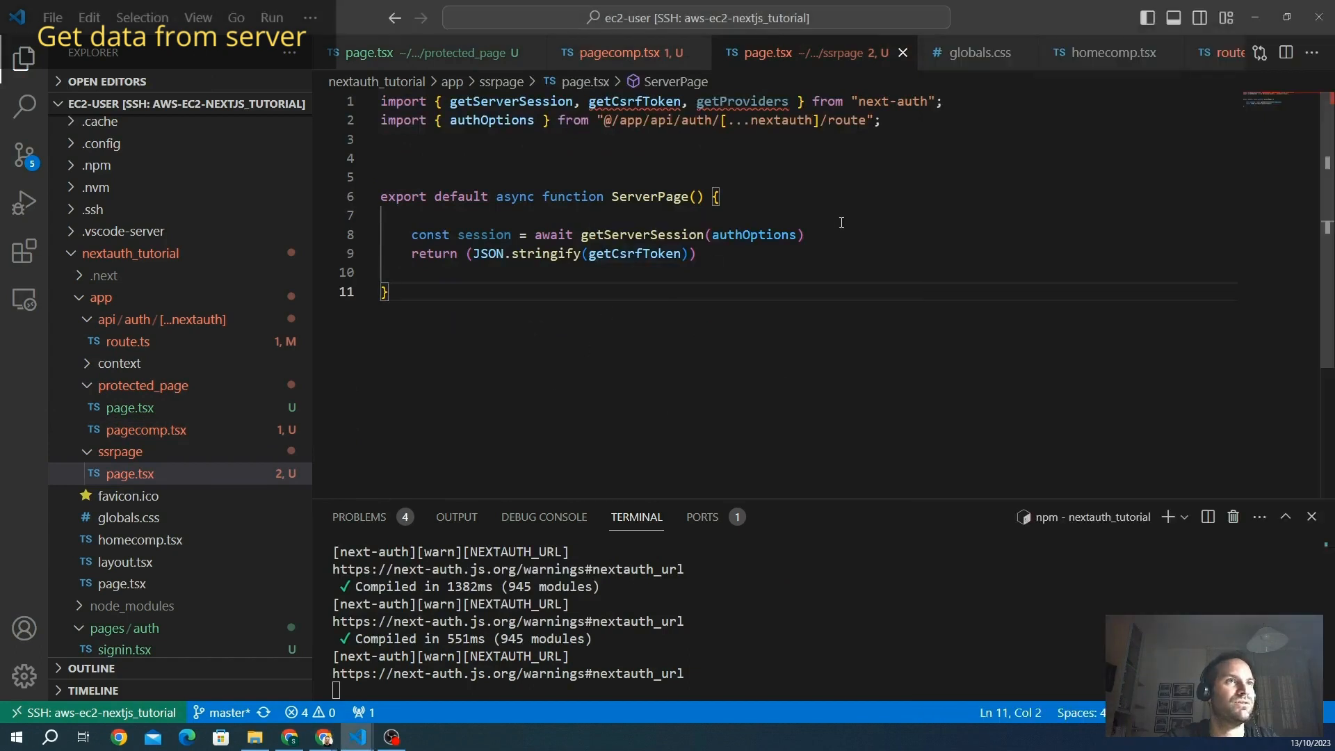
# Swap getServerSession for getCsrfToken(authOptions) and rename session to csrftoken for the JSON return
pyautogui.doubleClick(634, 271)
pyautogui.write('await getCsrfToken')
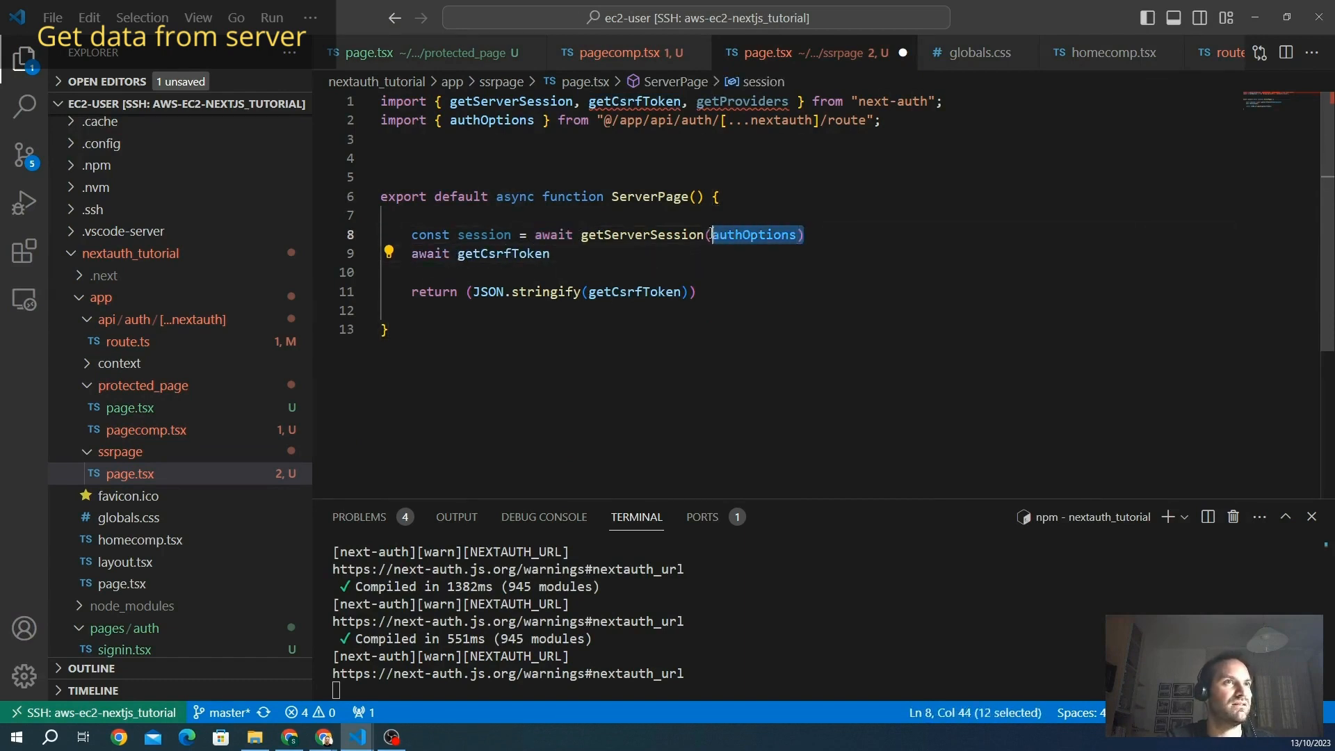
pyautogui.write('(authOptions)')
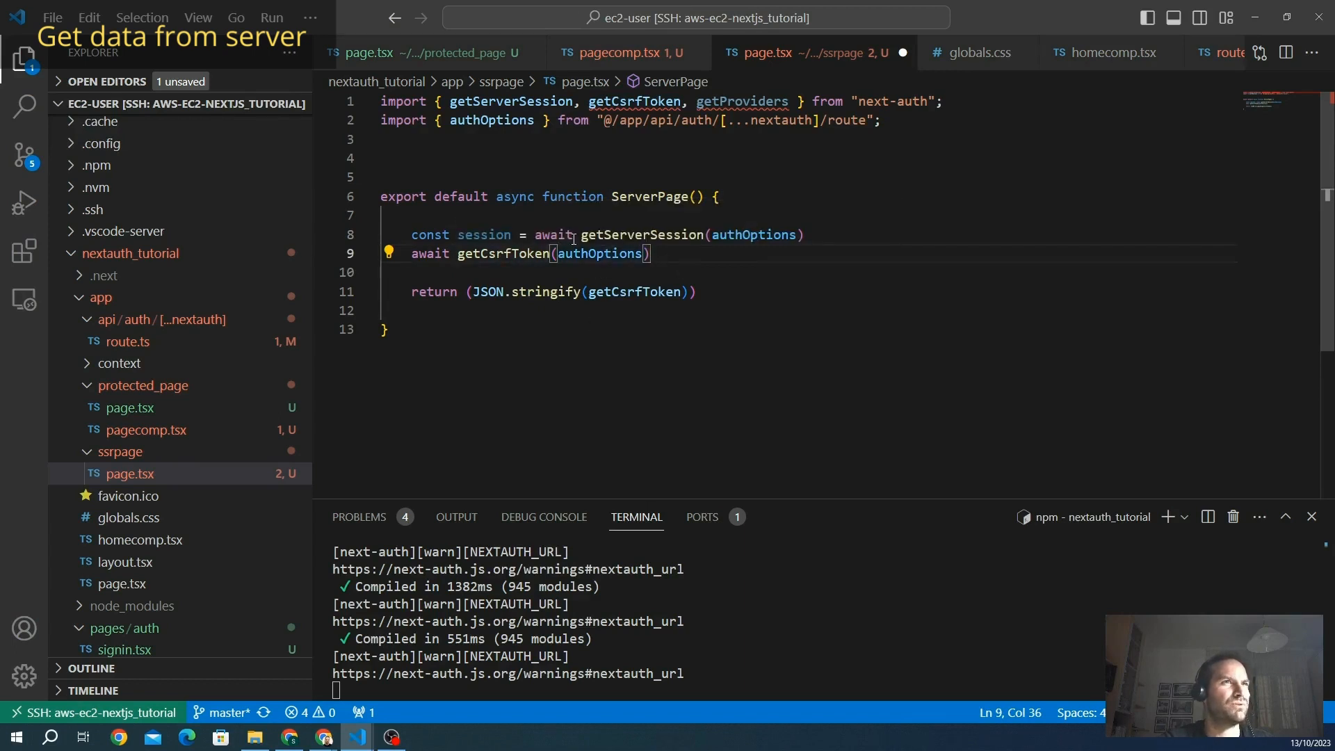
pyautogui.doubleClick(429, 253)
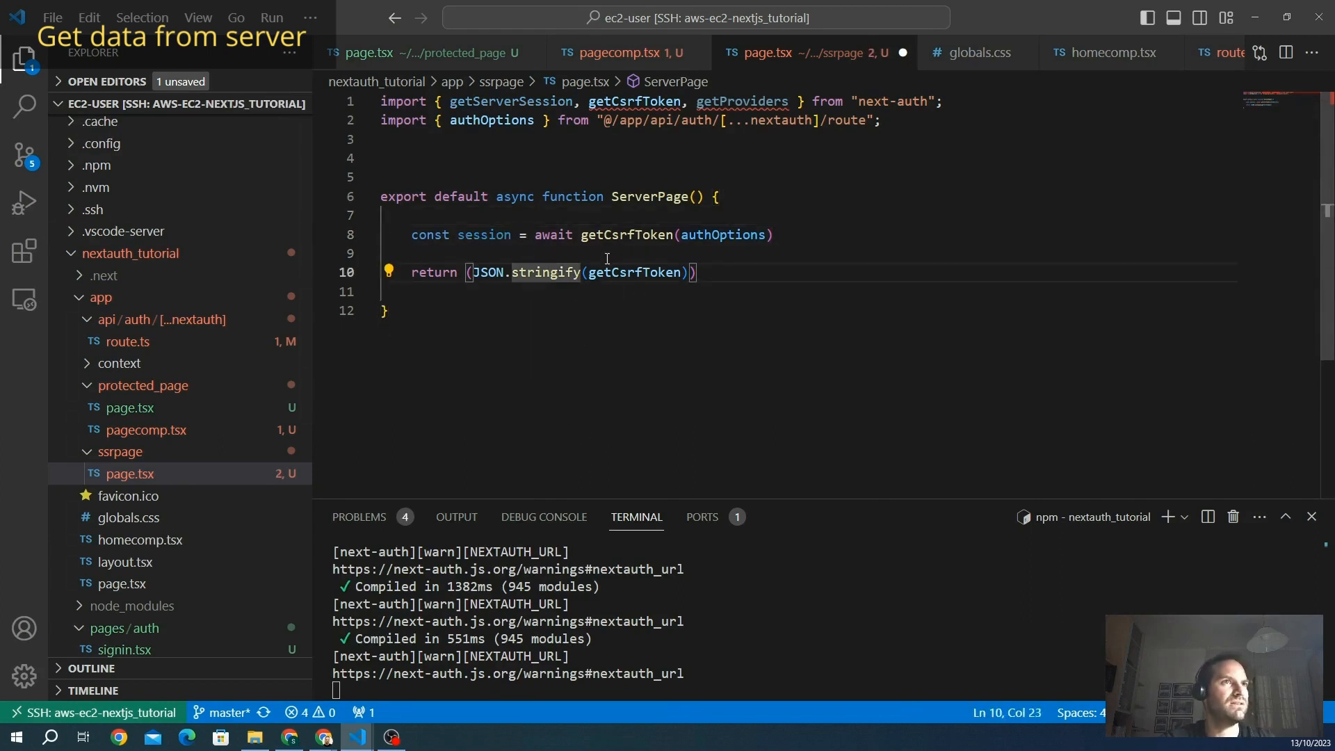
pyautogui.doubleClick(484, 233)
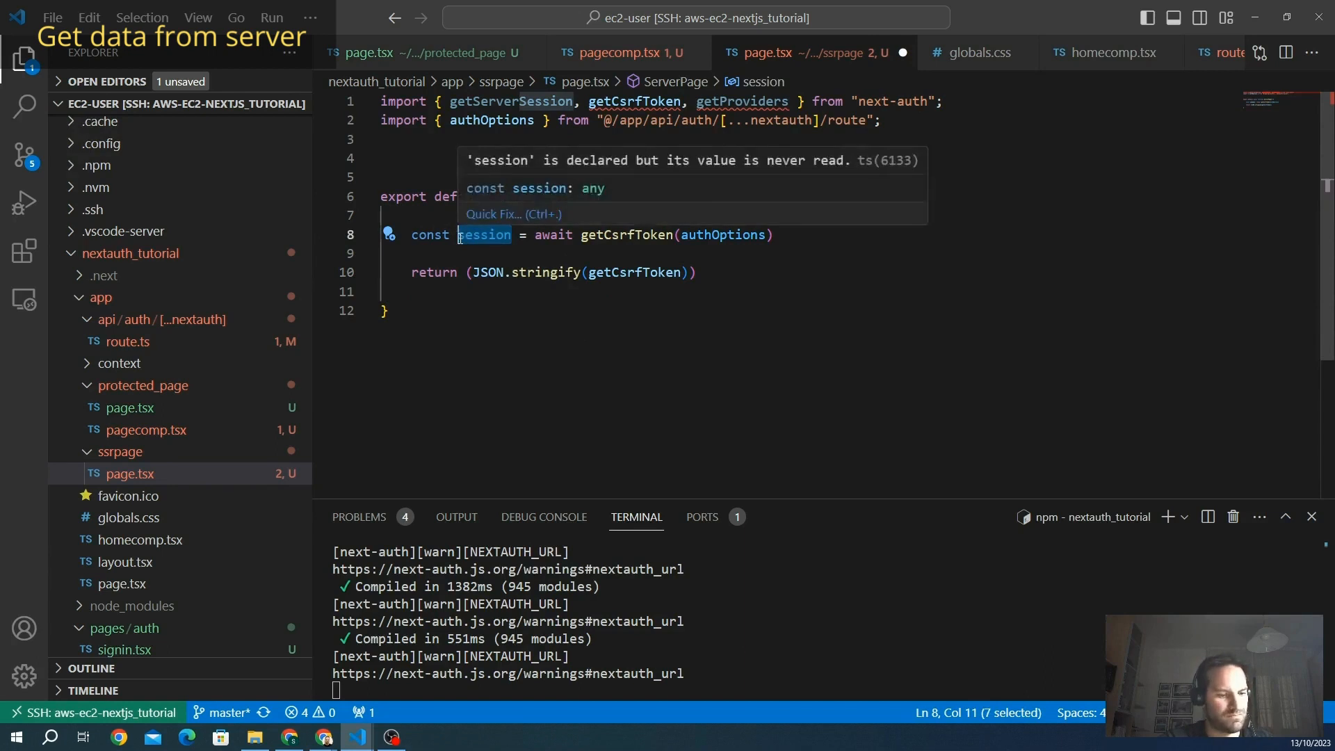
pyautogui.write('csrftok')
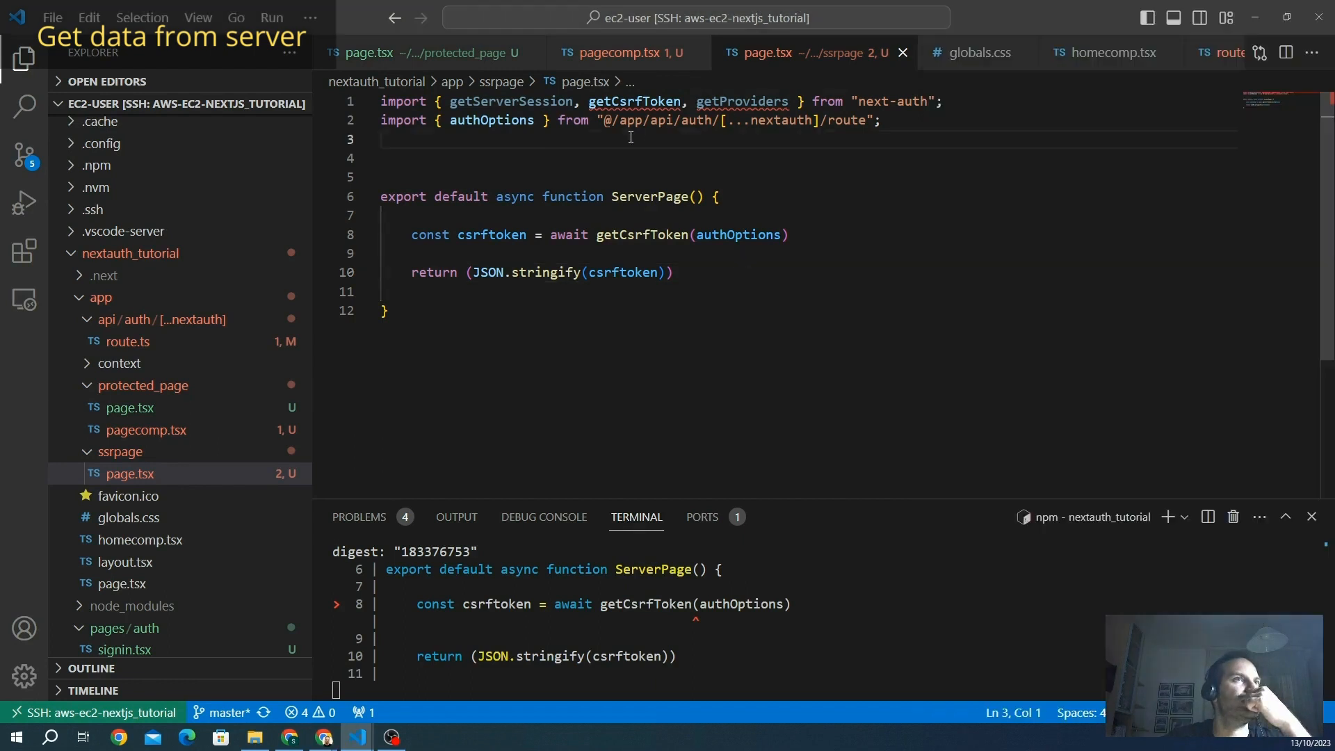
# Add the import of getSession, getCsrfToken and getProviders from 'next-auth/react' to ssrpage/page.tsx
pyautogui.press('Enter')
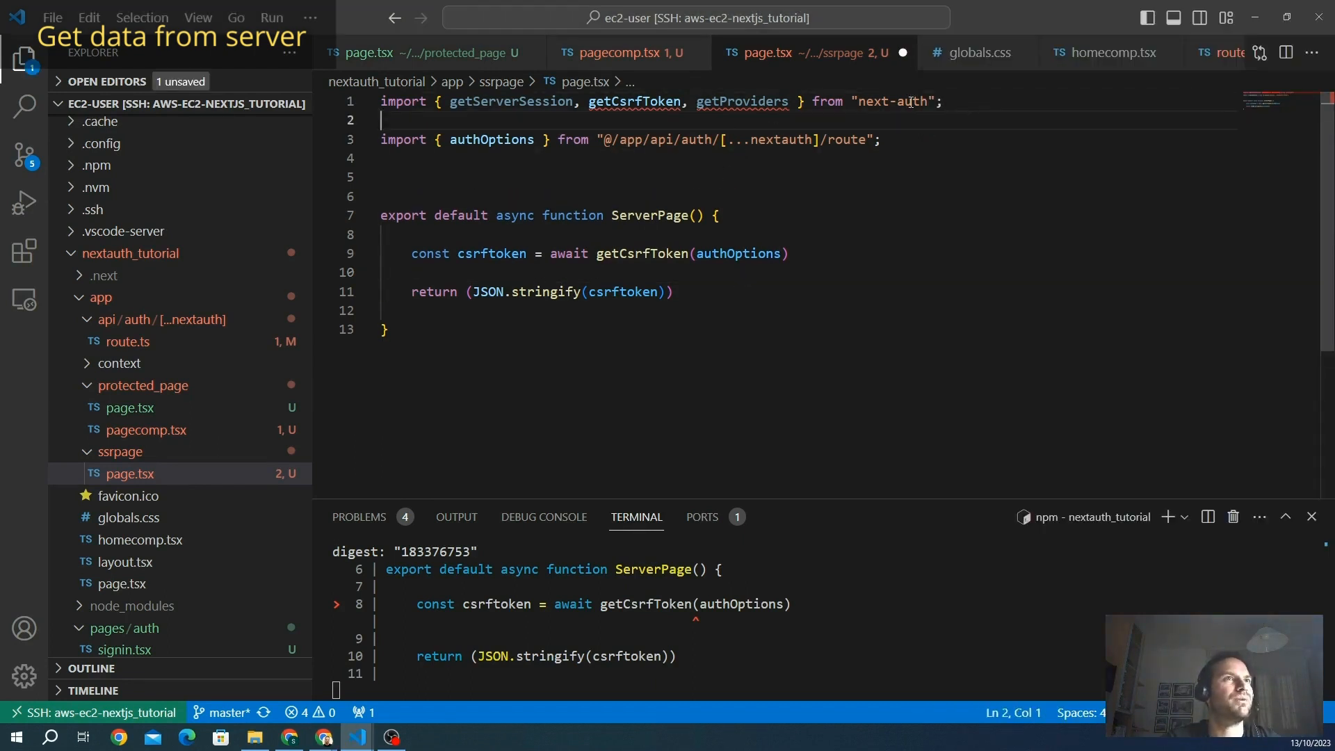
pyautogui.click(613, 52)
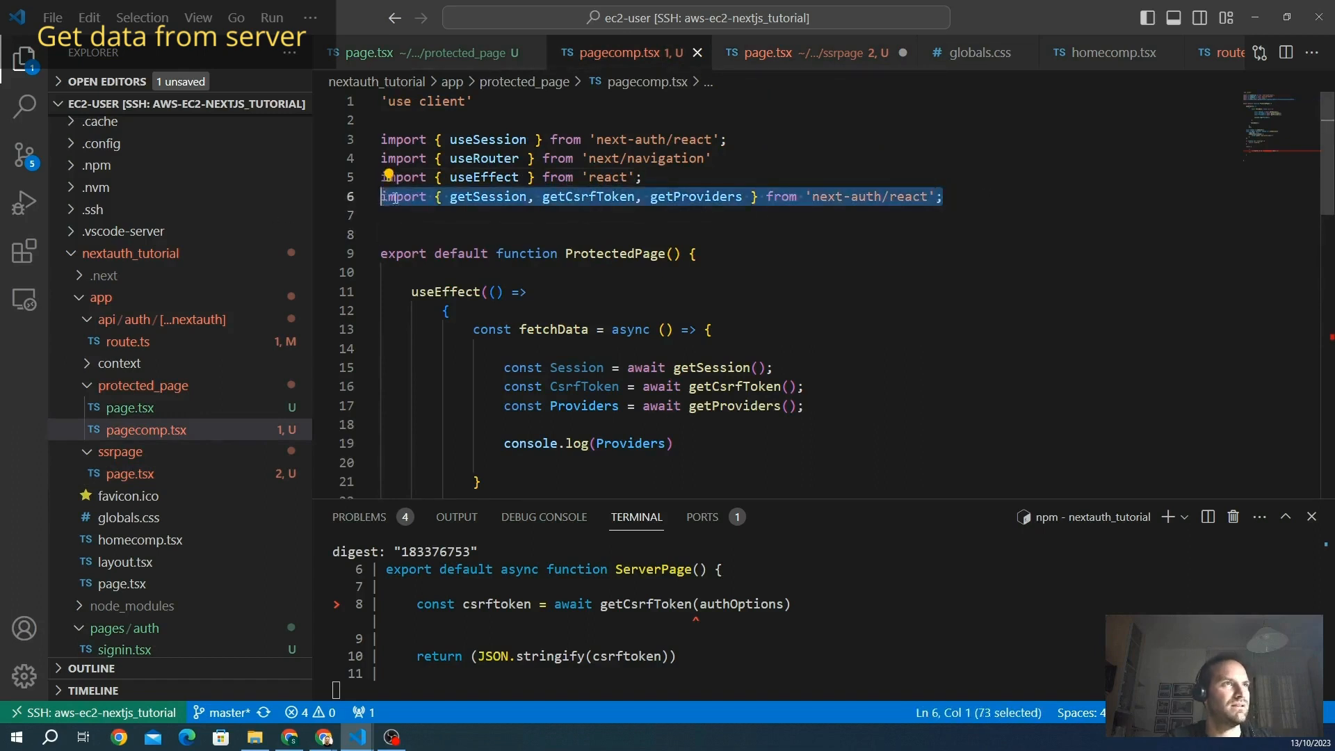
pyautogui.click(805, 51)
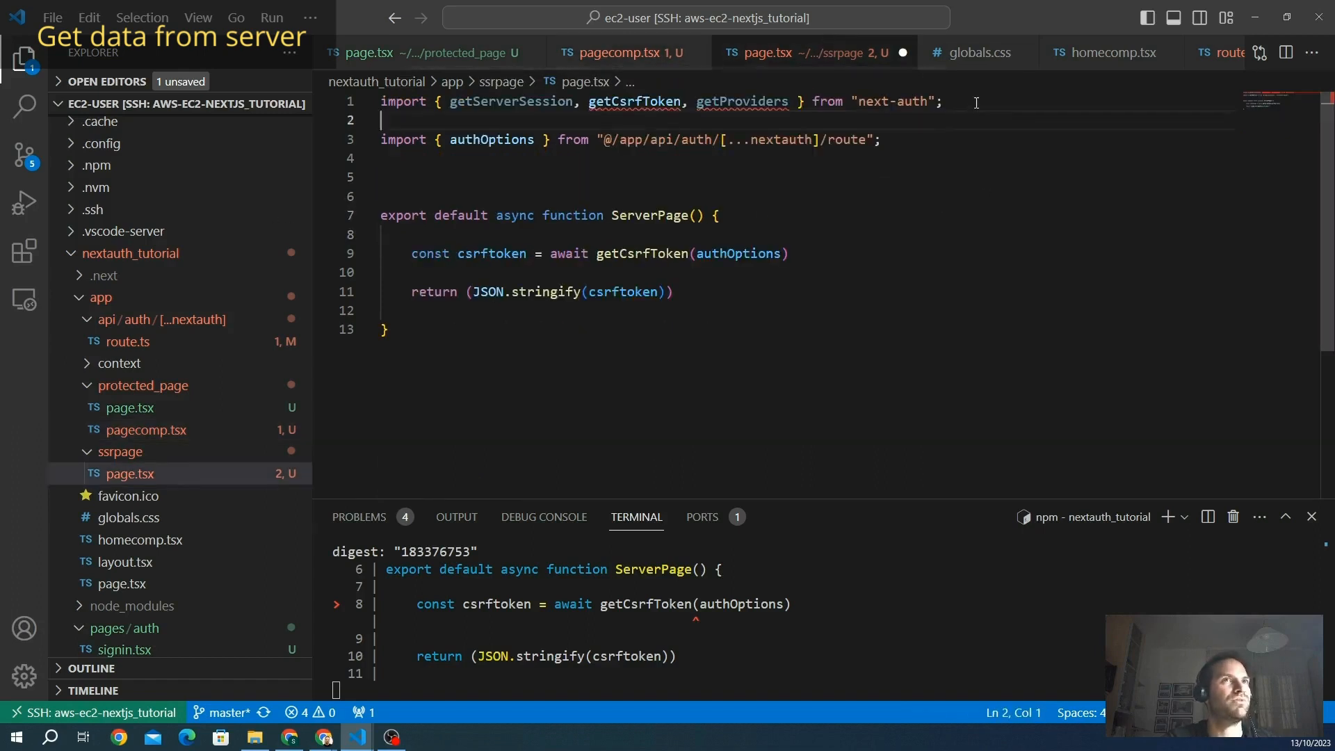
pyautogui.write("mport { getSession, getCsrfToken, getProviders } from 'next-auth/react';")
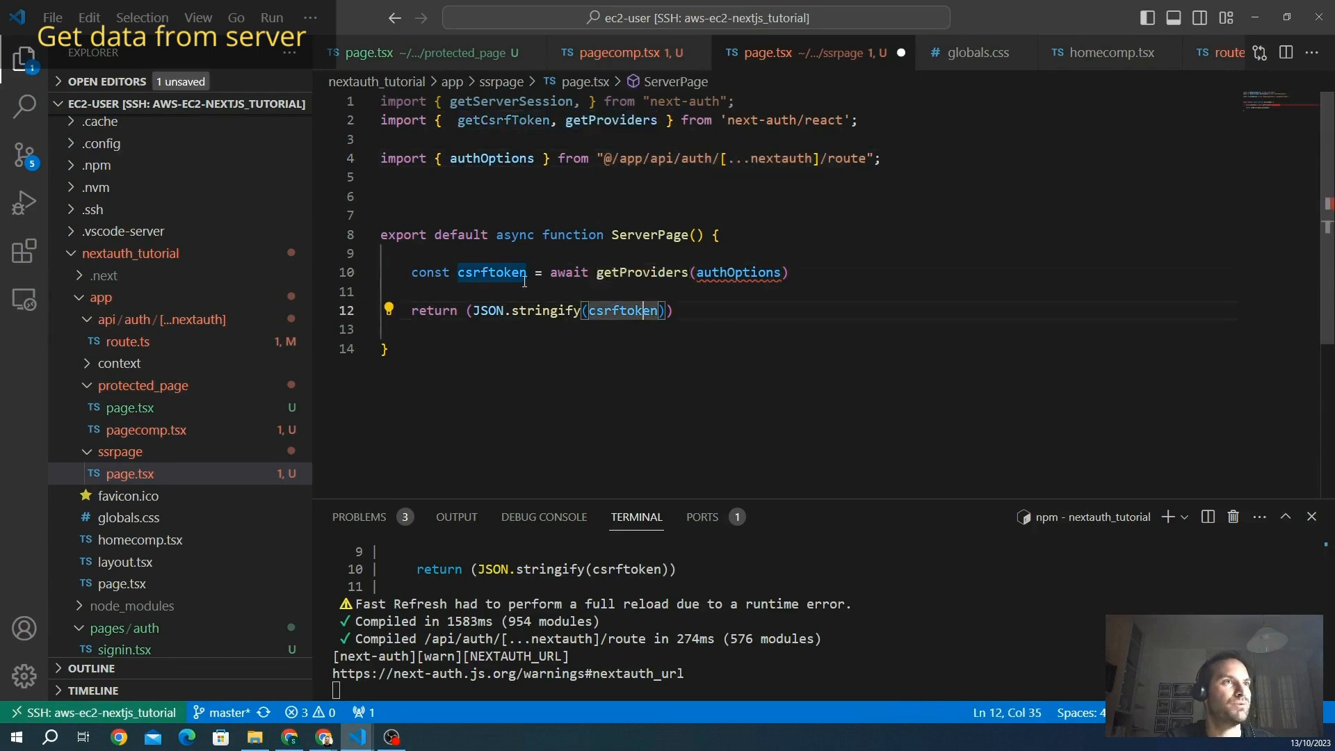
# Switch ServerPage to await getProviders so /ssrpage renders the credentials provider JSON
pyautogui.write('pr')
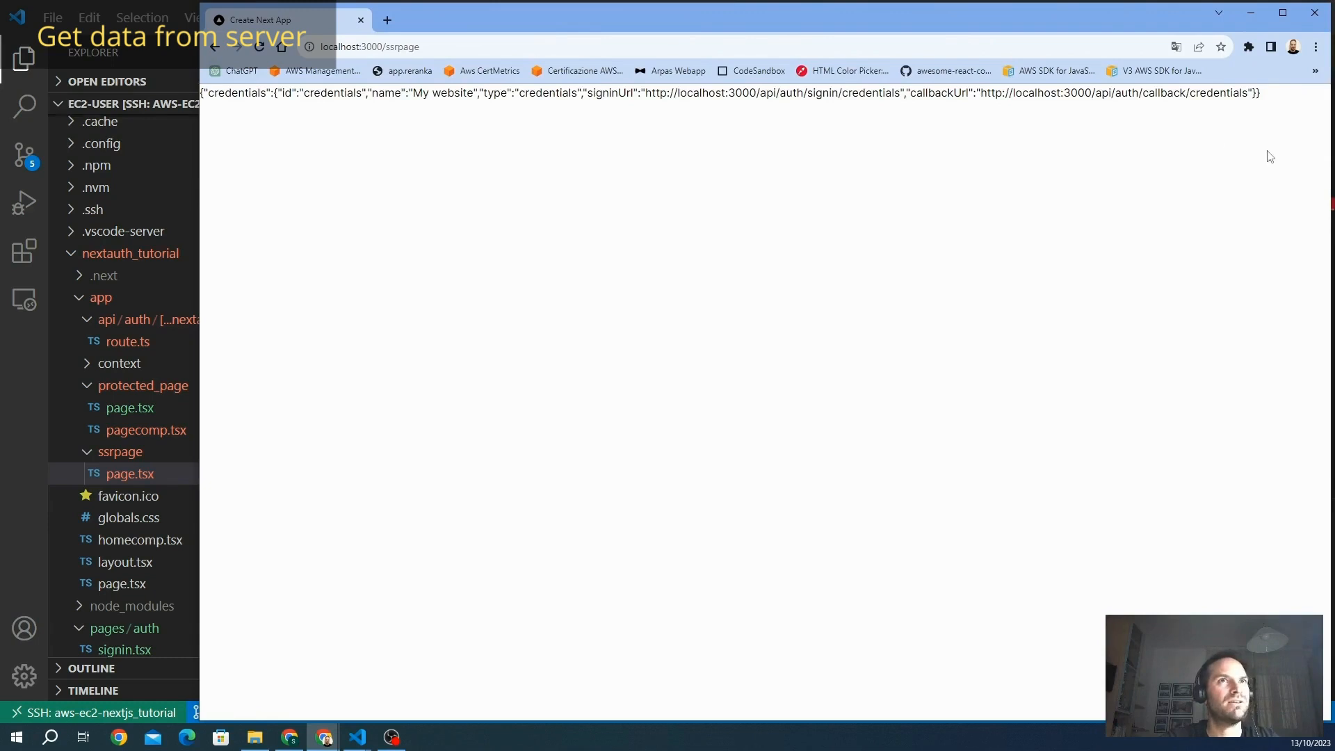
pyautogui.moveTo(1013, 111)
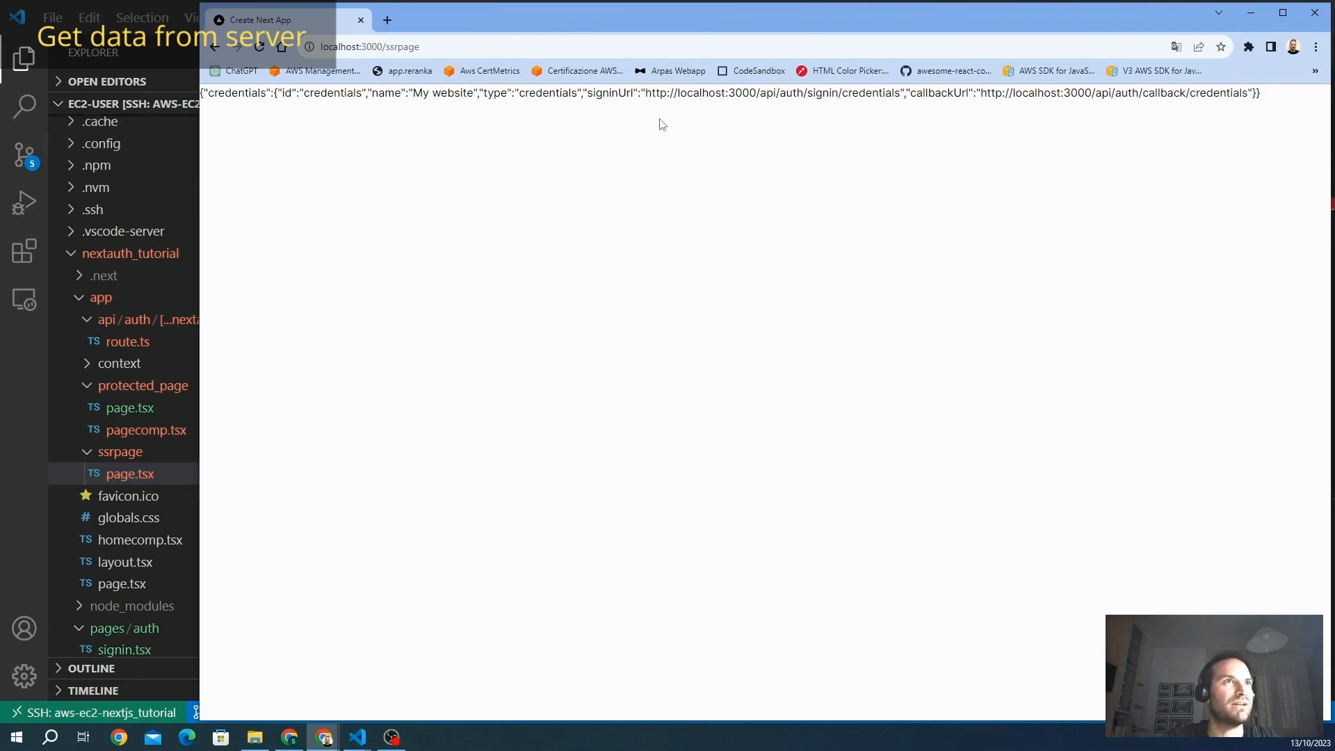
pyautogui.moveTo(292, 399)
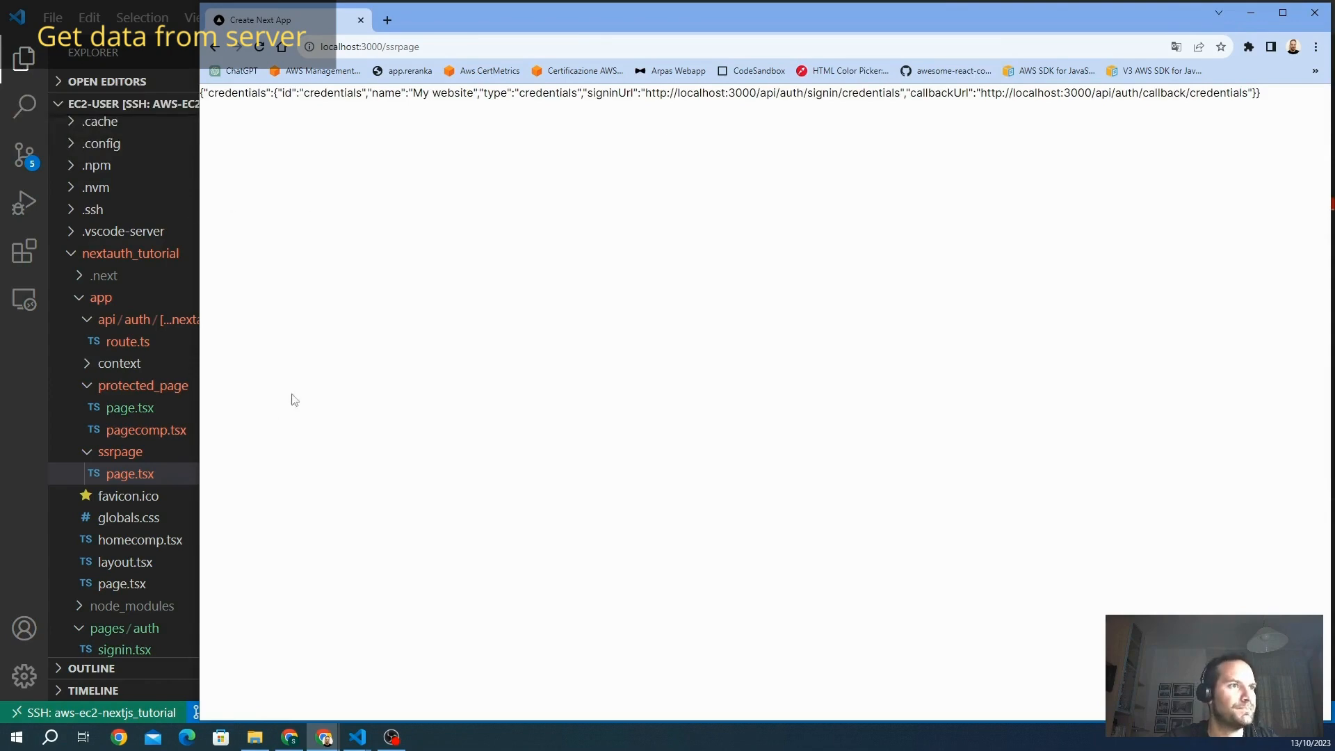